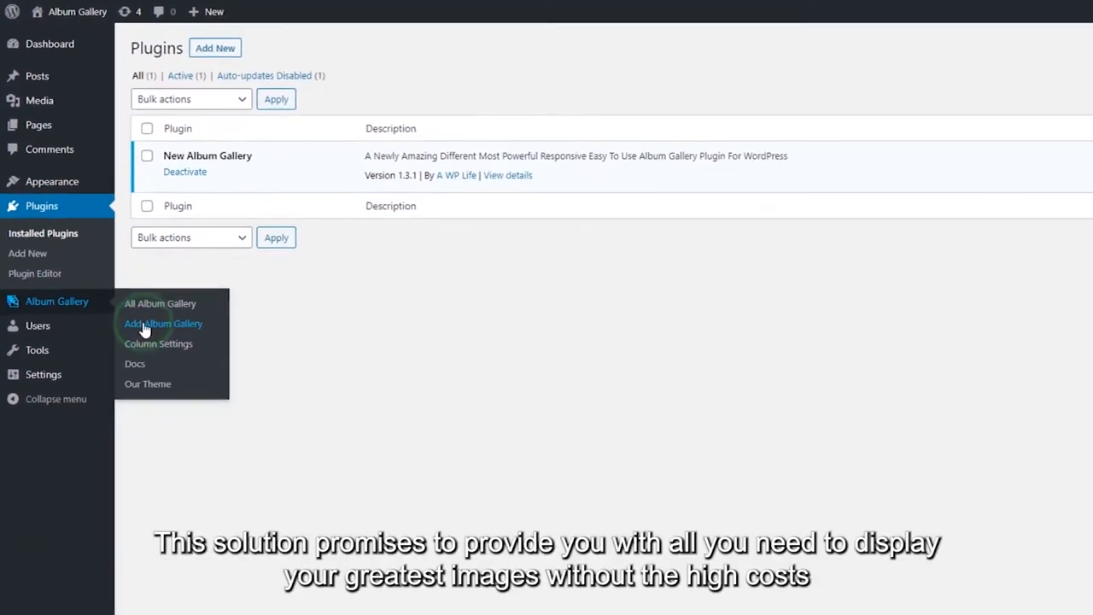
# - Start a new album gallery keeping item one an image and making item two a Video with a link
pyautogui.click(163, 323)
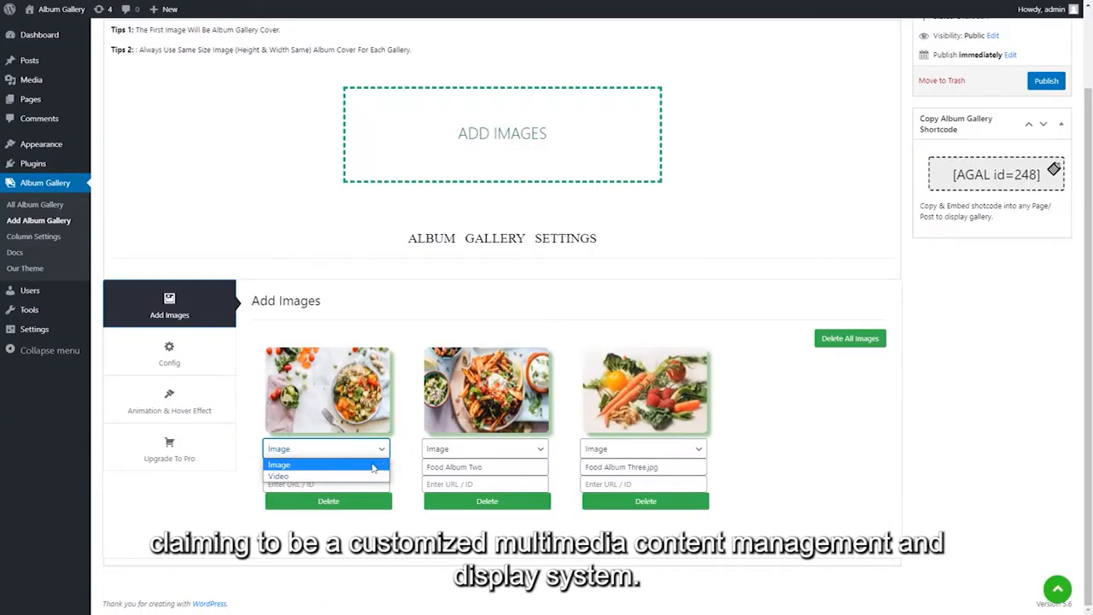
pyautogui.click(279, 463)
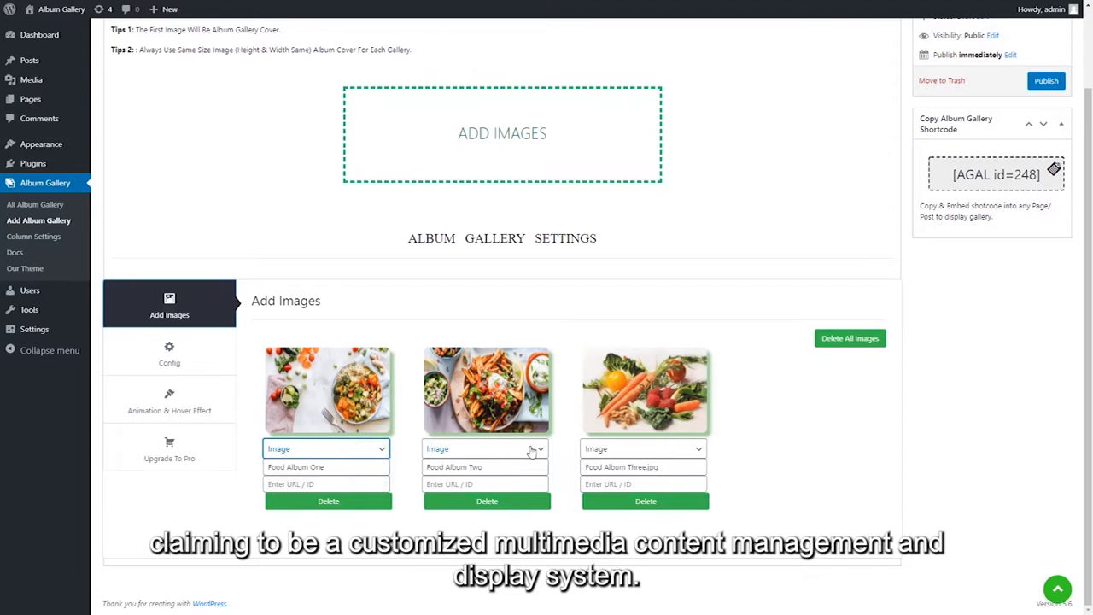
pyautogui.click(486, 448)
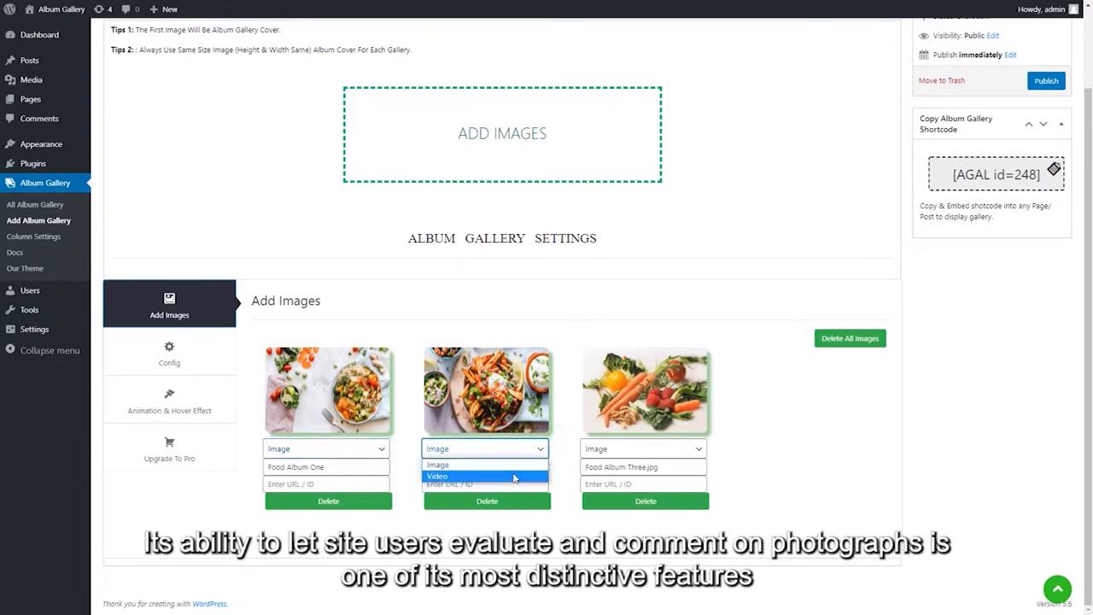
pyautogui.click(437, 476)
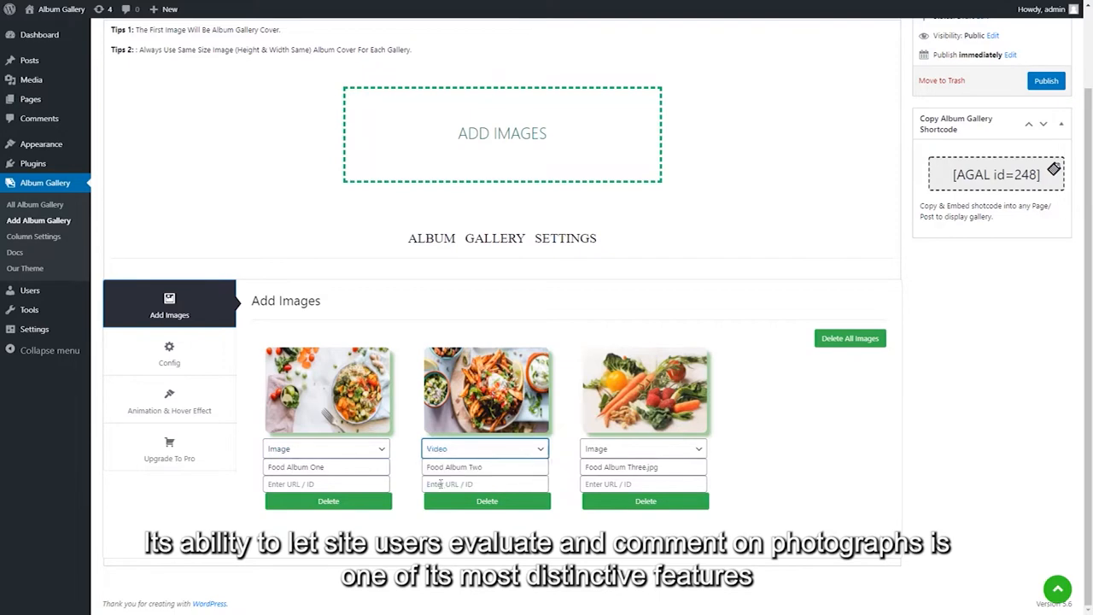
pyautogui.rightClick(448, 484)
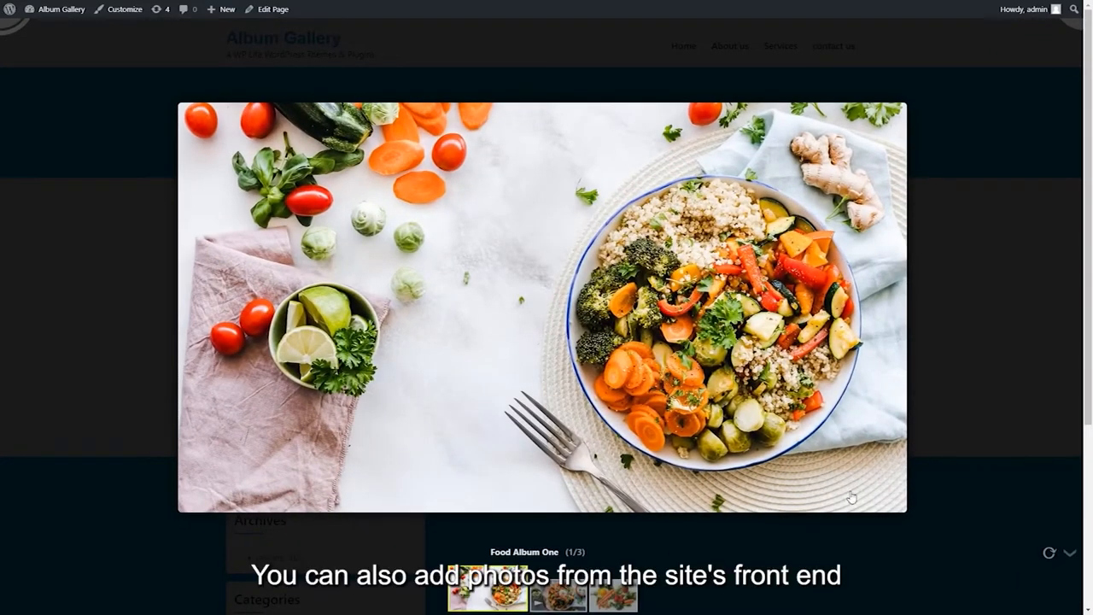
# - Step through all three album items in the site's lightbox
pyautogui.click(1047, 303)
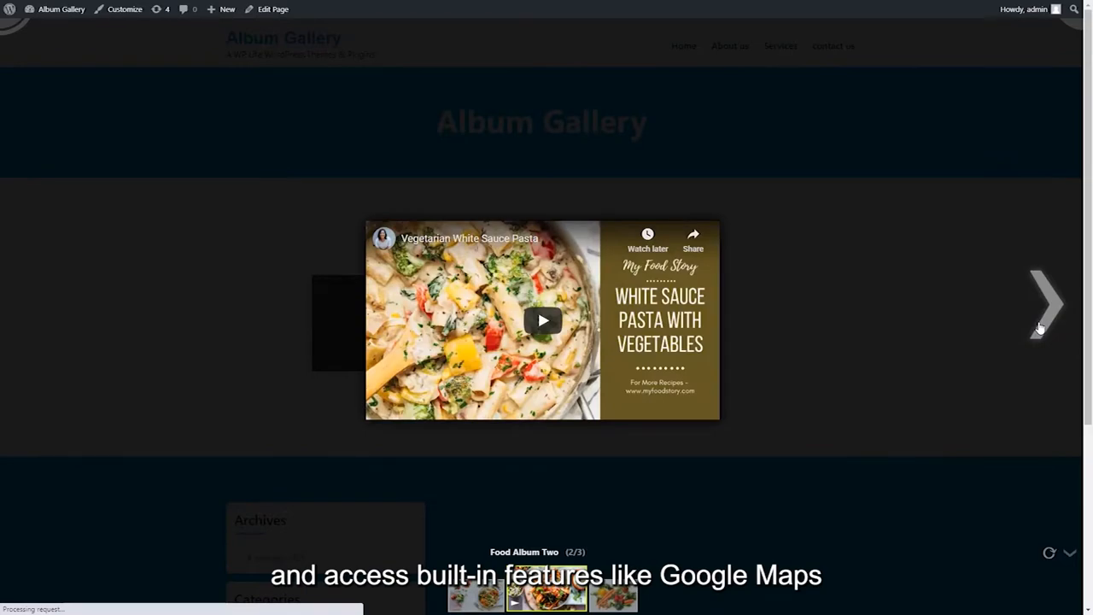
pyautogui.click(1047, 303)
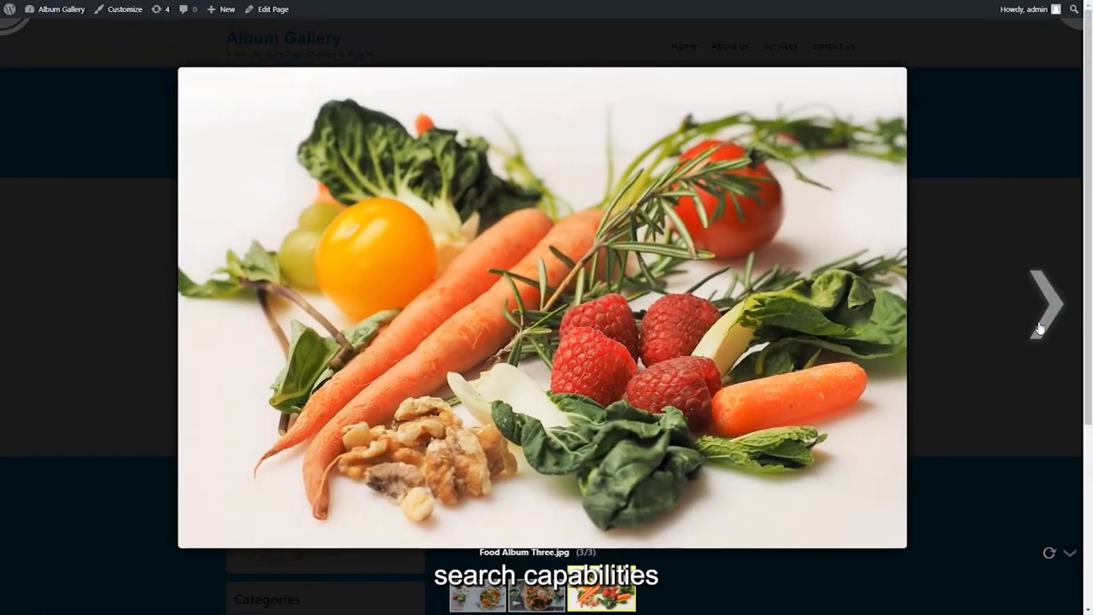
pyautogui.click(1043, 303)
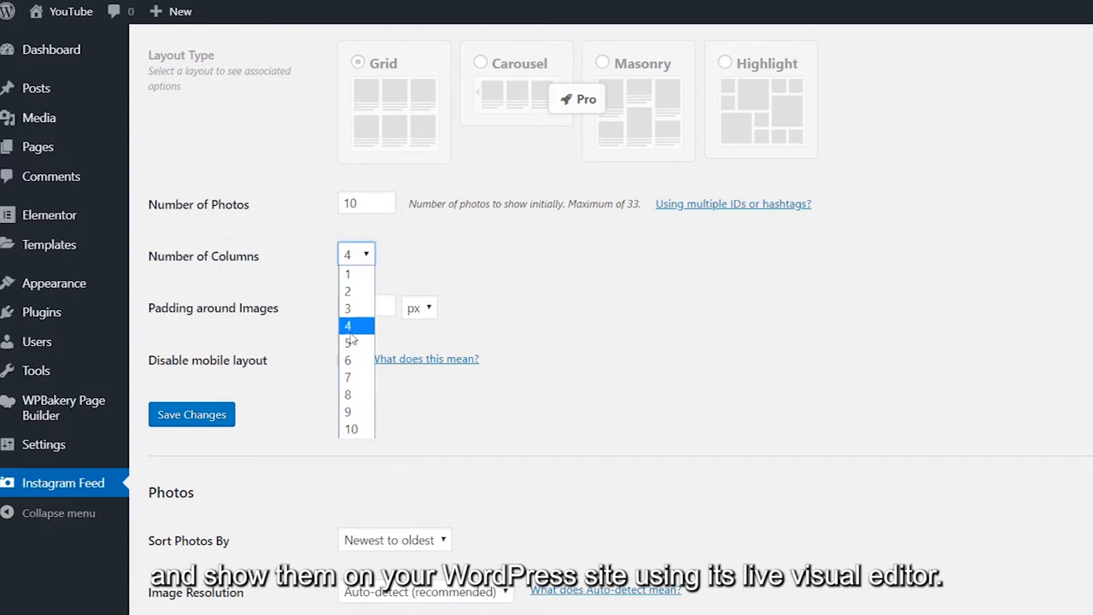
# - Set the Instagram feed to 5 columns with 5 px image padding and save changes
pyautogui.click(348, 343)
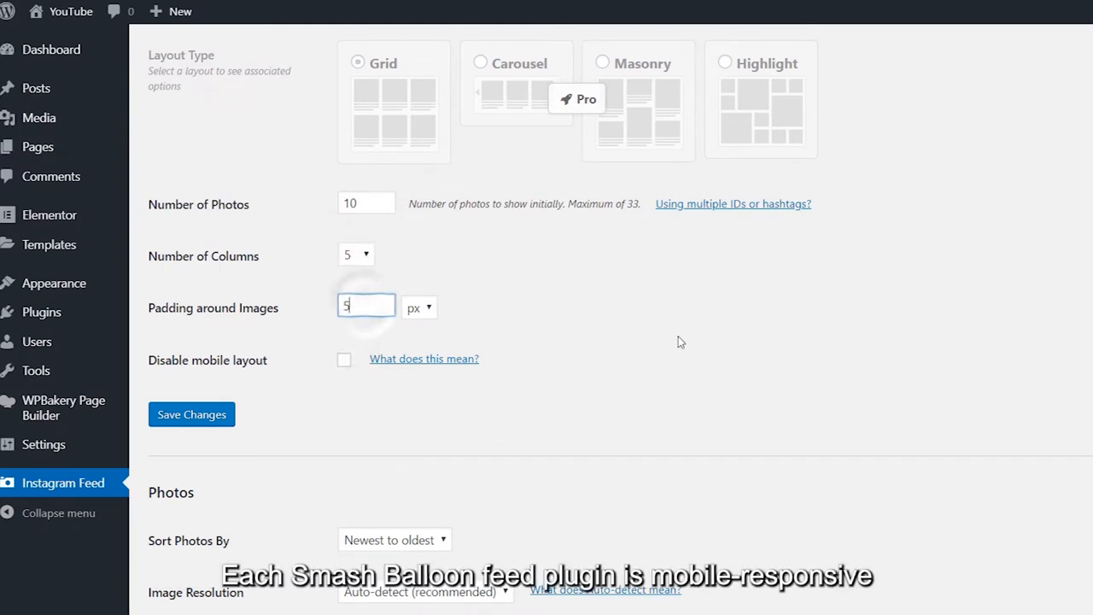
pyautogui.scroll(-3)
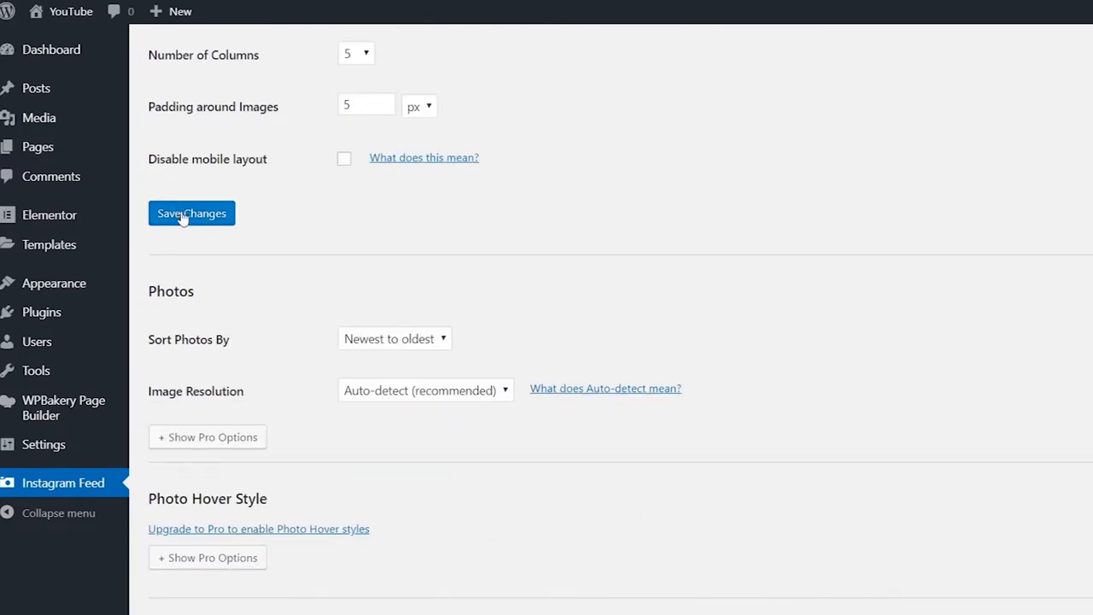
pyautogui.click(192, 213)
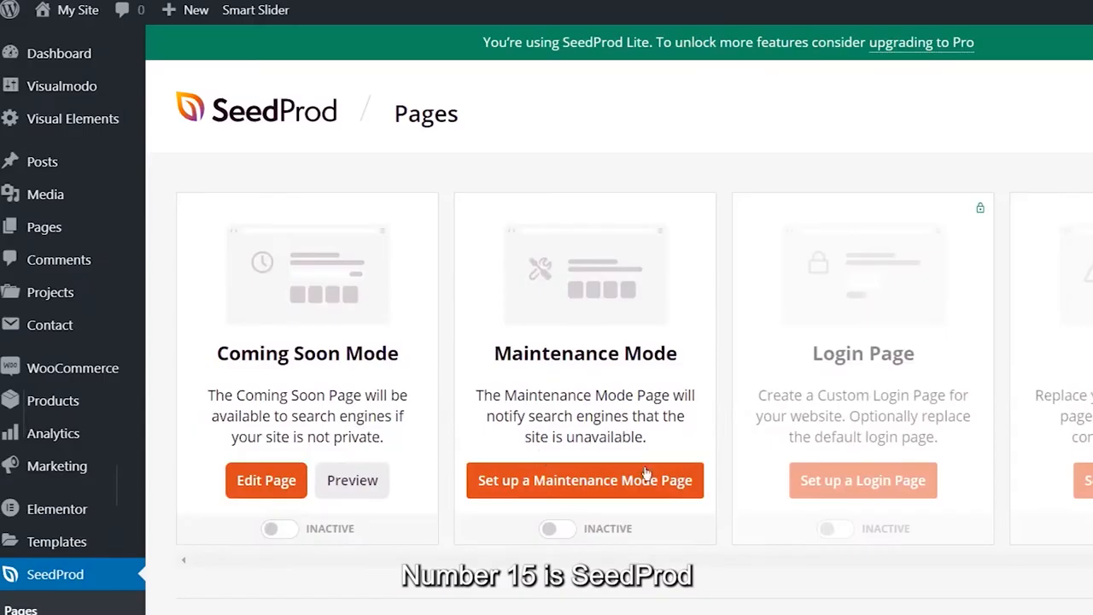
# - Activate SeedProd Coming Soon Mode and open its page for editing
pyautogui.scroll(-3)
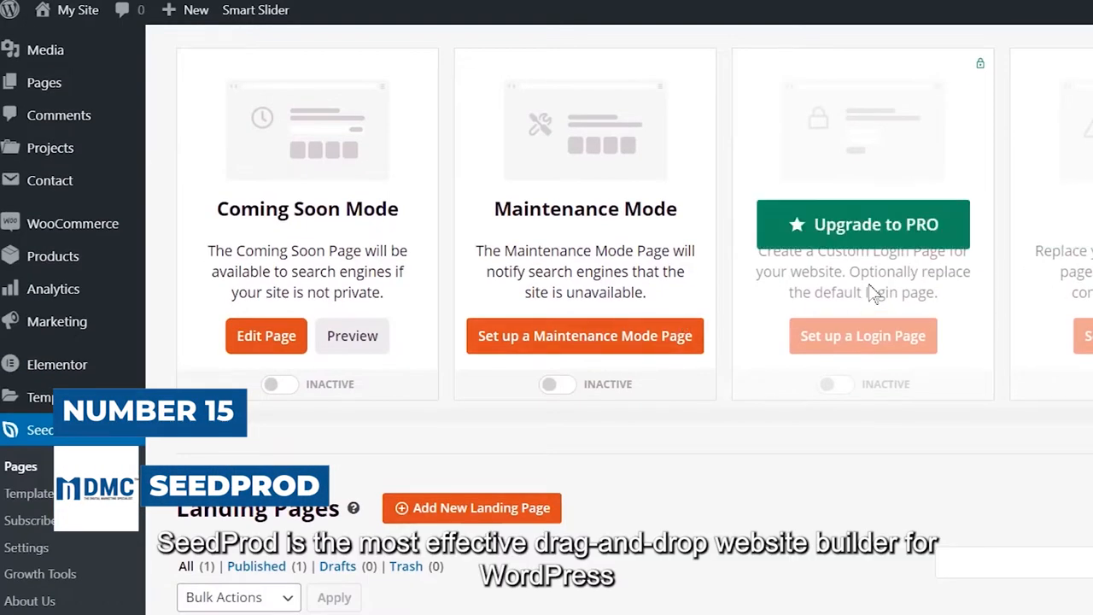
pyautogui.moveTo(1008, 431)
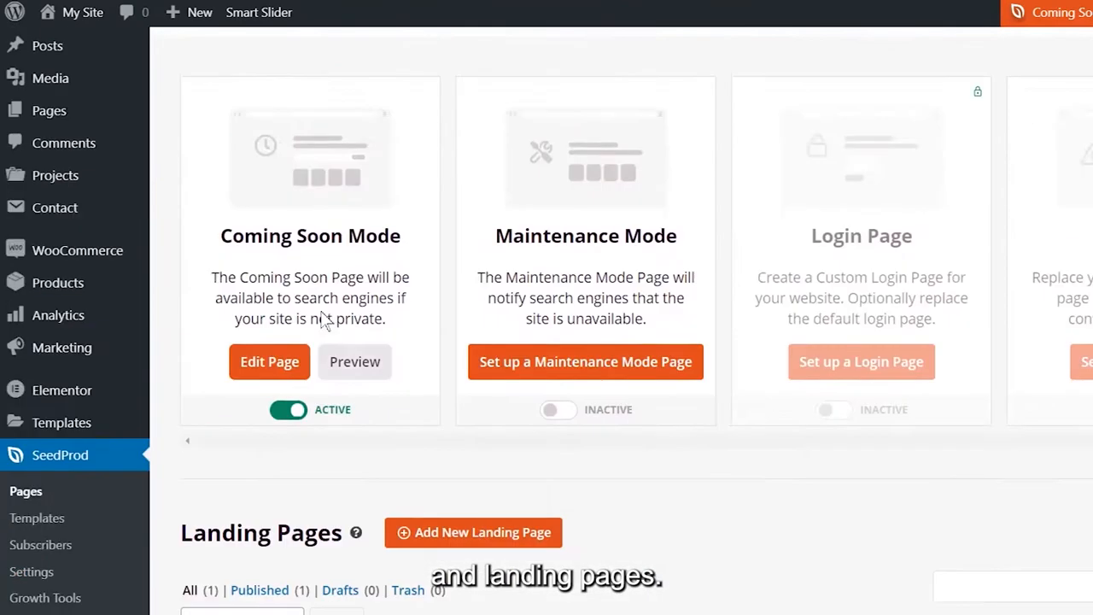
pyautogui.click(269, 361)
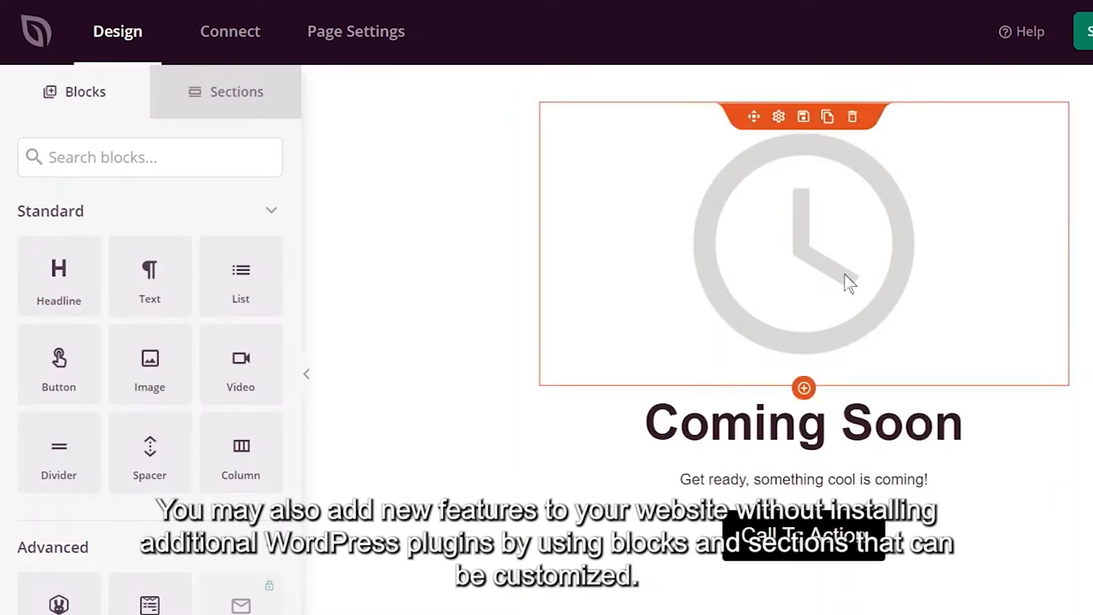
# - Check Page Settings, then exit the builder choosing Exit Without Saving
pyautogui.click(803, 243)
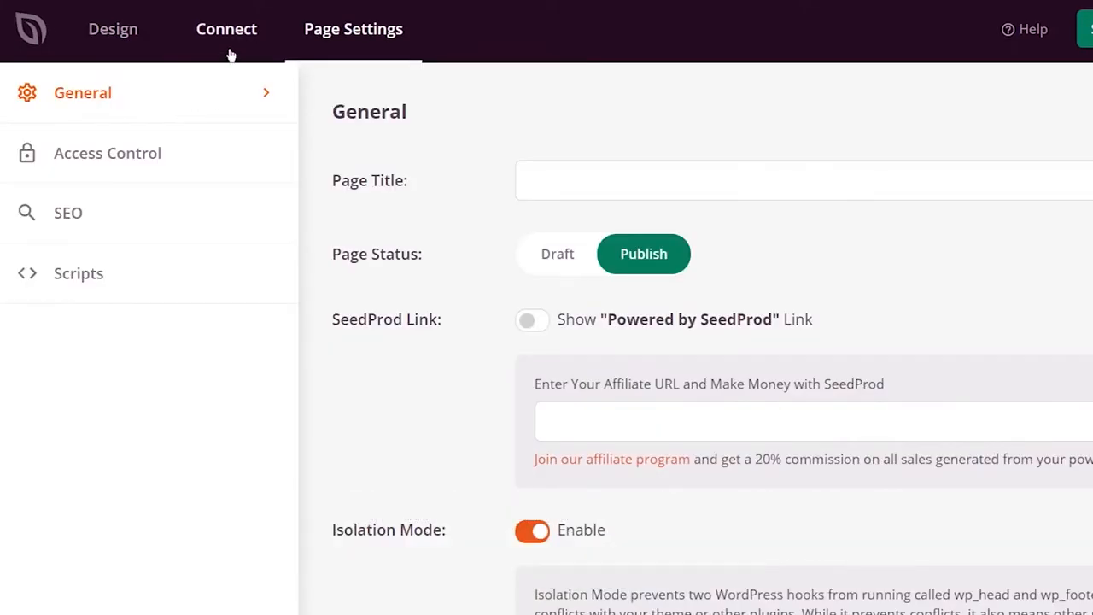
pyautogui.click(113, 28)
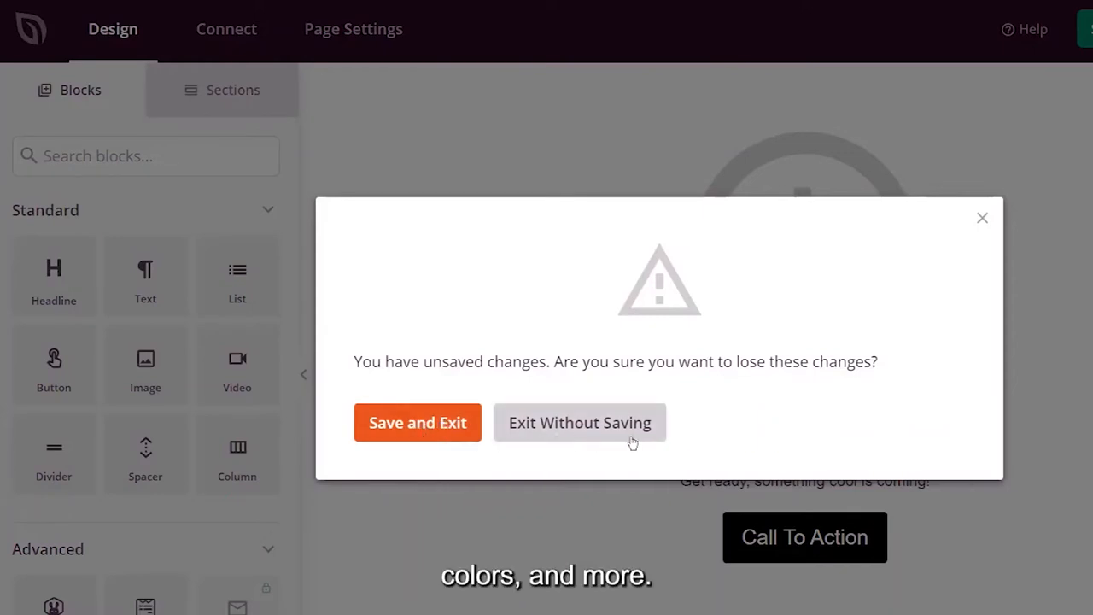
pyautogui.click(580, 422)
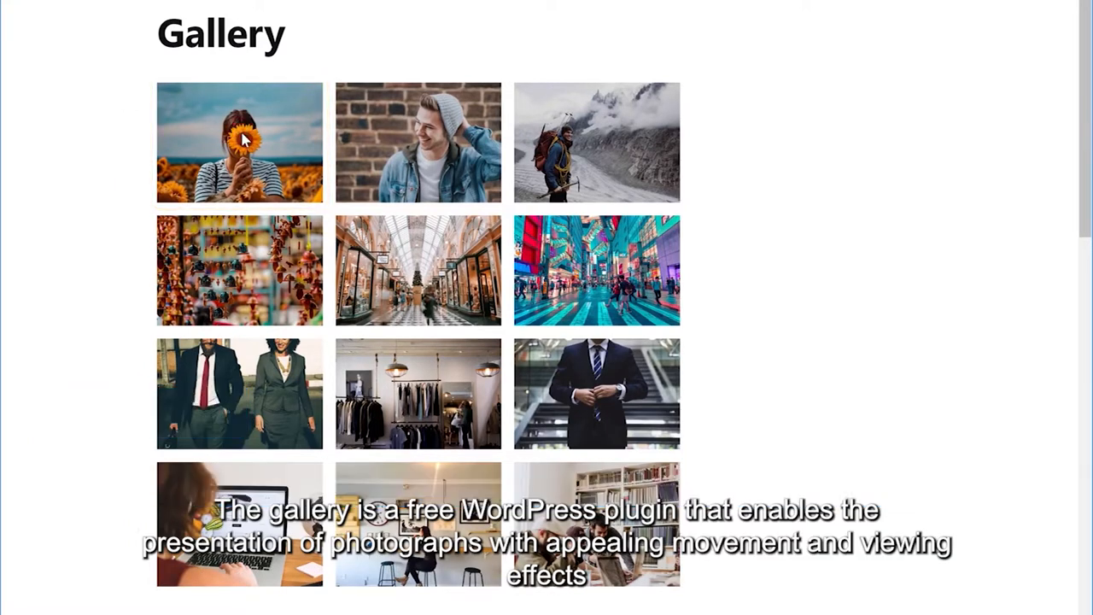
# - Select the Places gallery and pick its autumn tree photo for editing
pyautogui.click(239, 143)
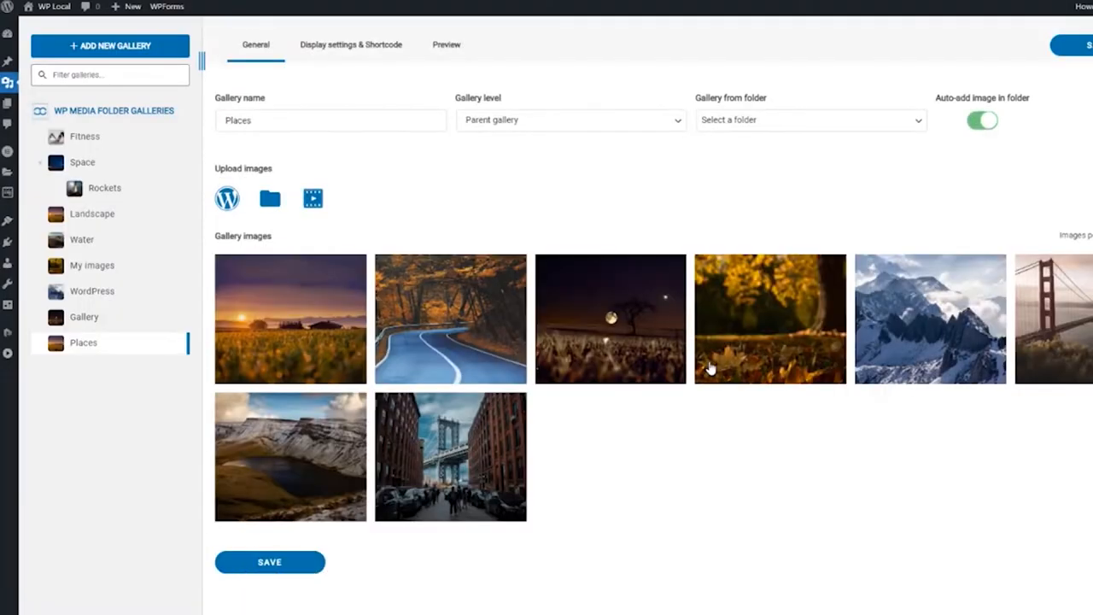
pyautogui.click(92, 214)
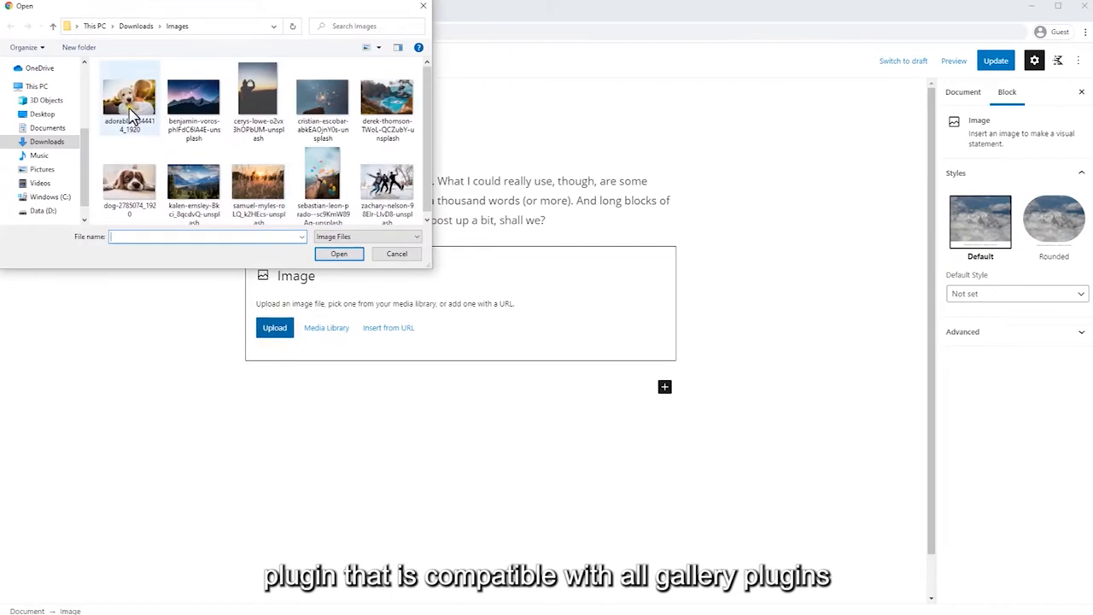
# - Upload the puppy photo, insert a four-image gallery and set its Columns slider to 3
pyautogui.click(129, 97)
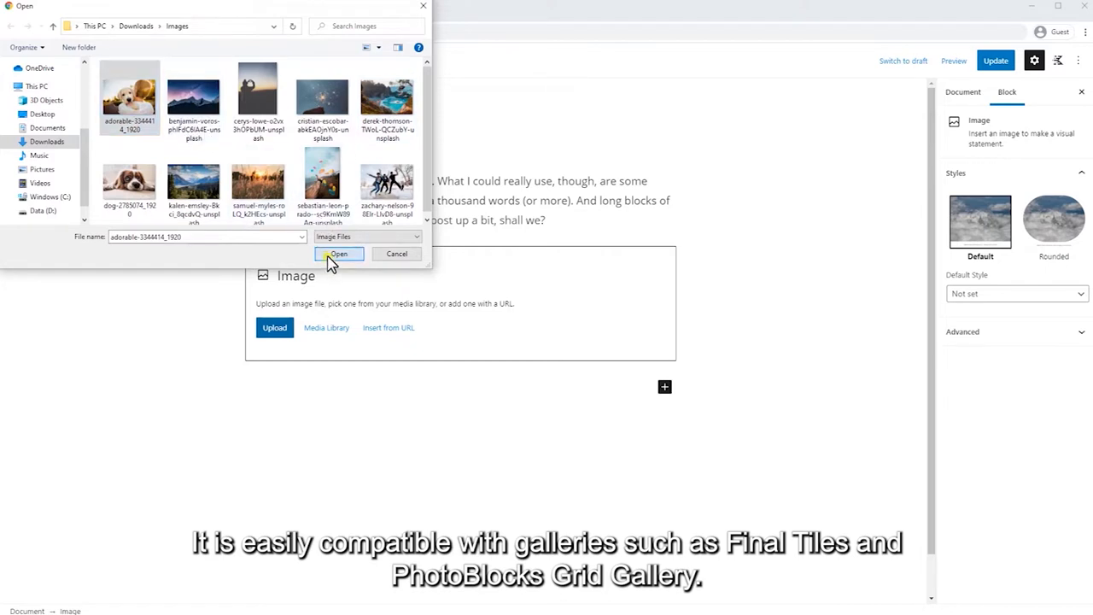
pyautogui.click(338, 253)
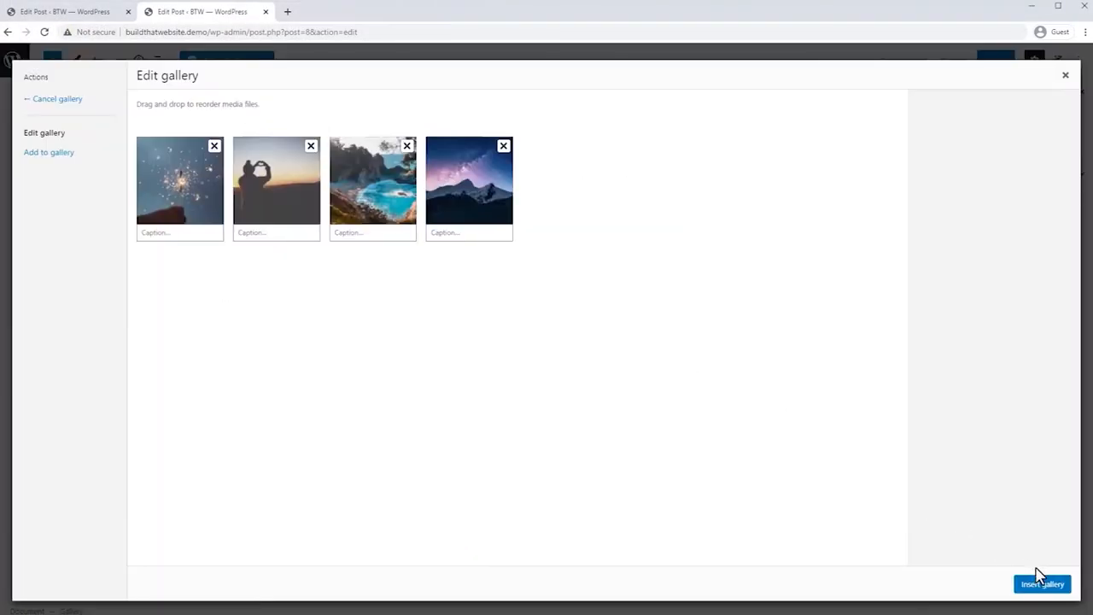
pyautogui.click(1042, 583)
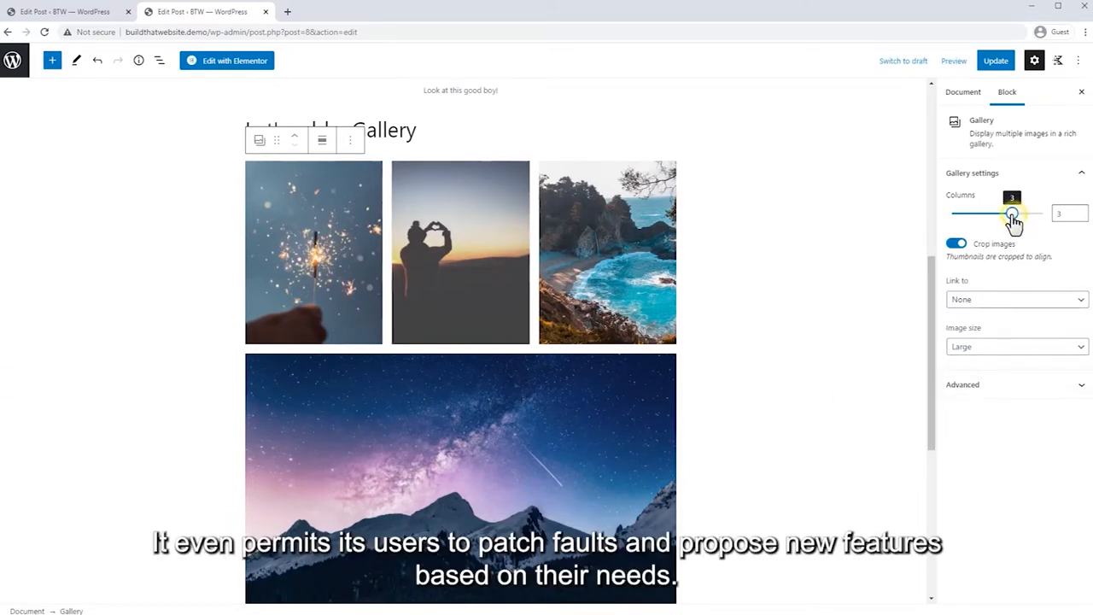
pyautogui.moveTo(1012, 213); pyautogui.dragTo(982, 213)
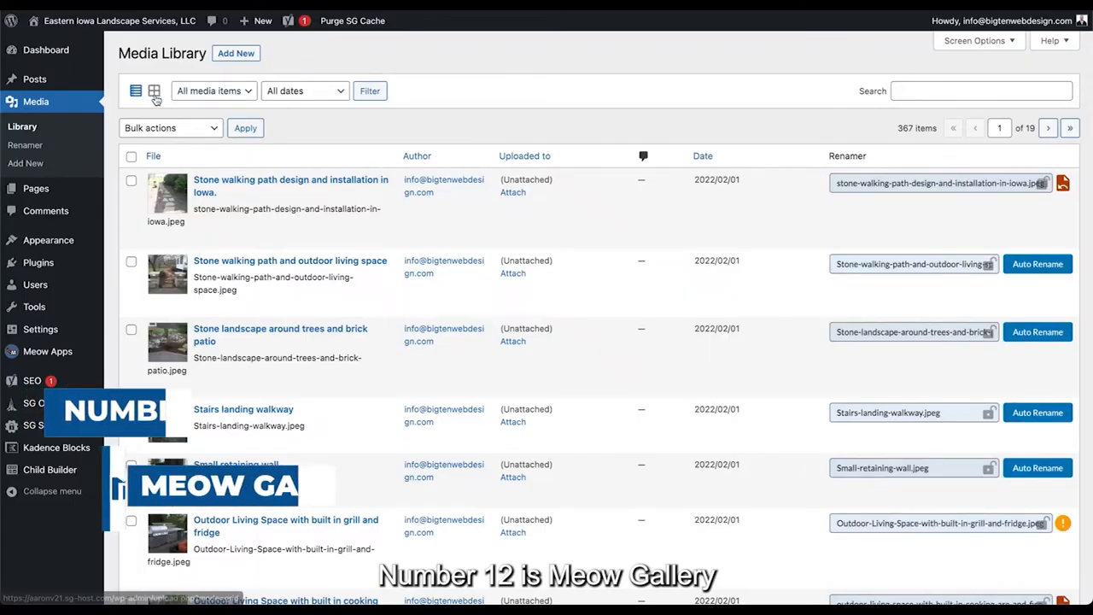
# - Switch Media Library to grid view, load more items and open a rock retaining wall photo's details
pyautogui.click(154, 91)
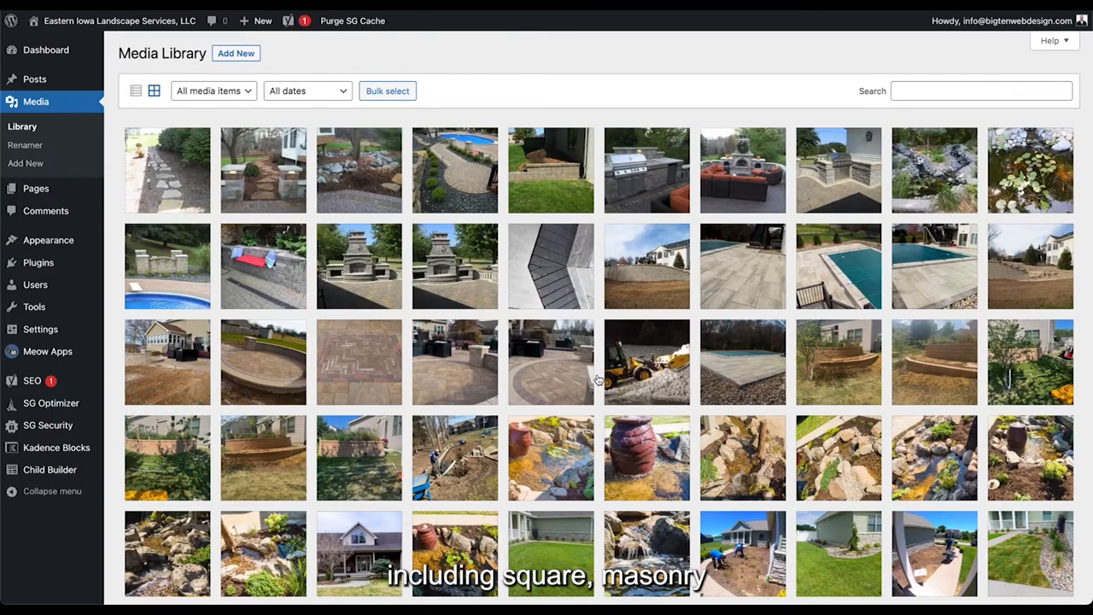
pyautogui.scroll(-3)
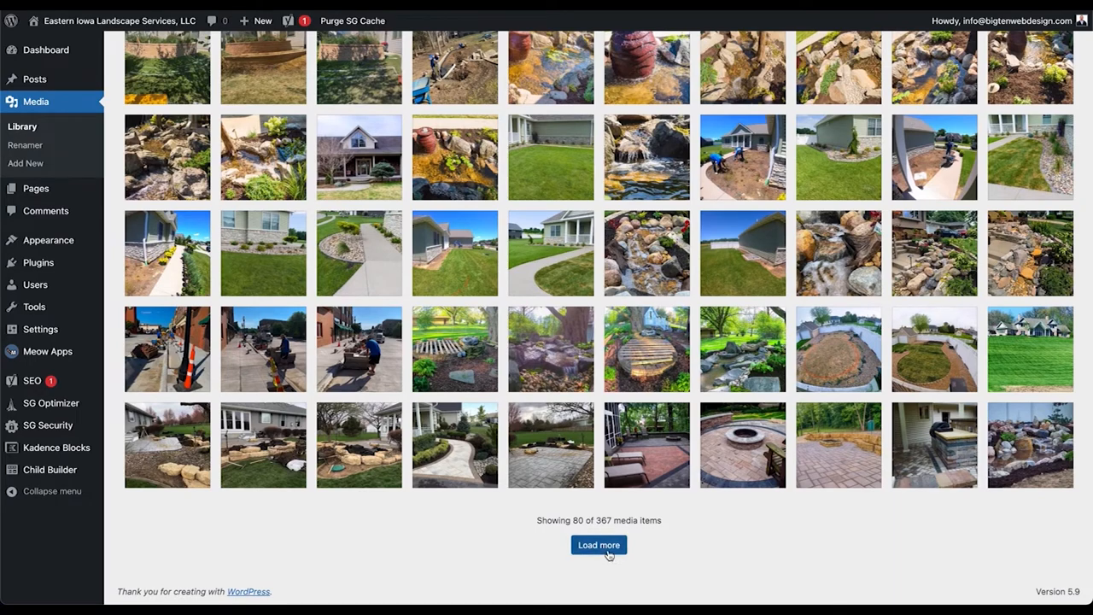
pyautogui.click(598, 545)
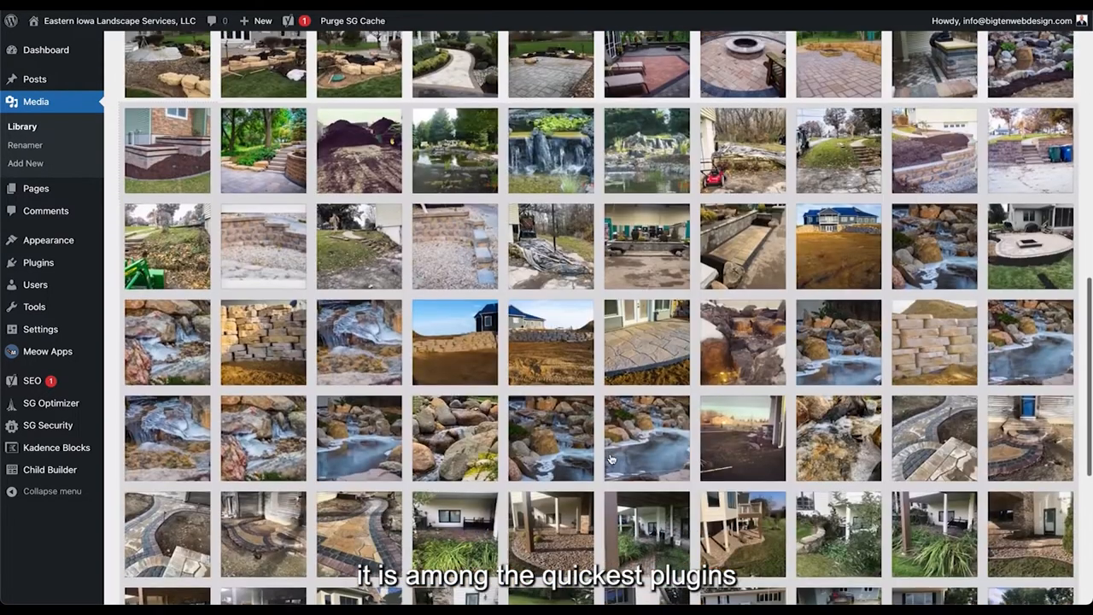
pyautogui.click(646, 438)
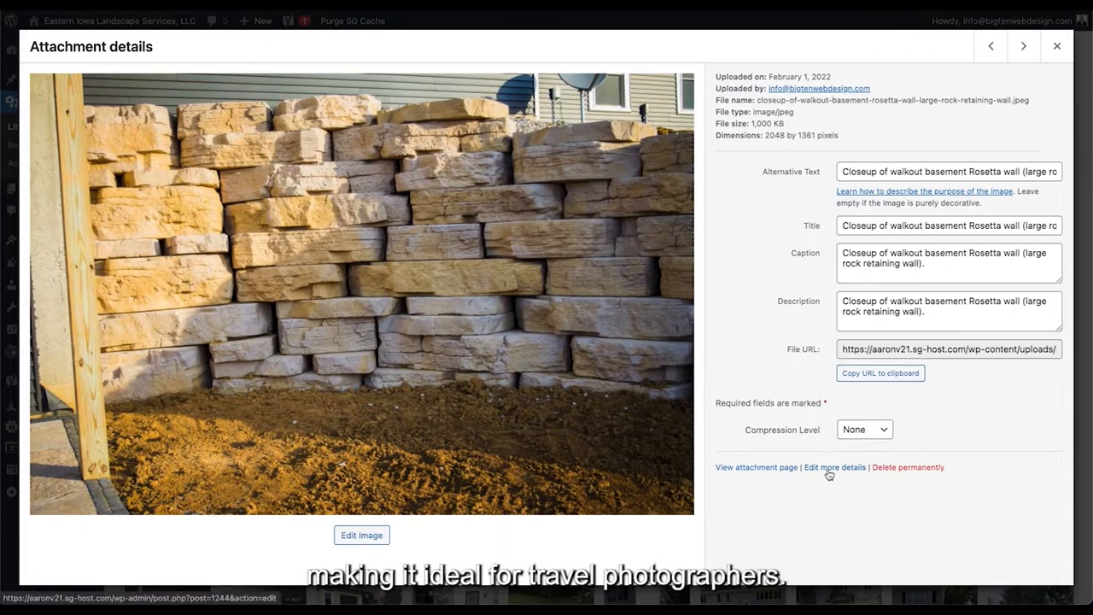
pyautogui.click(834, 467)
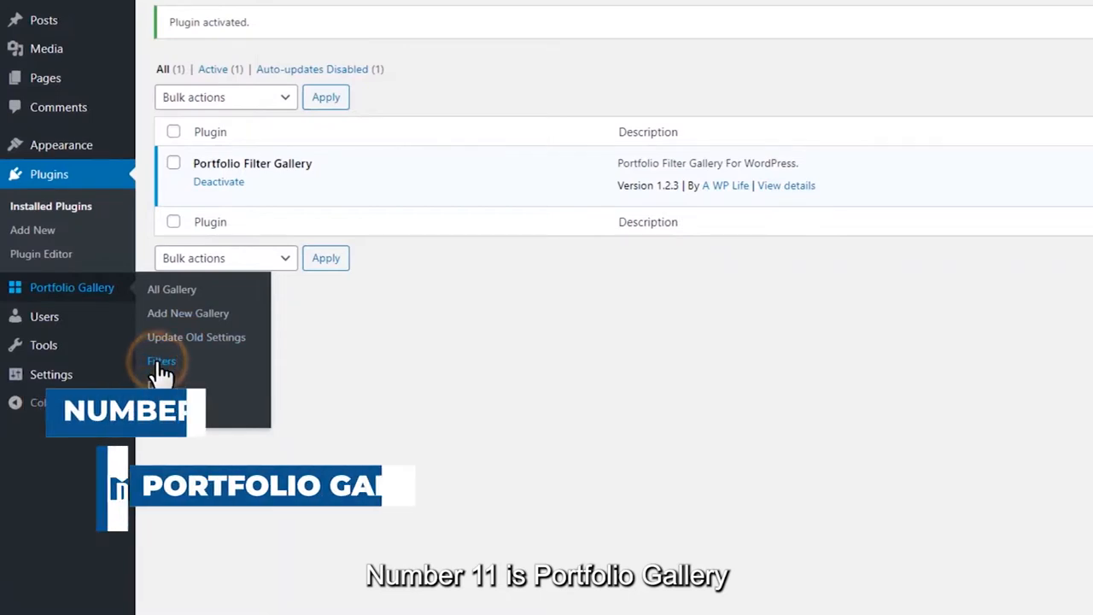
# - Open the portfolio gallery's Config settings and the Columns On Desktops choices
pyautogui.click(161, 360)
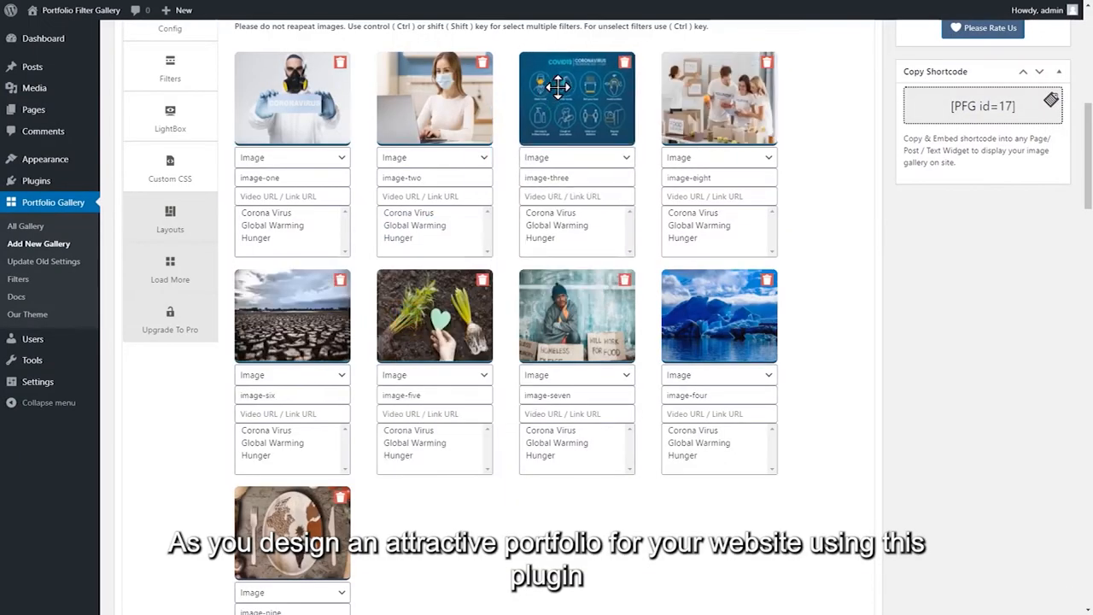
pyautogui.moveTo(701, 360)
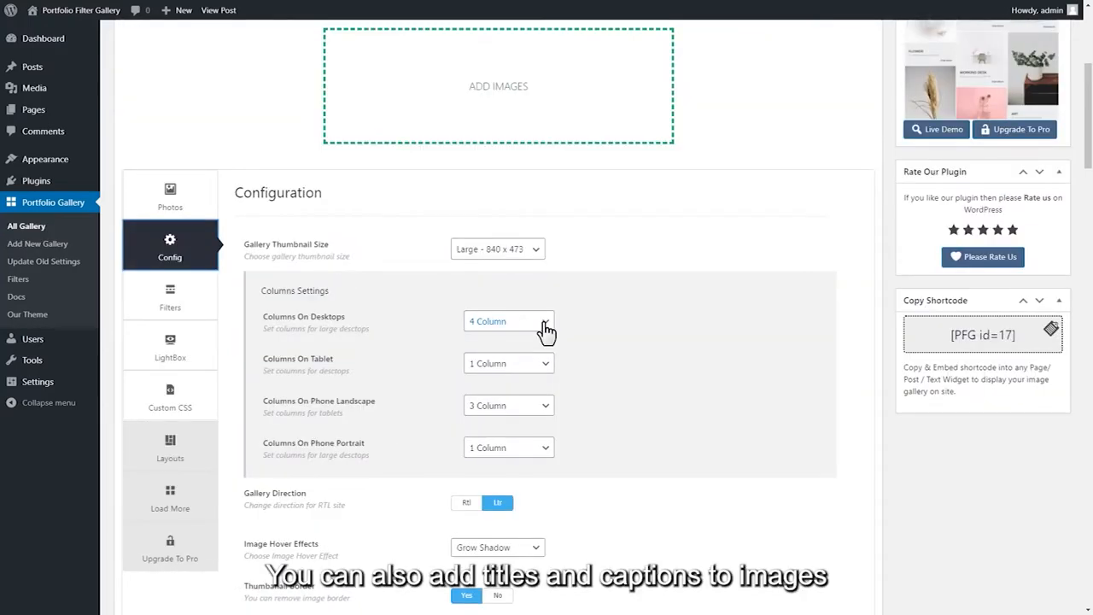
pyautogui.click(508, 321)
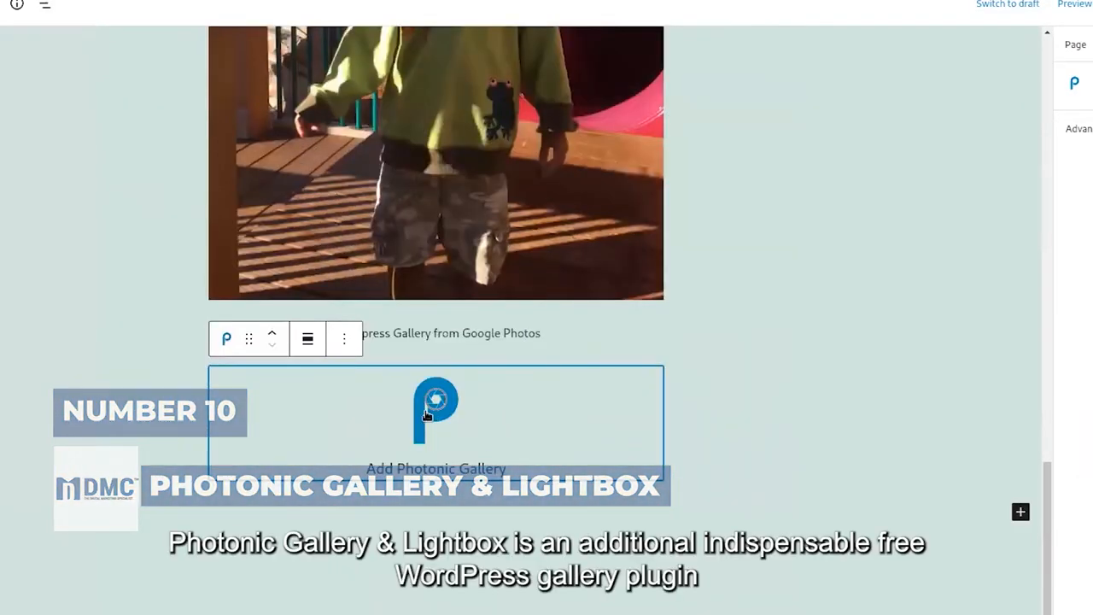
# - Insert a Photonic Gallery block with Google Photos as its source
pyautogui.click(435, 410)
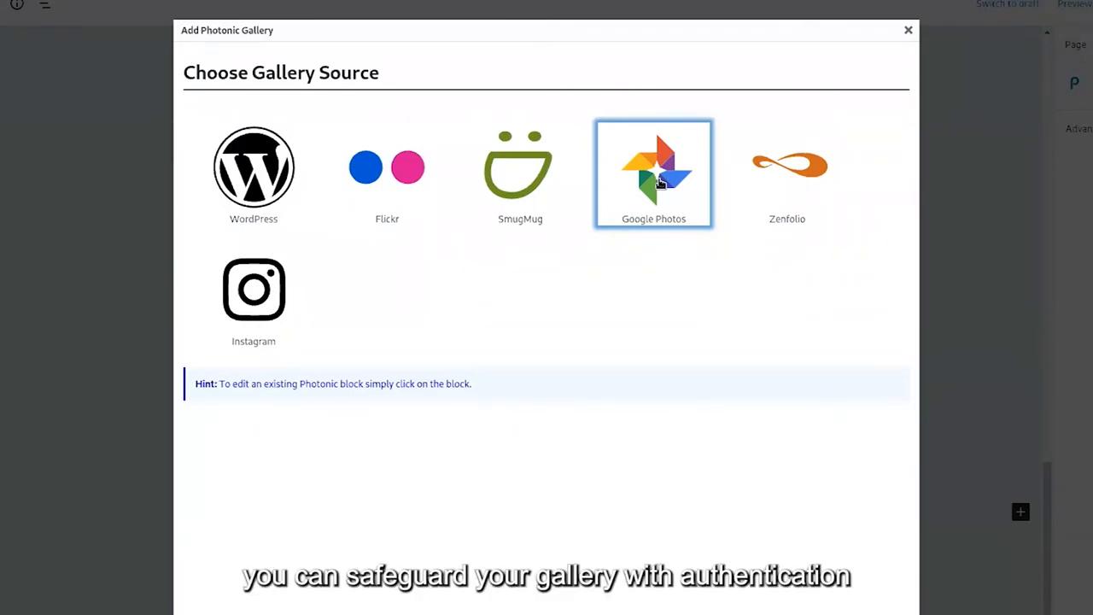
pyautogui.moveTo(721, 494)
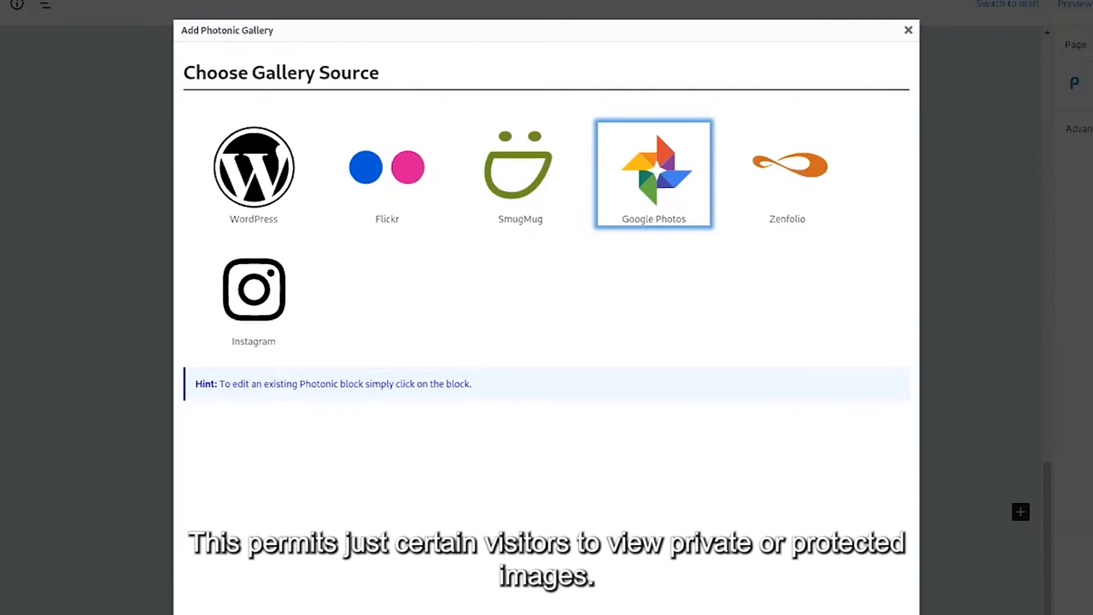
pyautogui.click(653, 170)
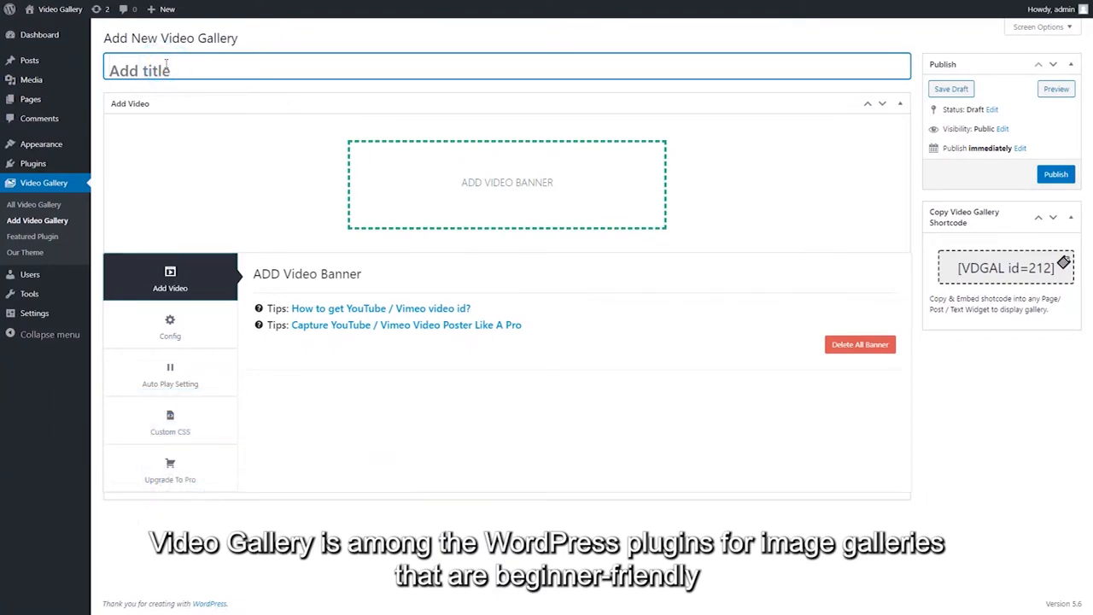
# - Title the gallery 'Video Gallery' and view the first banner's video type choices (YouTube, Vimeo)
pyautogui.write('Video Gallery')
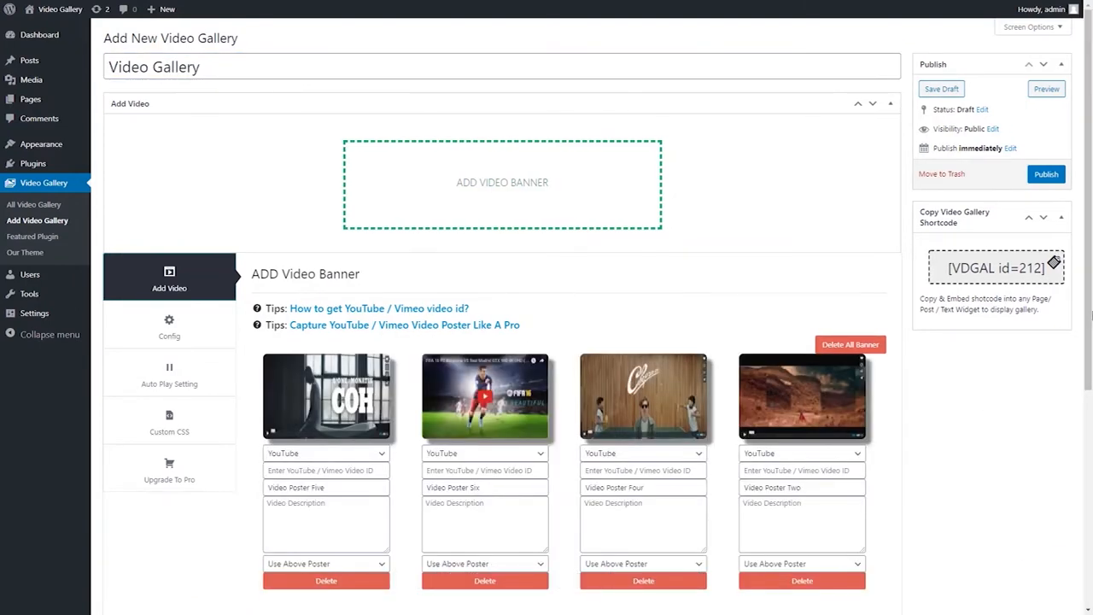
pyautogui.scroll(-3)
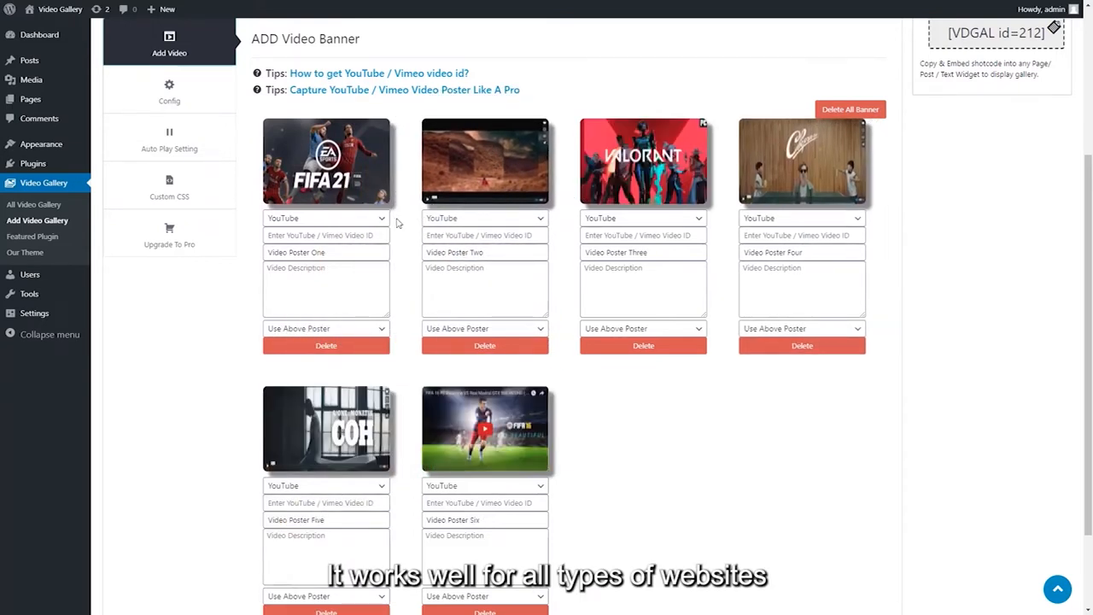
pyautogui.click(326, 218)
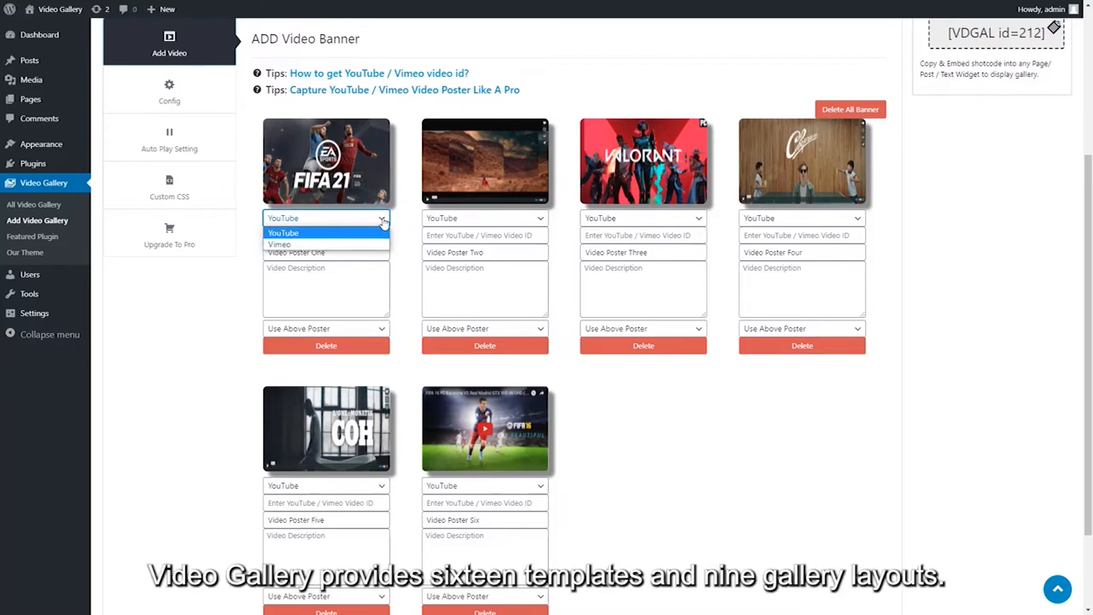
pyautogui.moveTo(354, 235)
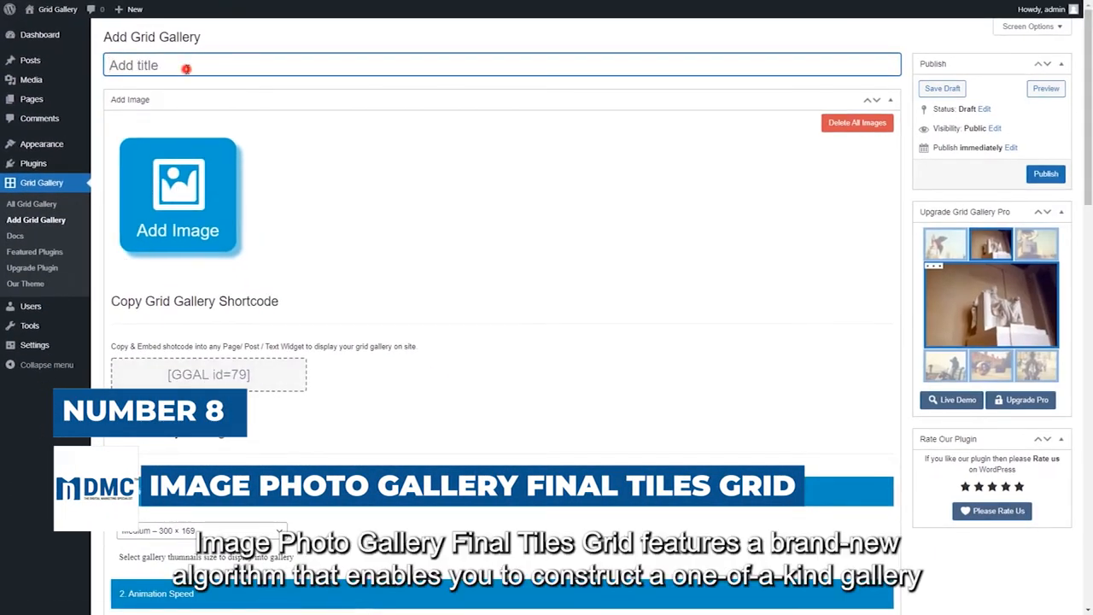
# - Name the new grid gallery Food Gallery
pyautogui.write('Food Gallery')
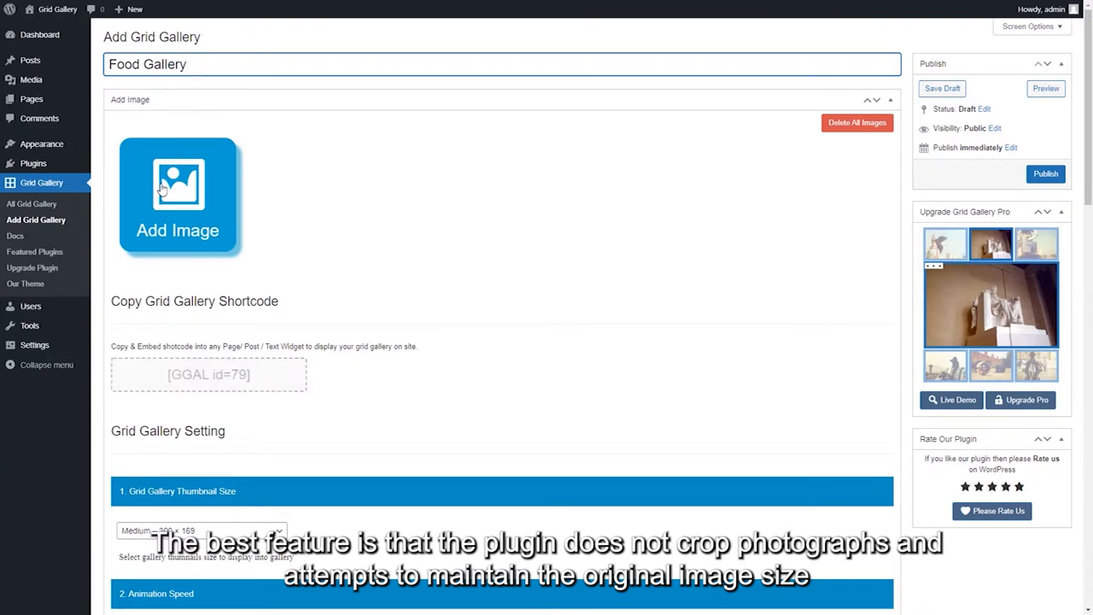
# - Add the six food photos from the media library into Food Gallery
pyautogui.click(178, 197)
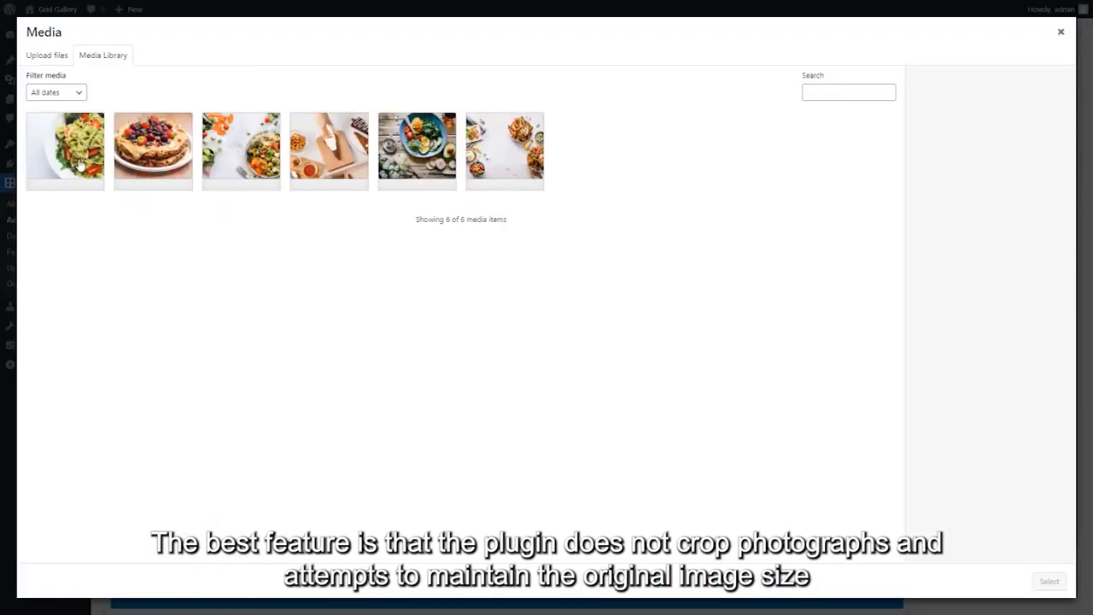
pyautogui.click(504, 151)
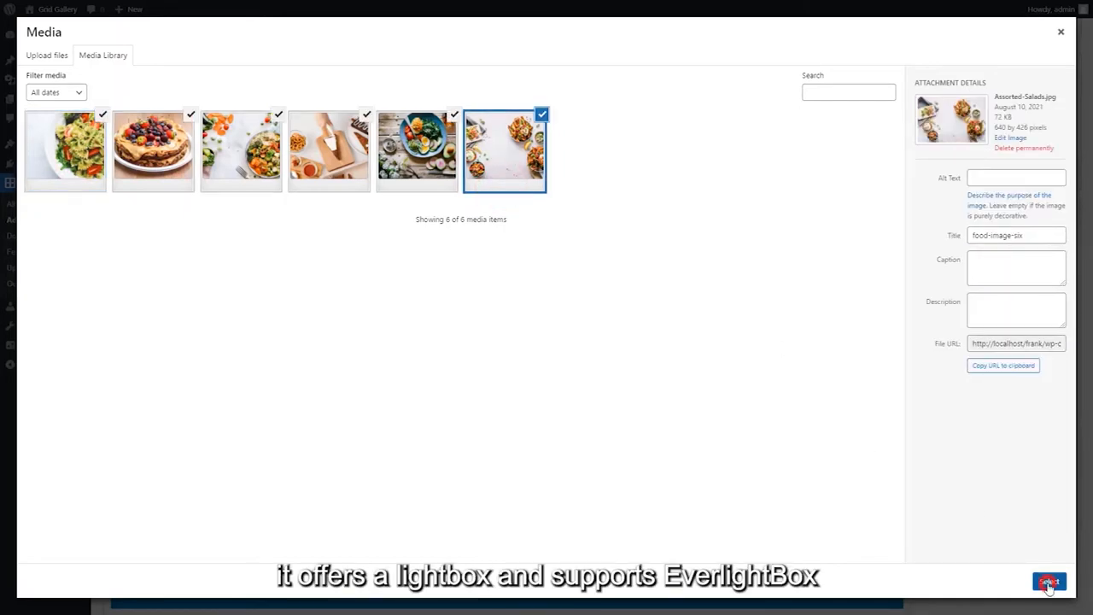
pyautogui.click(1049, 582)
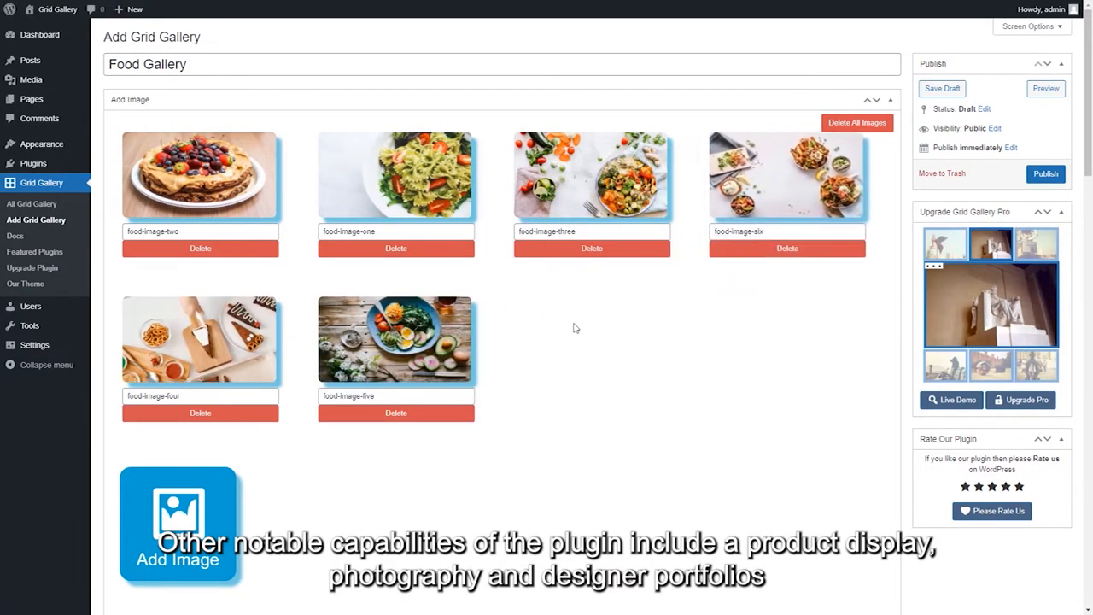
pyautogui.click(200, 231)
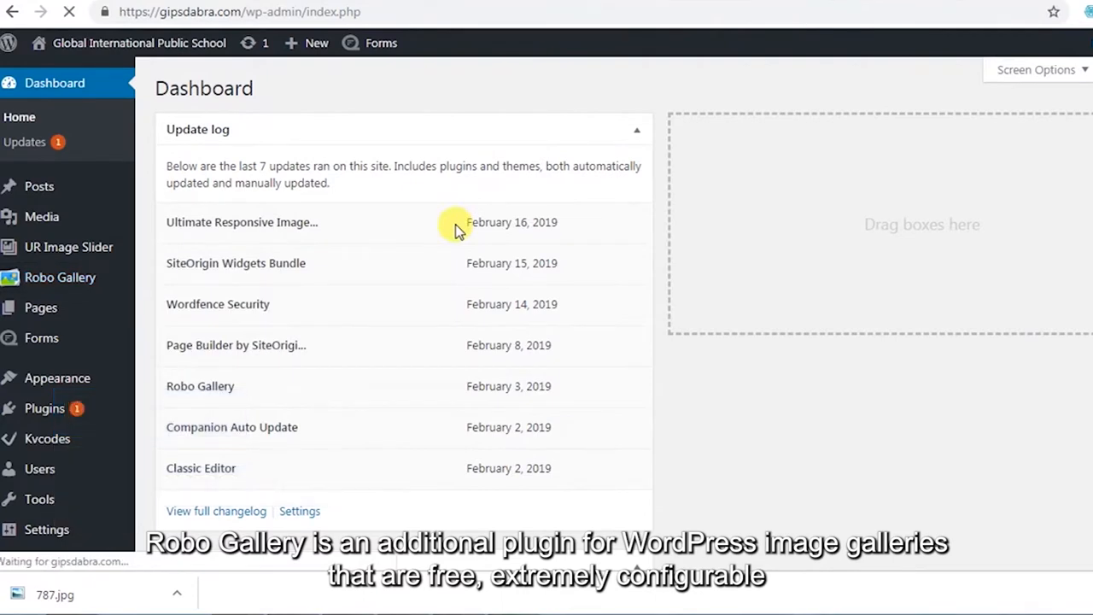
# - Open Event & Programs from the Robo Gallery list and bring up its images manager
pyautogui.click(60, 277)
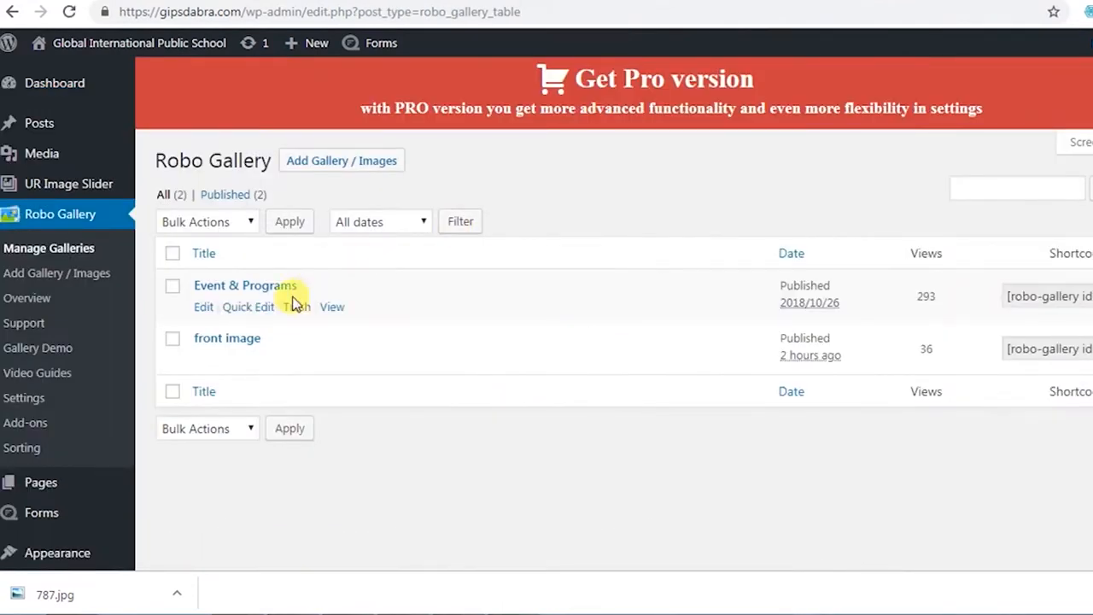
pyautogui.click(203, 307)
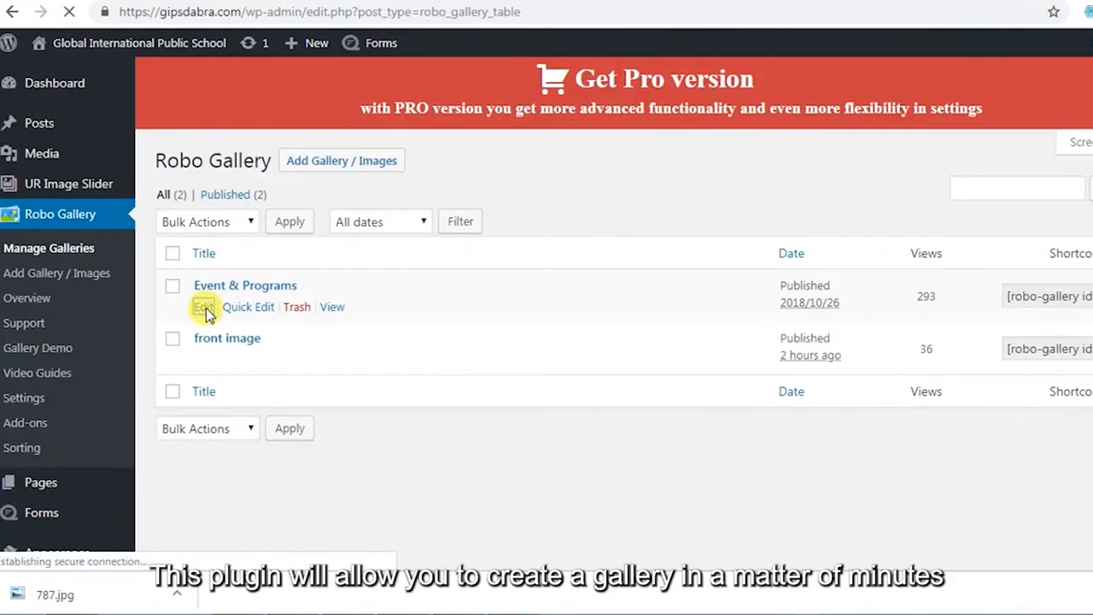
pyautogui.click(203, 306)
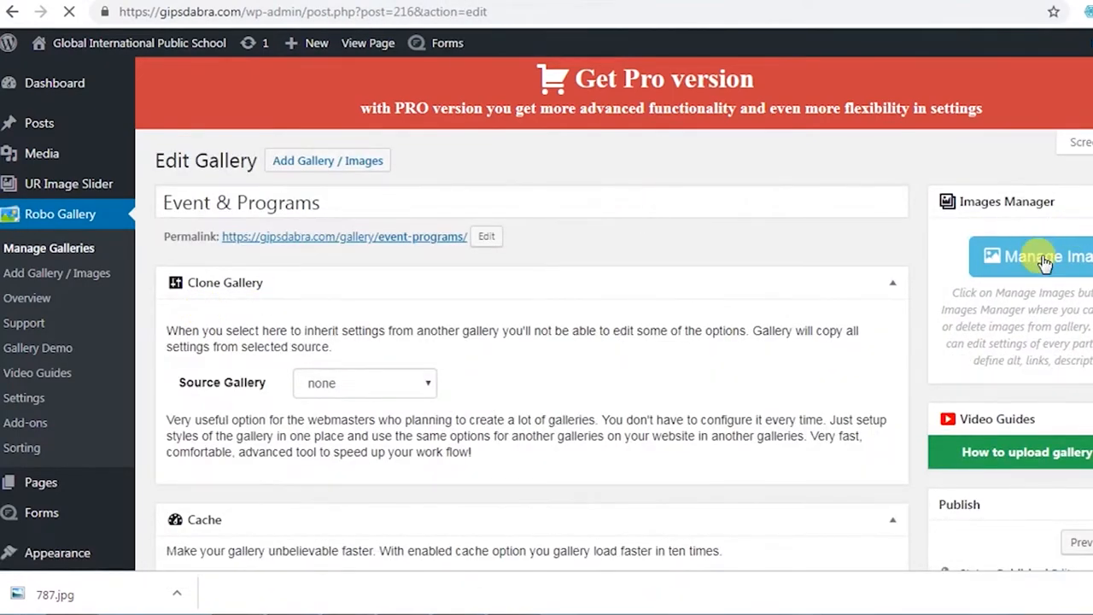
pyautogui.click(1042, 256)
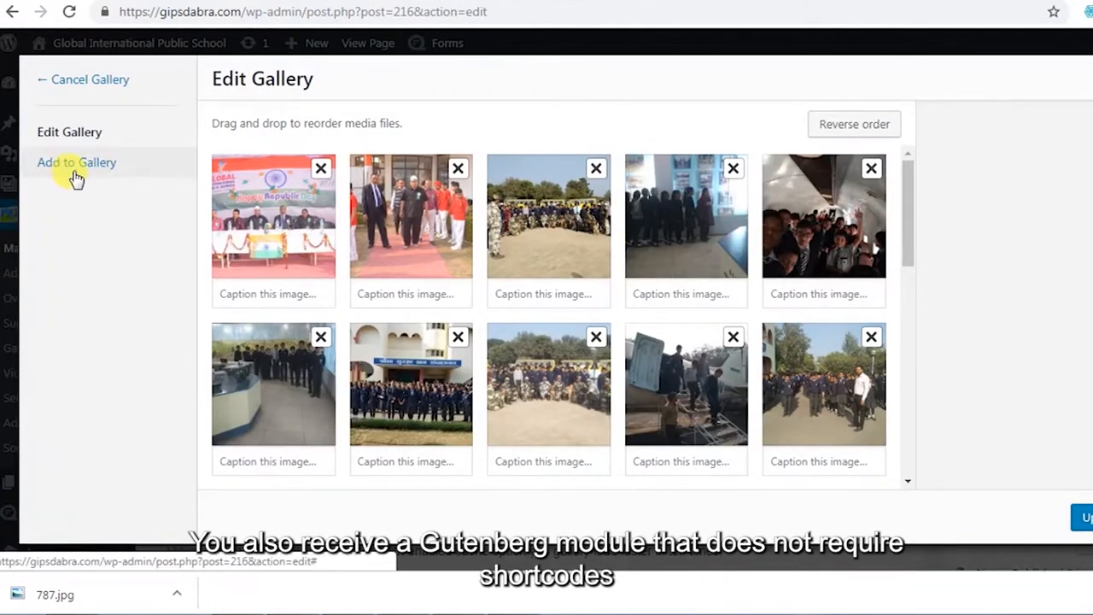
# - Add the two-dancers photo from the media library to the Event & Programs gallery
pyautogui.click(77, 162)
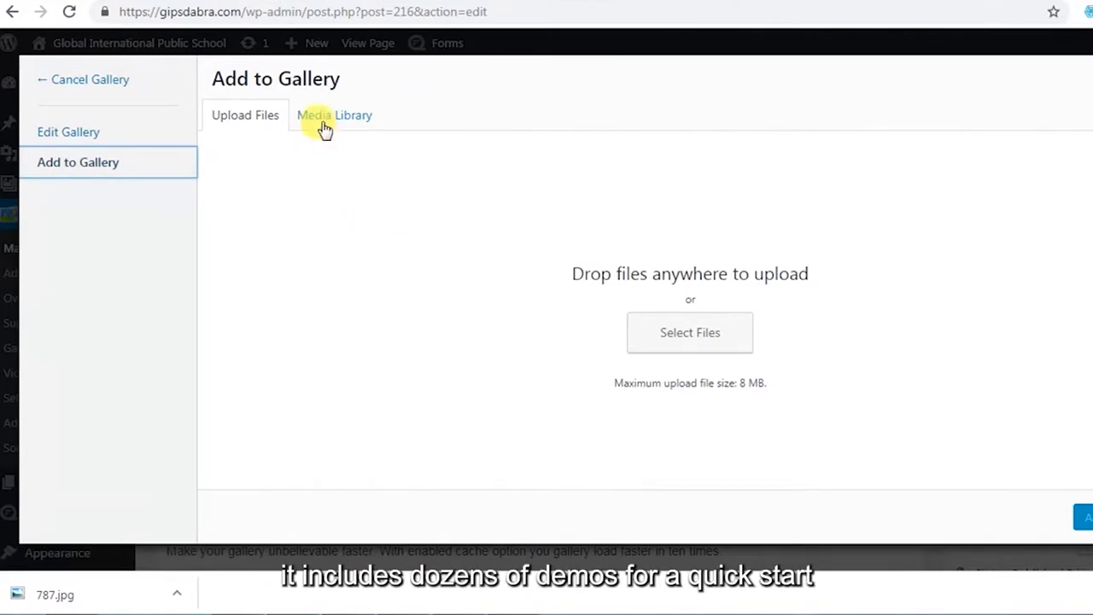
pyautogui.click(334, 115)
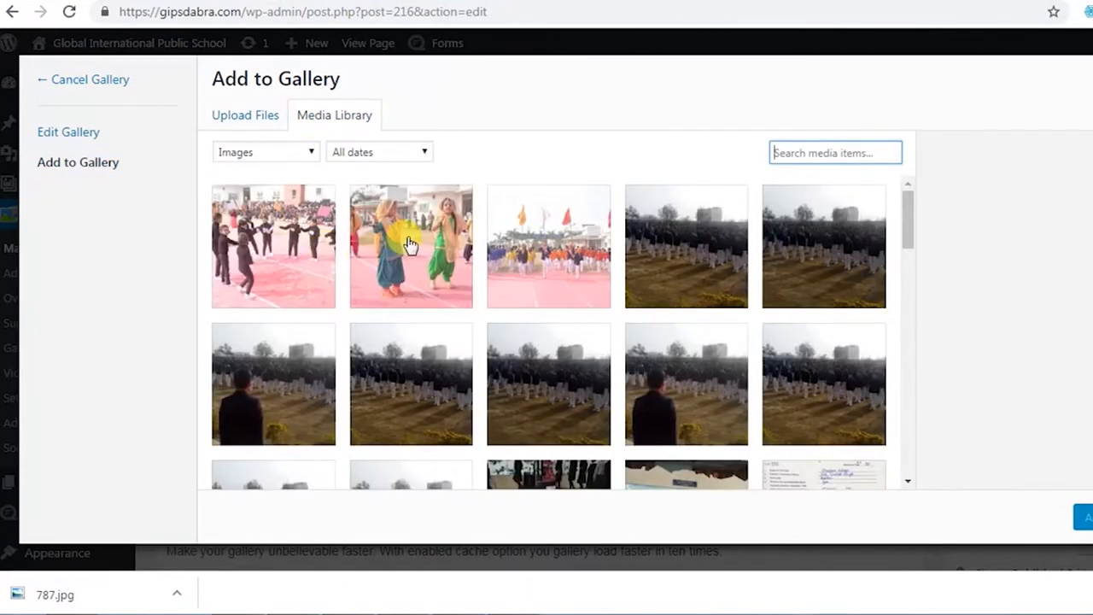
pyautogui.click(411, 246)
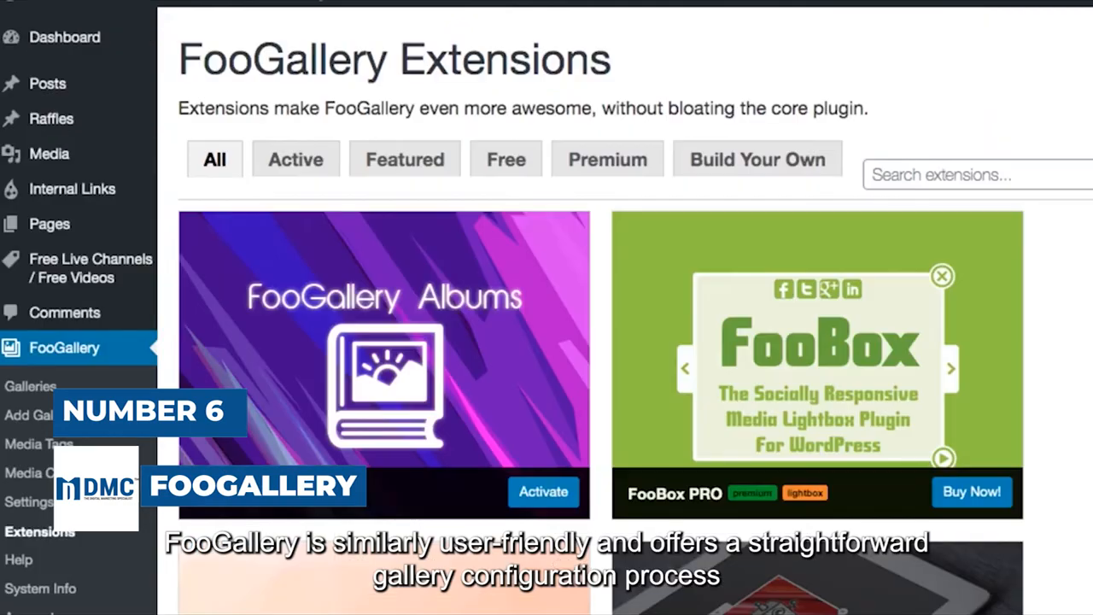
# - Browse the FooGallery extensions list and show the Build Your Own guide
pyautogui.scroll(-3)
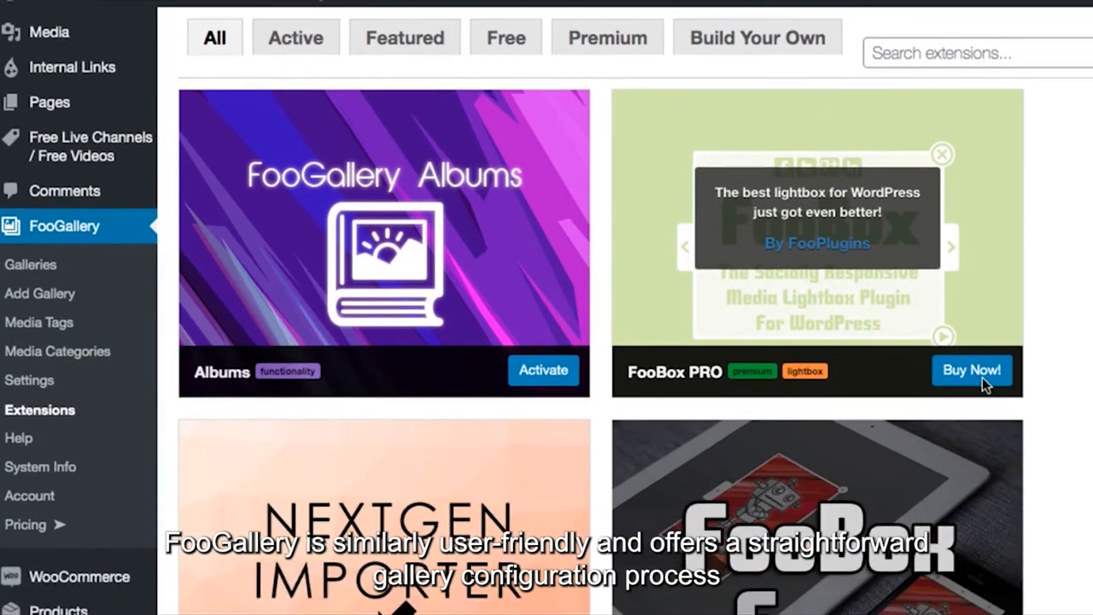
pyautogui.scroll(-3)
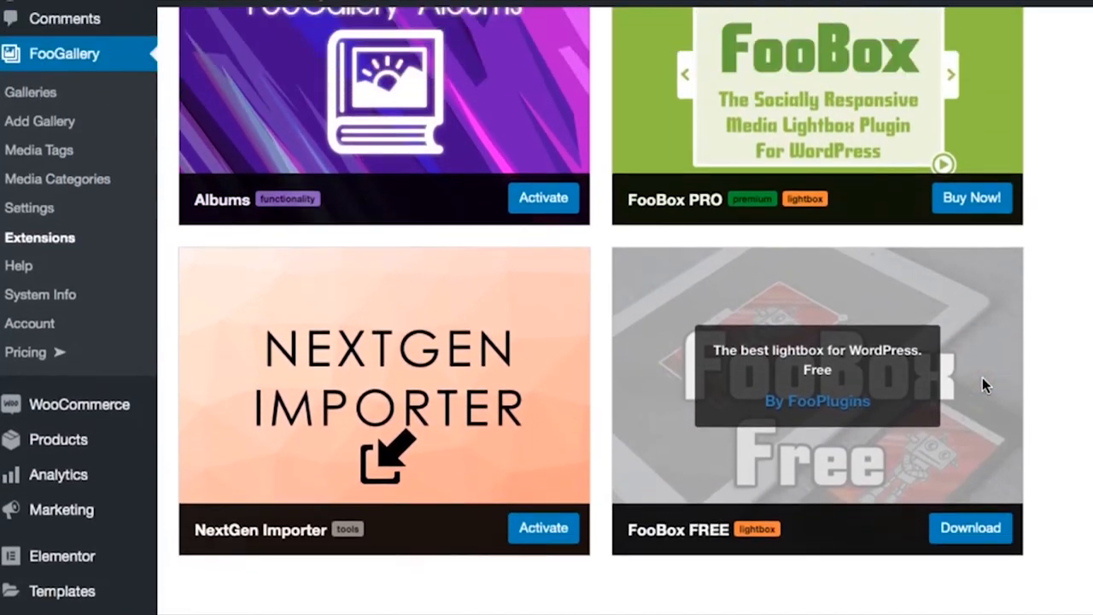
pyautogui.click(757, 145)
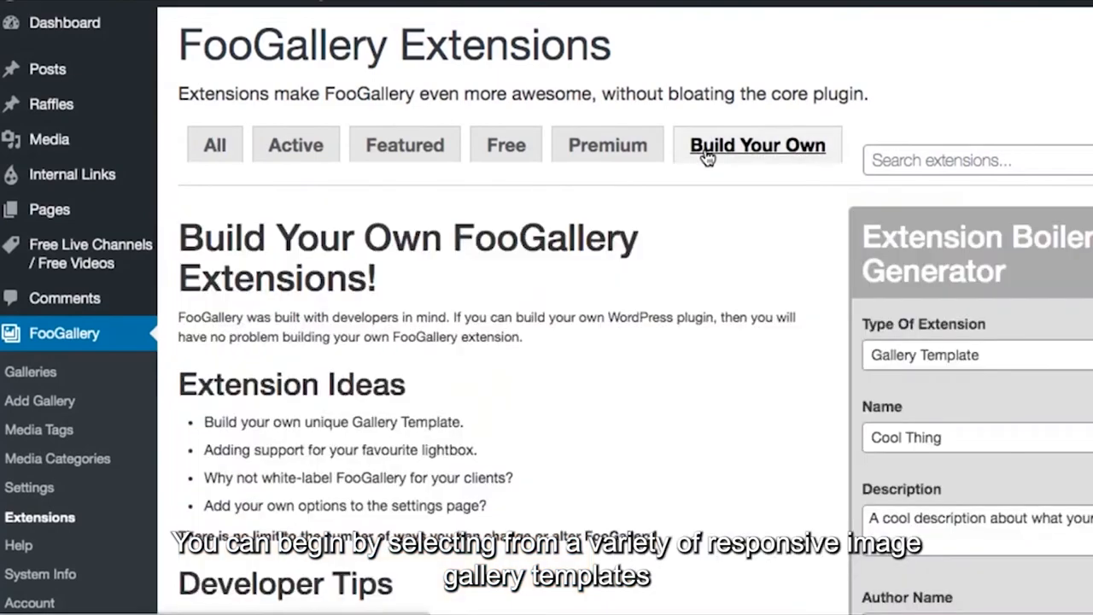
pyautogui.scroll(-3)
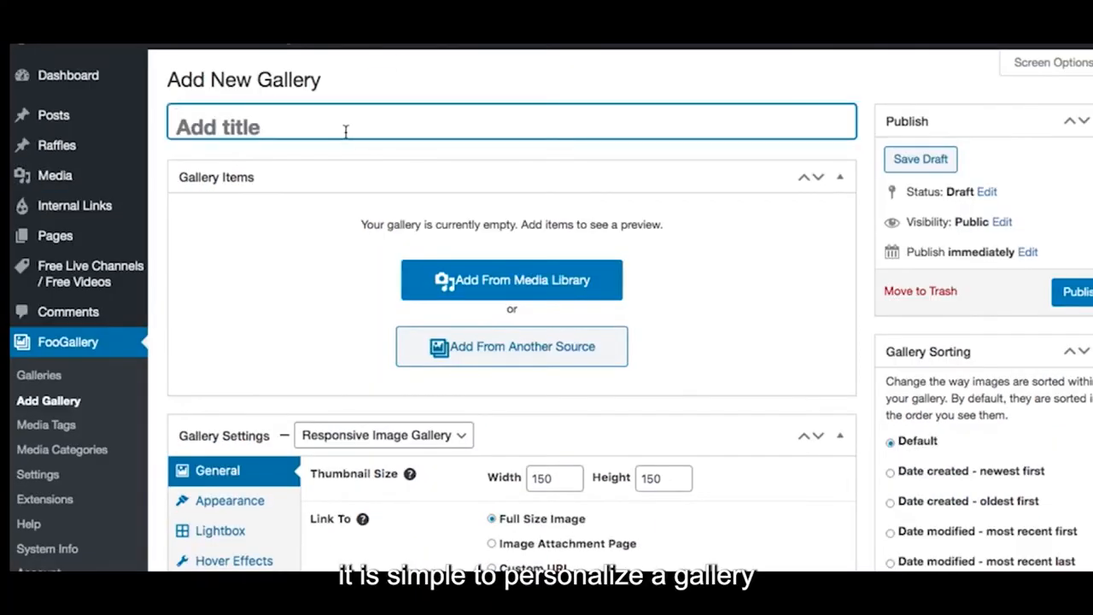
# - Title the gallery Highway on my plate! and add the five food cover images from the library
pyautogui.write('Highway on my plate!')
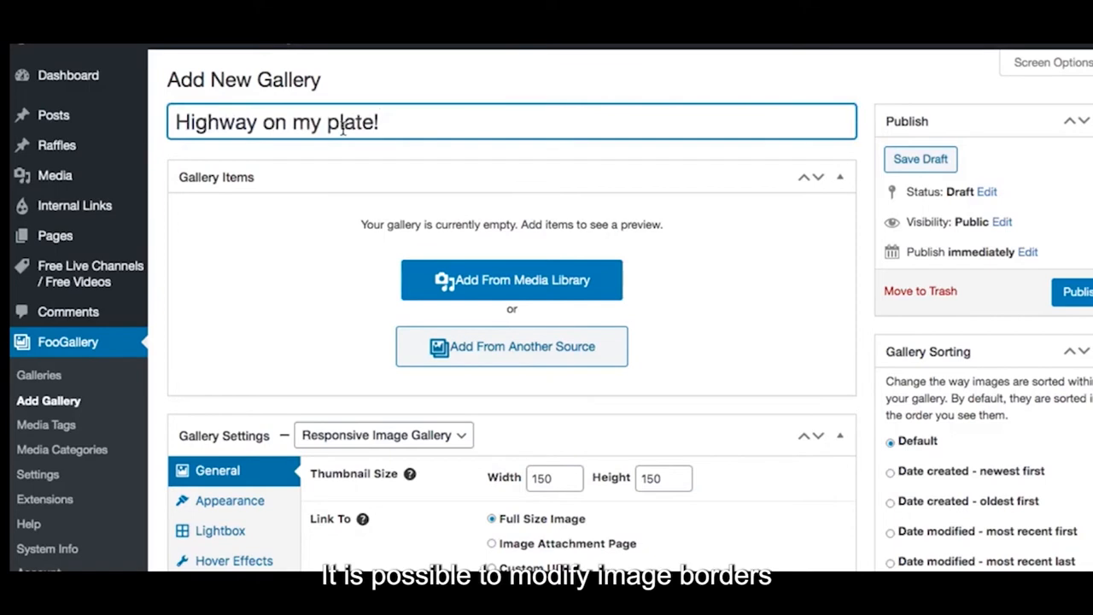
pyautogui.moveTo(470, 280)
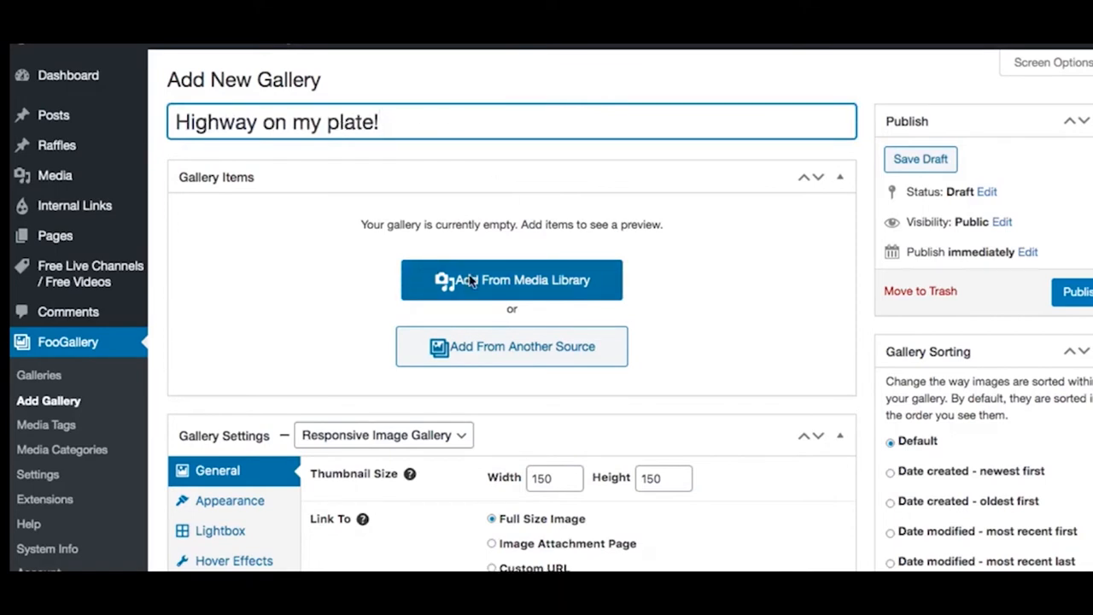
pyautogui.click(511, 279)
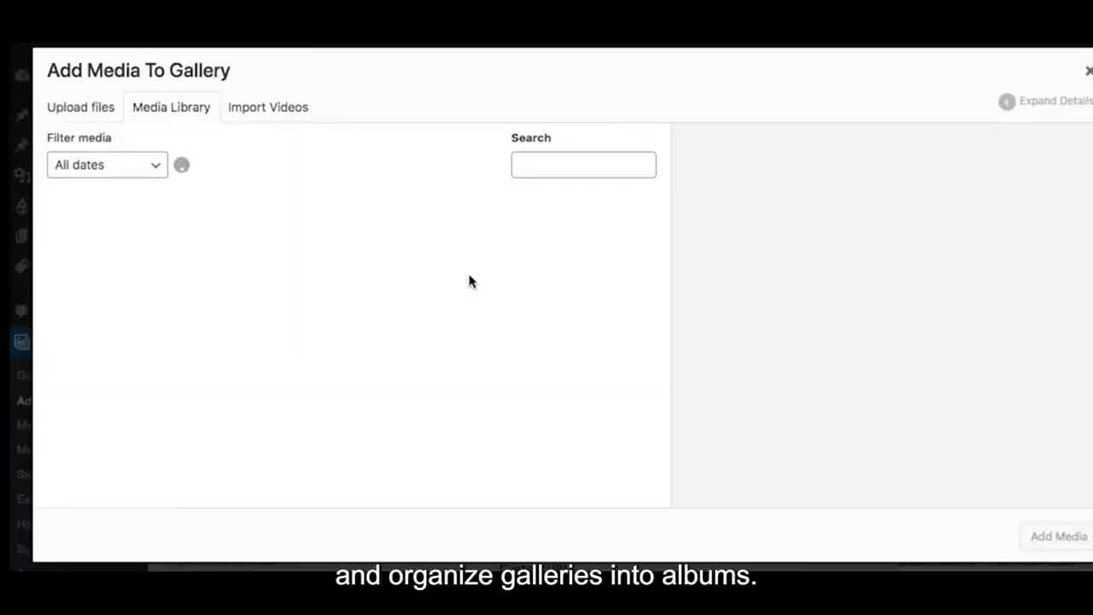
pyautogui.click(101, 250)
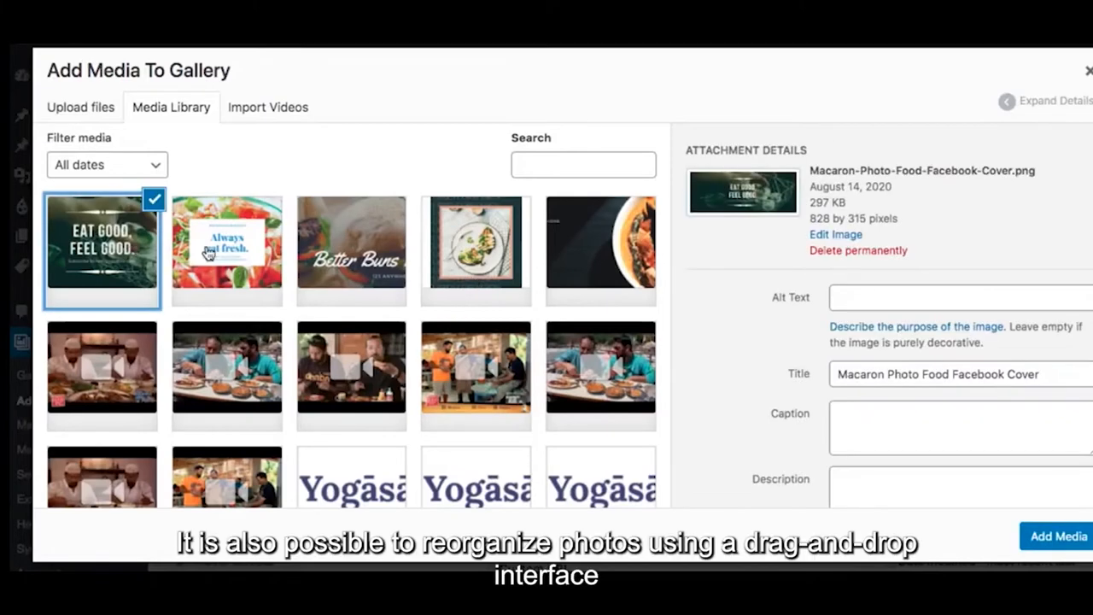
pyautogui.click(600, 250)
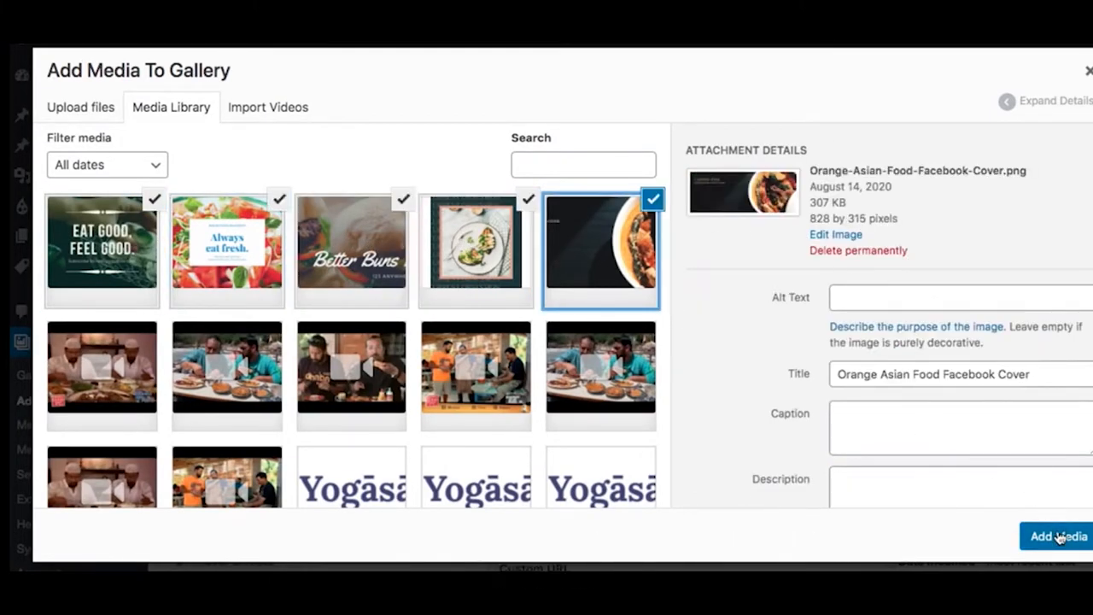
pyautogui.click(1058, 537)
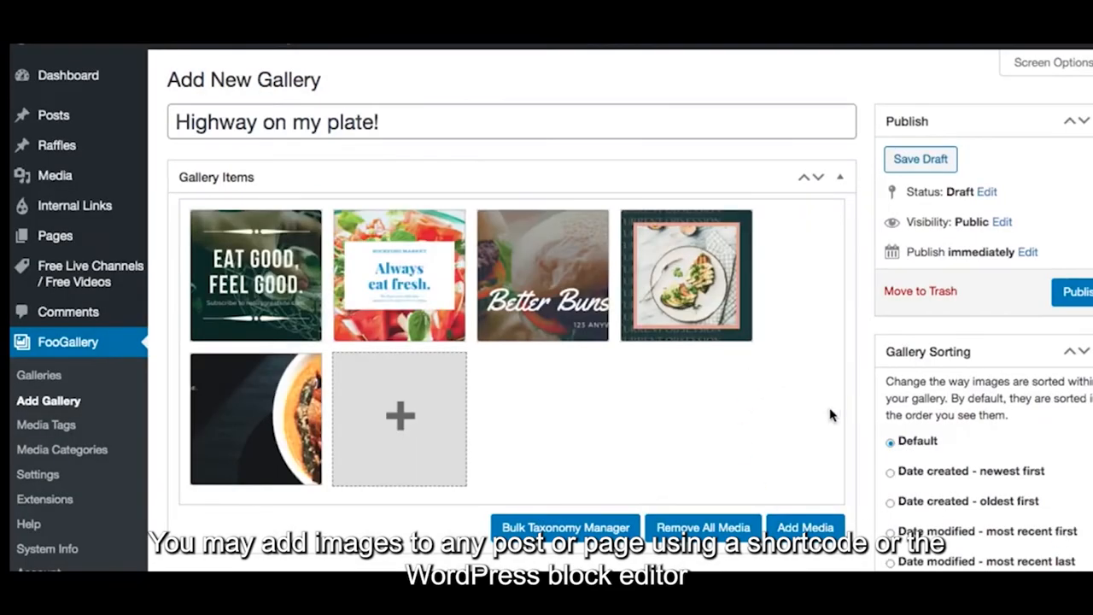
pyautogui.moveTo(664, 369)
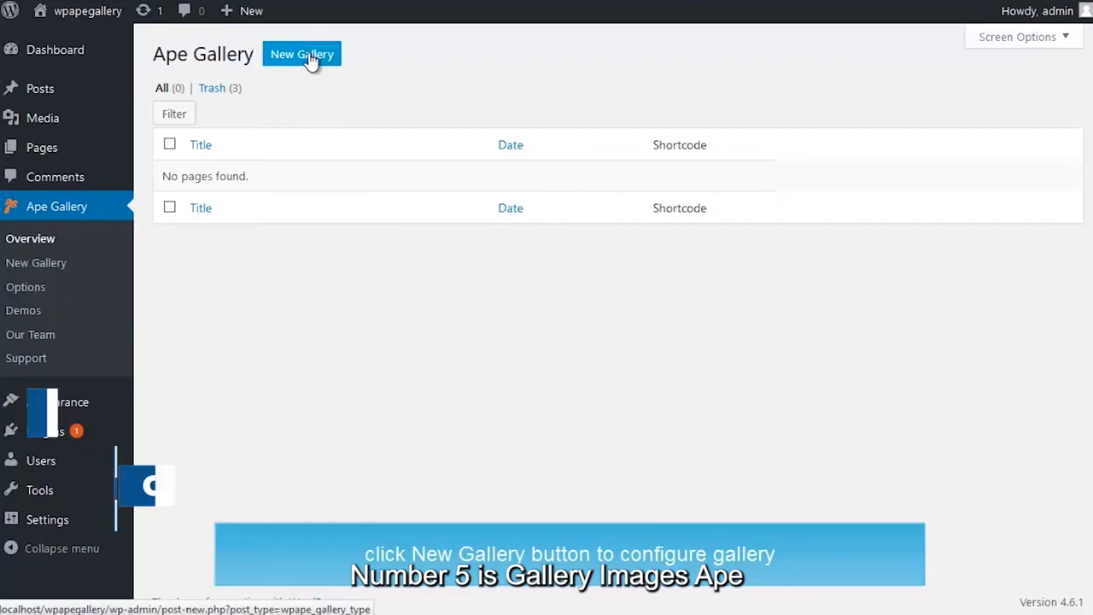
# - Create a new Ape gallery titled GALLERY 1 and open its gallery resources
pyautogui.click(302, 54)
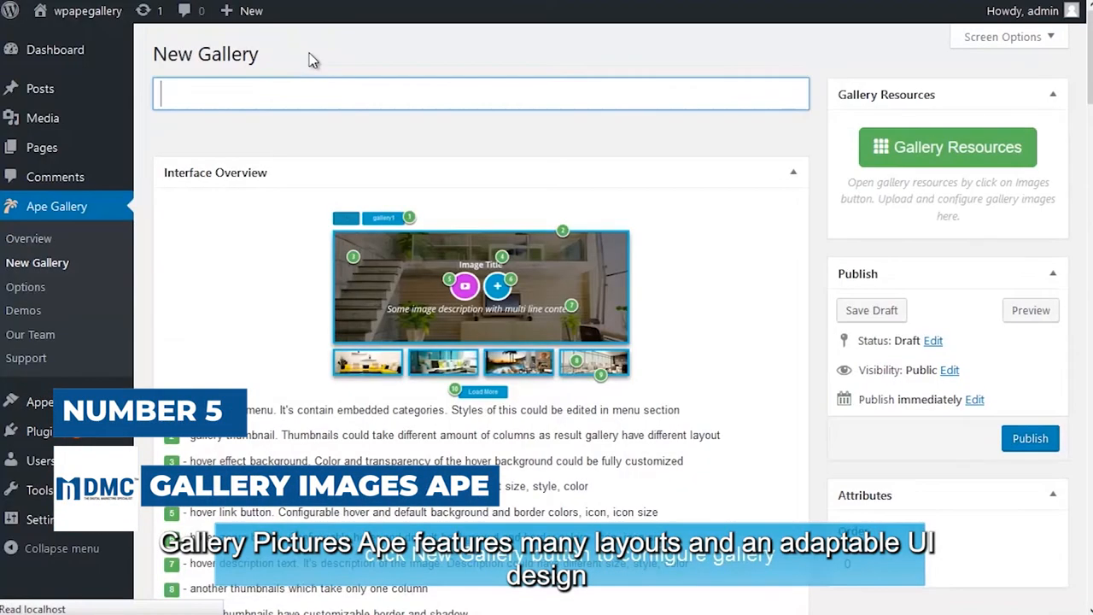
pyautogui.click(481, 94)
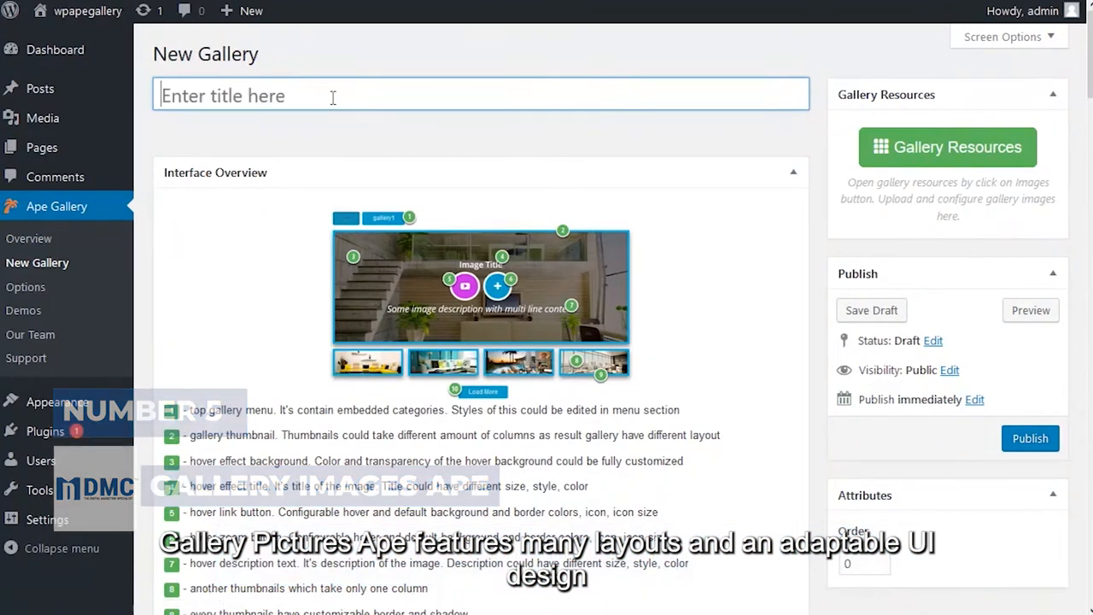
pyautogui.write('GALLERY')
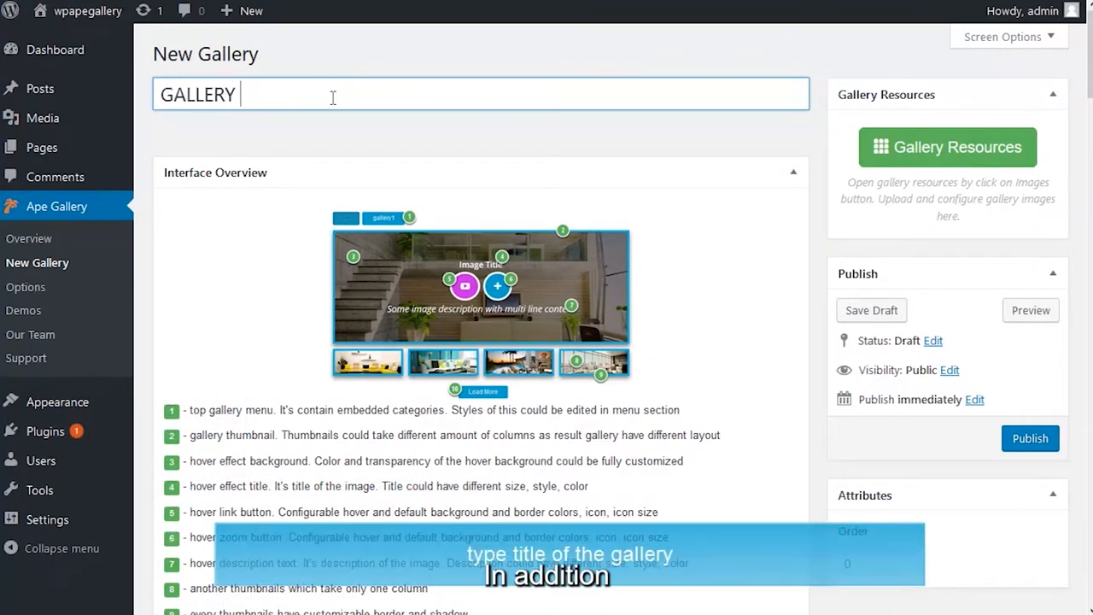
pyautogui.write('1')
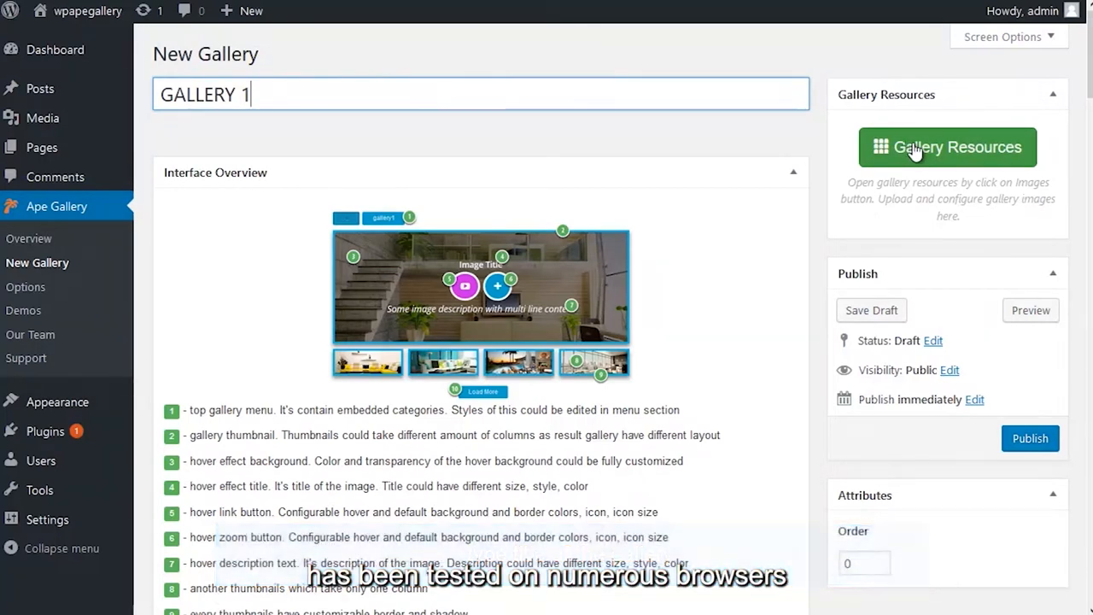
pyautogui.click(947, 146)
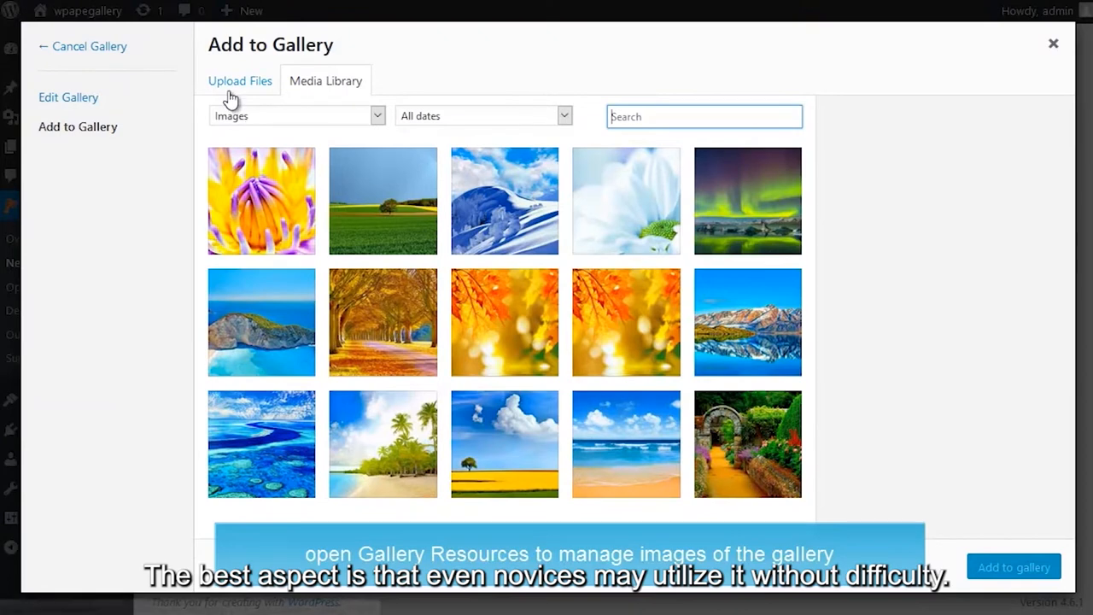
# - Upload photos nature28 through nature35 into the gallery, then move on to PhotoBlocks
pyautogui.click(240, 81)
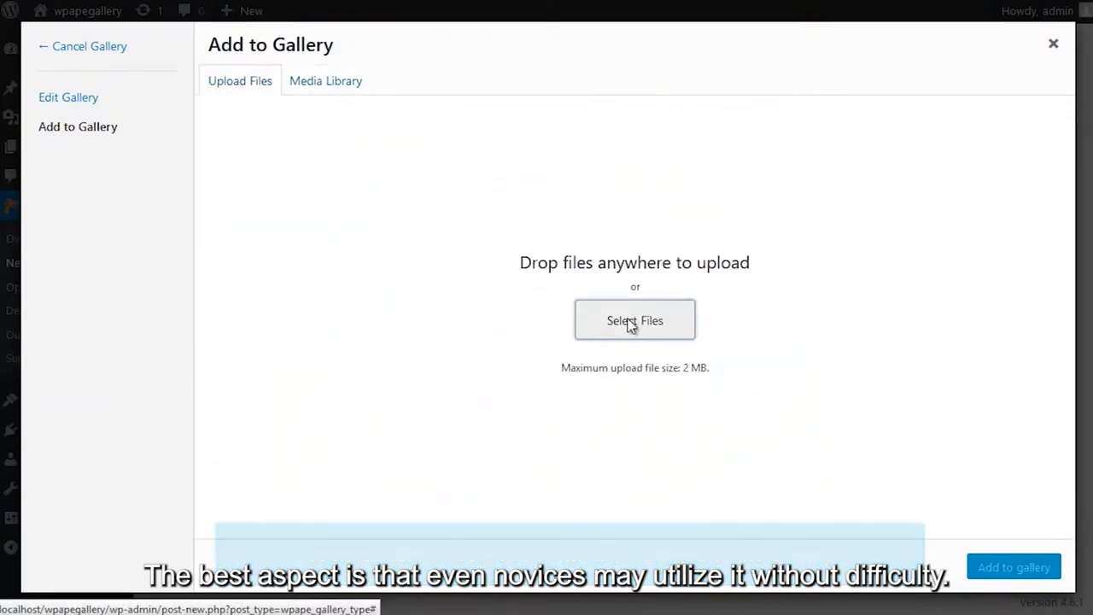
pyautogui.click(634, 320)
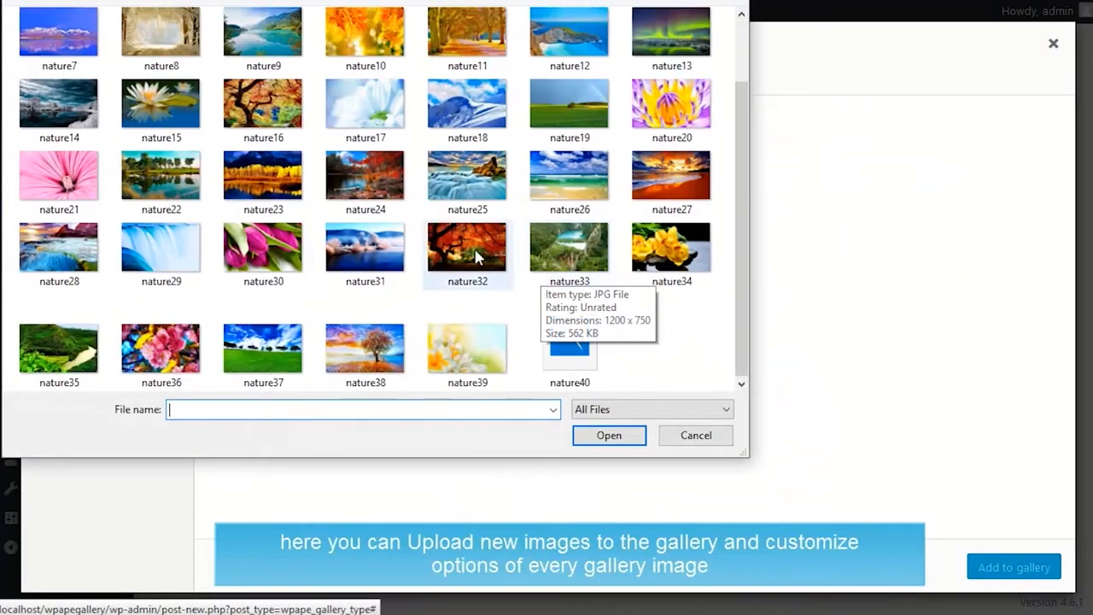
pyautogui.click(58, 248)
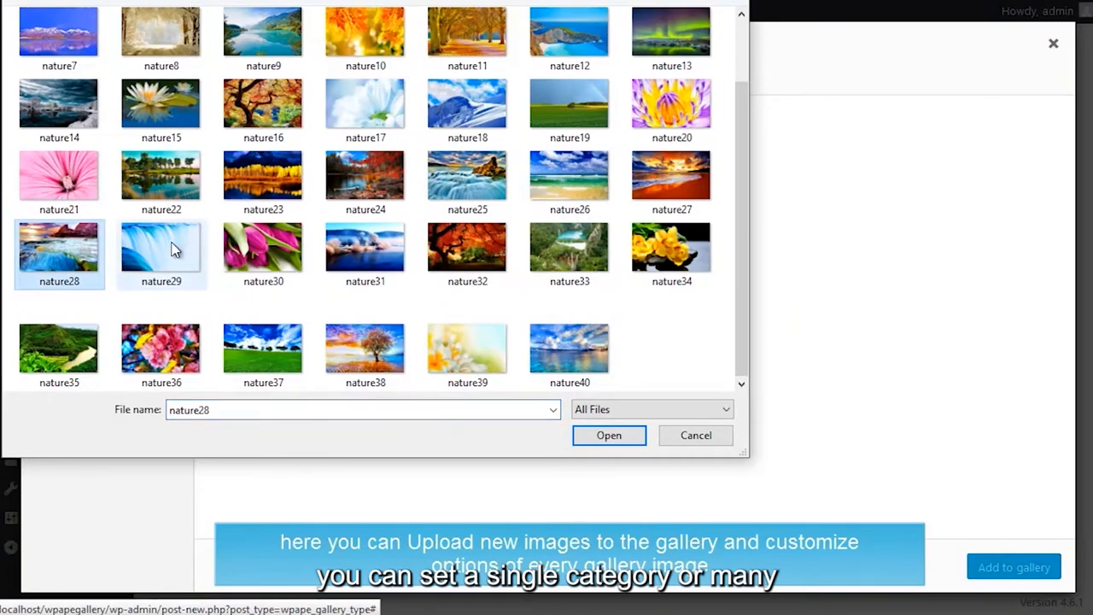
pyautogui.click(467, 253)
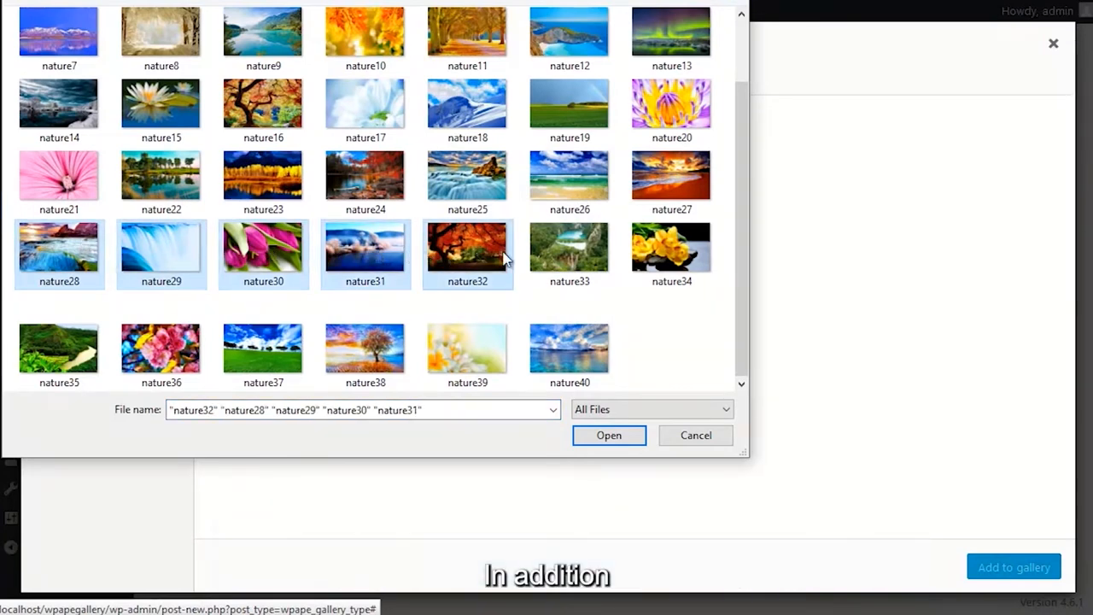
pyautogui.click(671, 248)
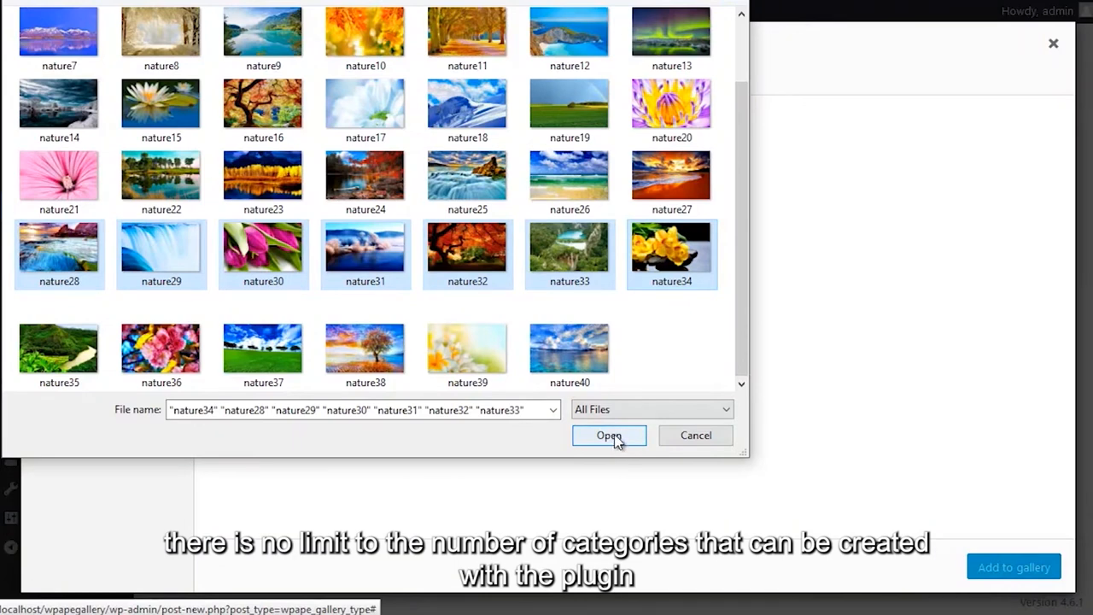
pyautogui.click(59, 341)
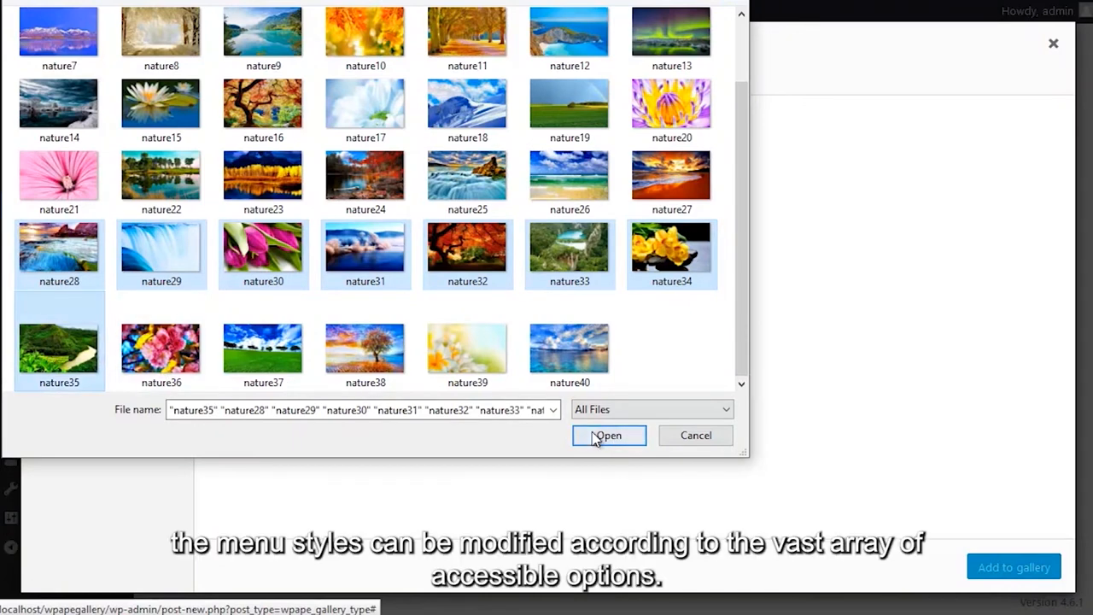
pyautogui.click(608, 436)
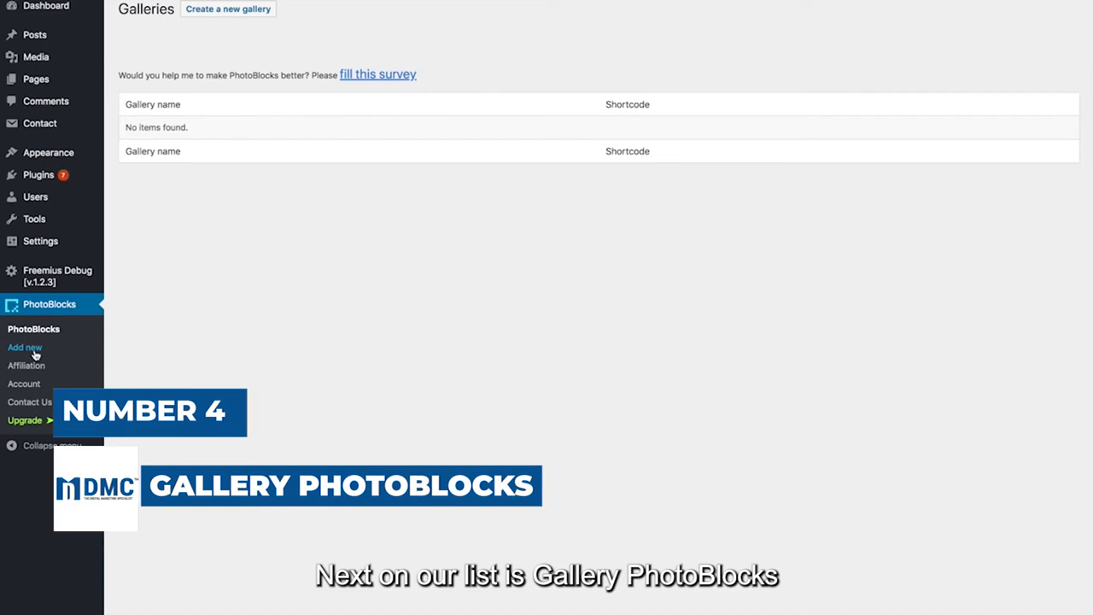
pyautogui.click(24, 346)
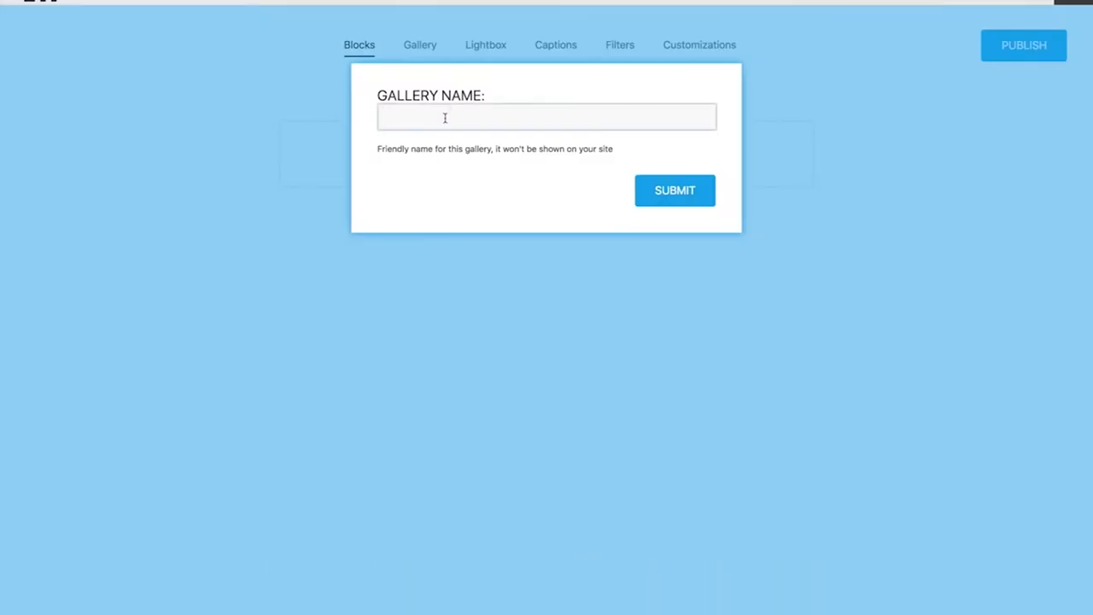
# - Create a PhotoBlocks gallery named My portfolio
pyautogui.write('My')
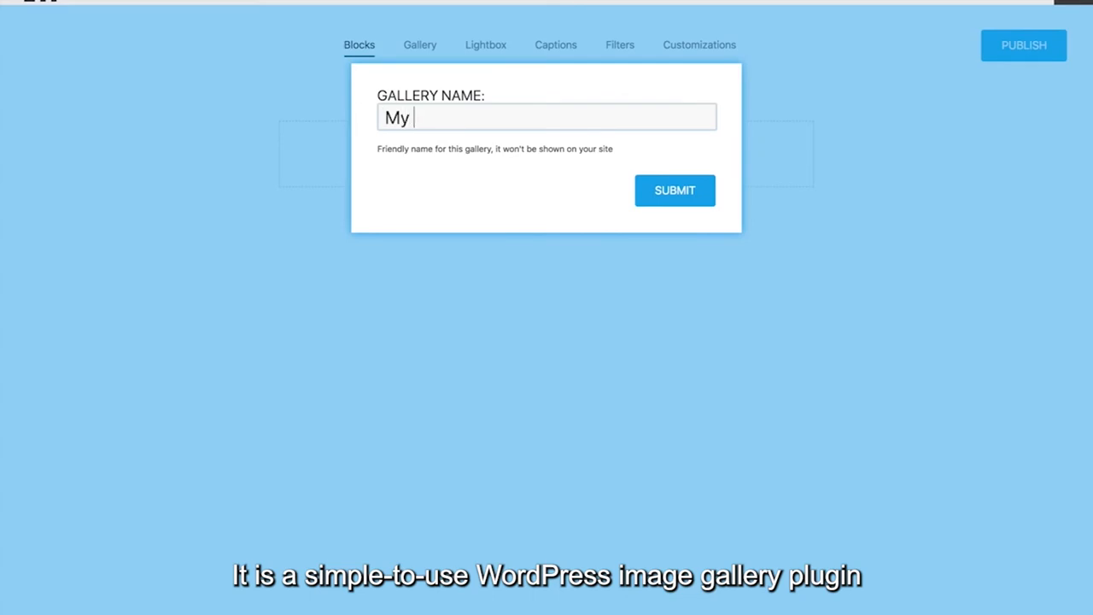
pyautogui.write('portfolio')
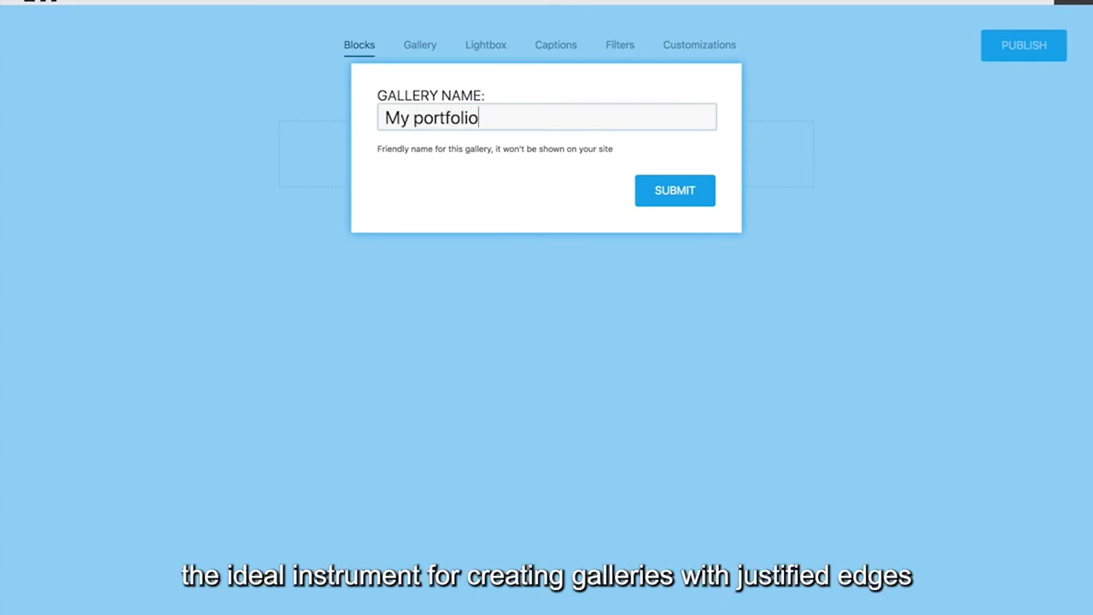
pyautogui.click(674, 189)
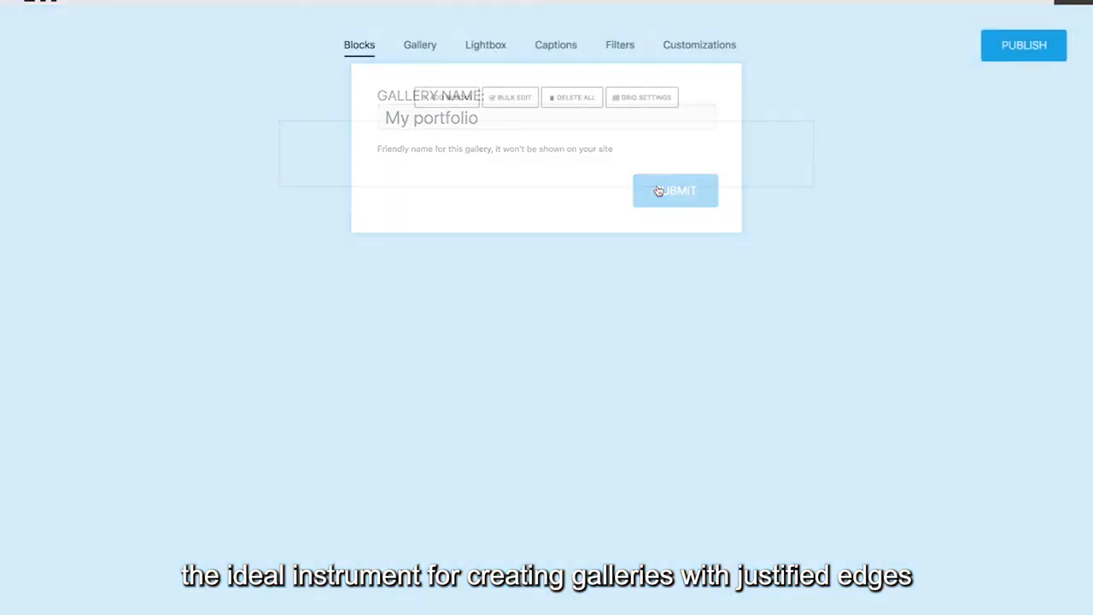
pyautogui.click(675, 190)
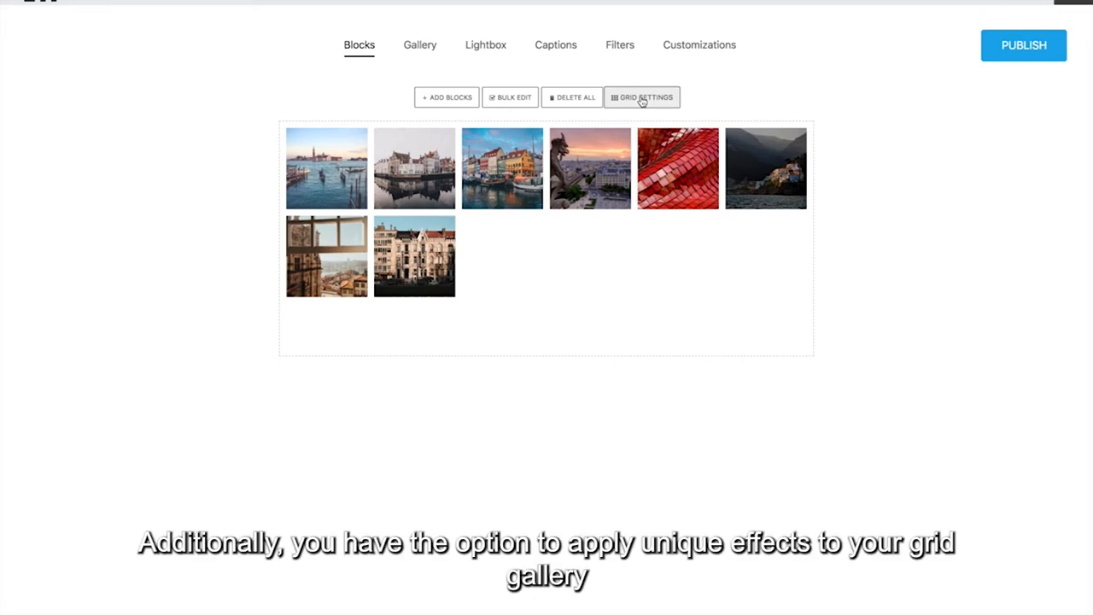
# - Set the image grid to 4 columns in Grid Settings
pyautogui.click(641, 97)
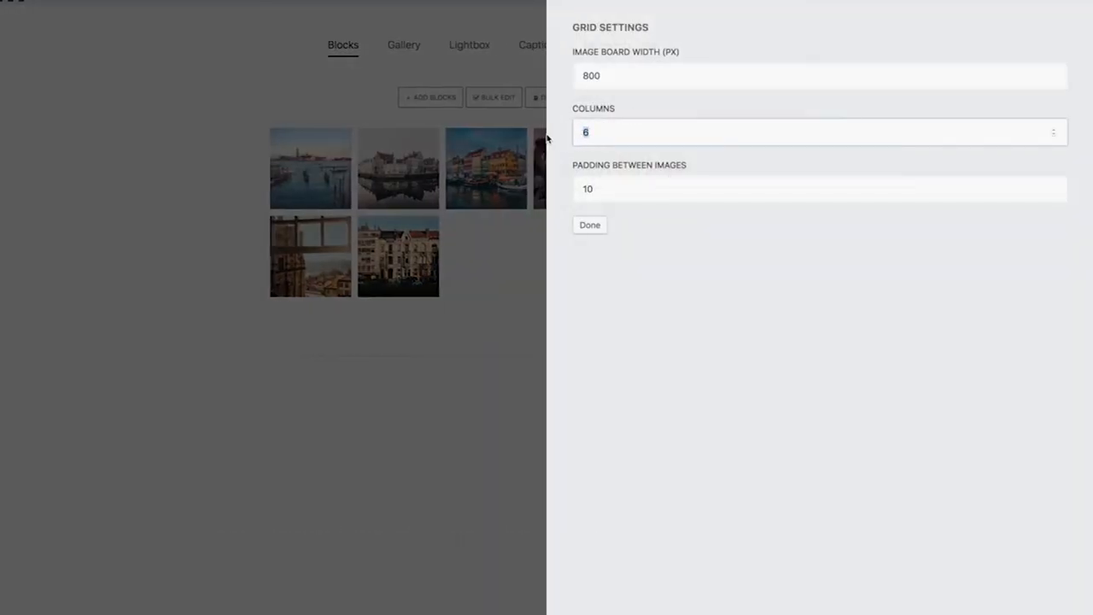
pyautogui.write('4')
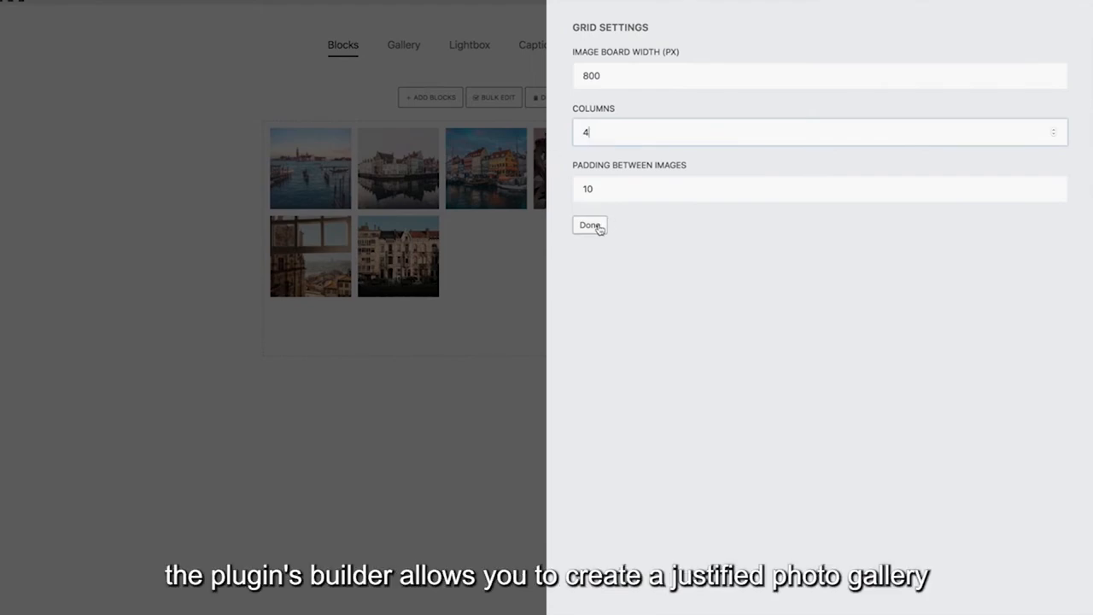
pyautogui.click(589, 225)
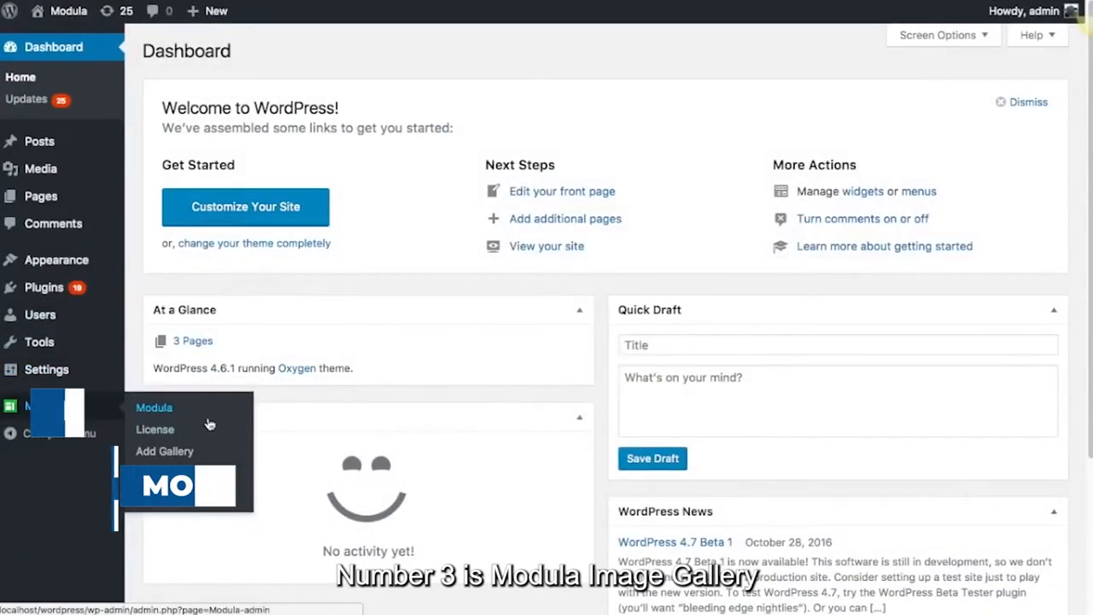
# - Create a Modula gallery named My cool gallery!, add the chosen library photos and save it
pyautogui.click(164, 451)
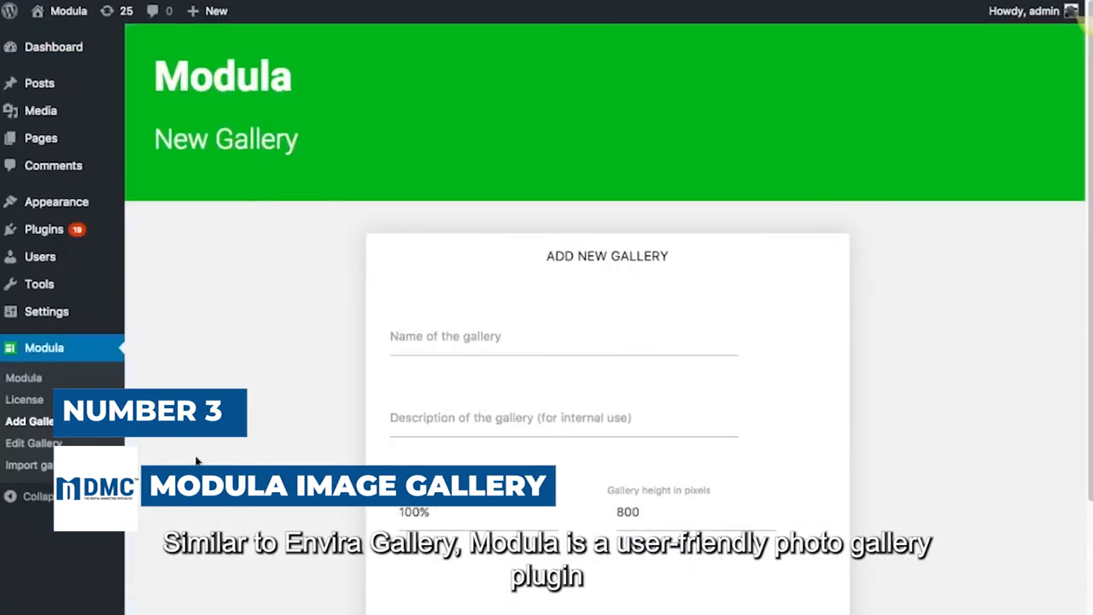
pyautogui.write('My')
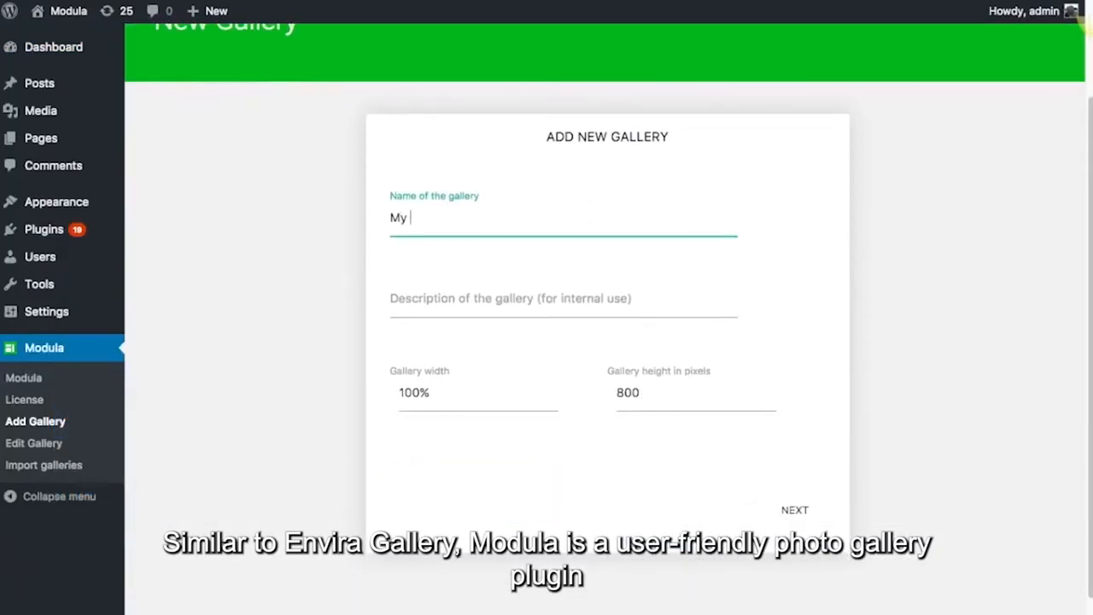
pyautogui.write('T')
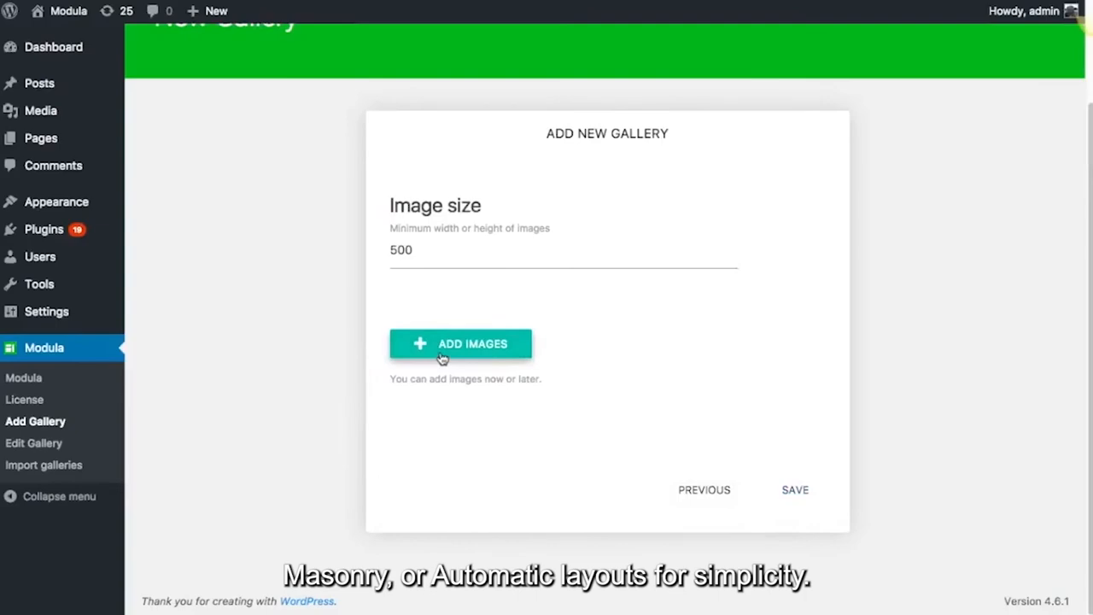
pyautogui.click(461, 343)
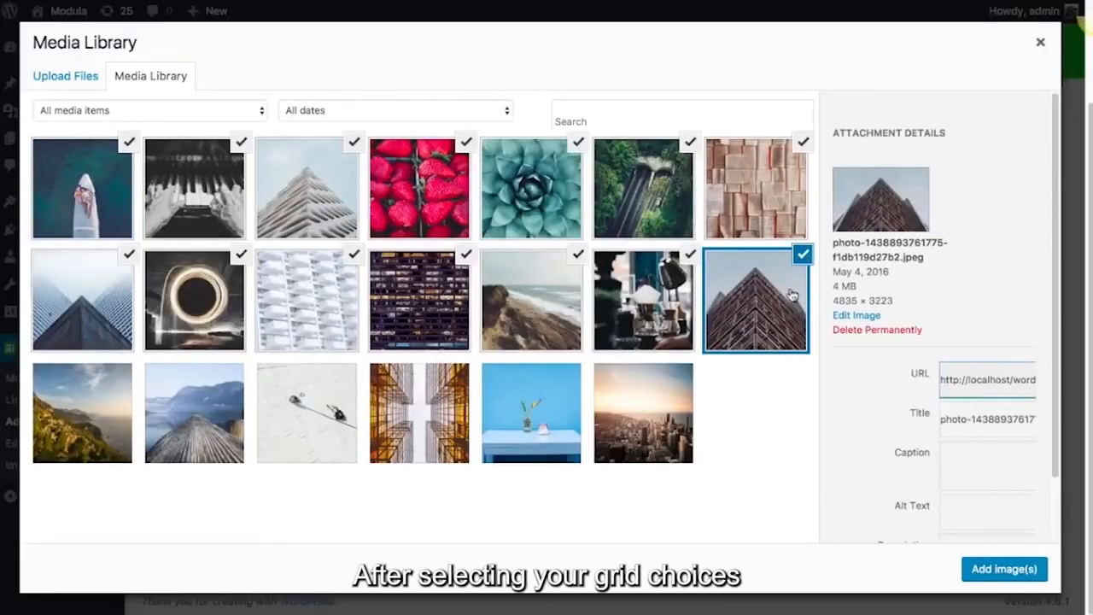
pyautogui.click(1003, 569)
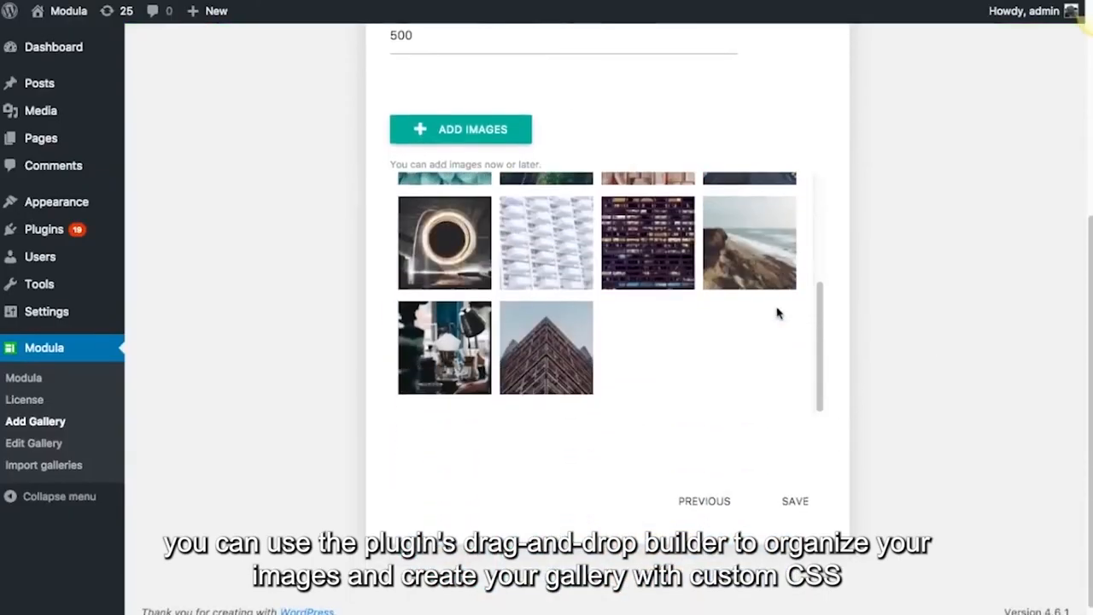
pyautogui.click(794, 501)
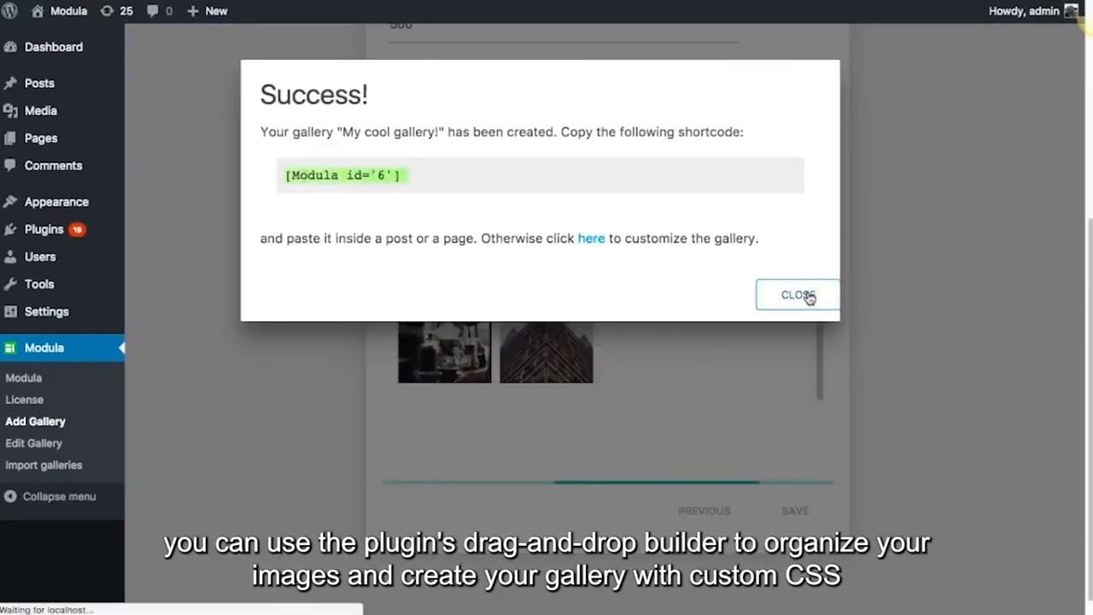
# - Embed the Modula gallery 'My cool gallery!' on a new page and preview its photo grid
pyautogui.click(797, 294)
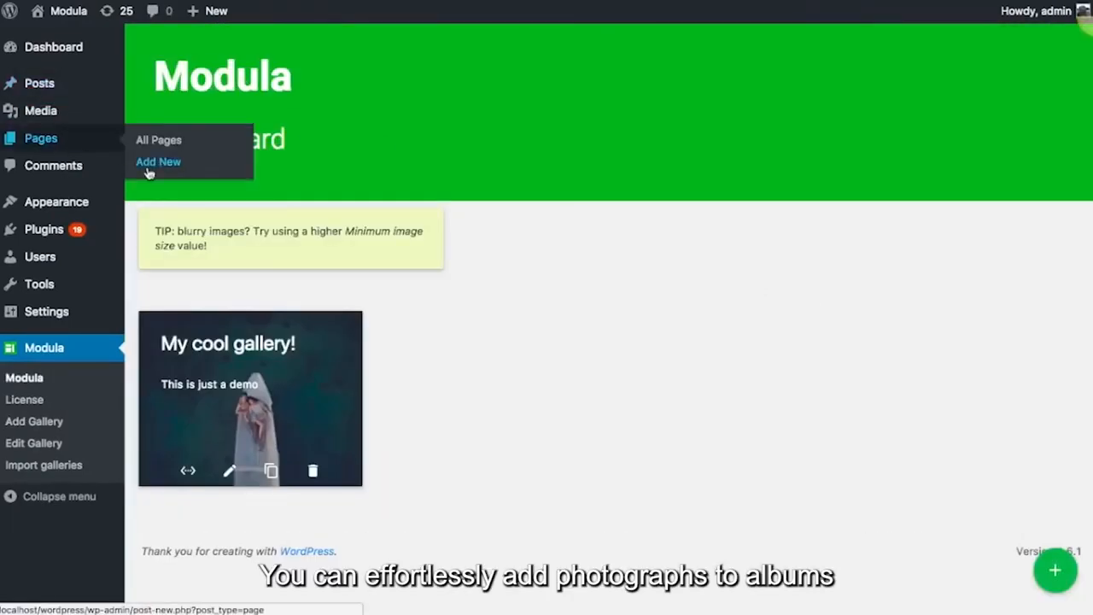
pyautogui.click(158, 161)
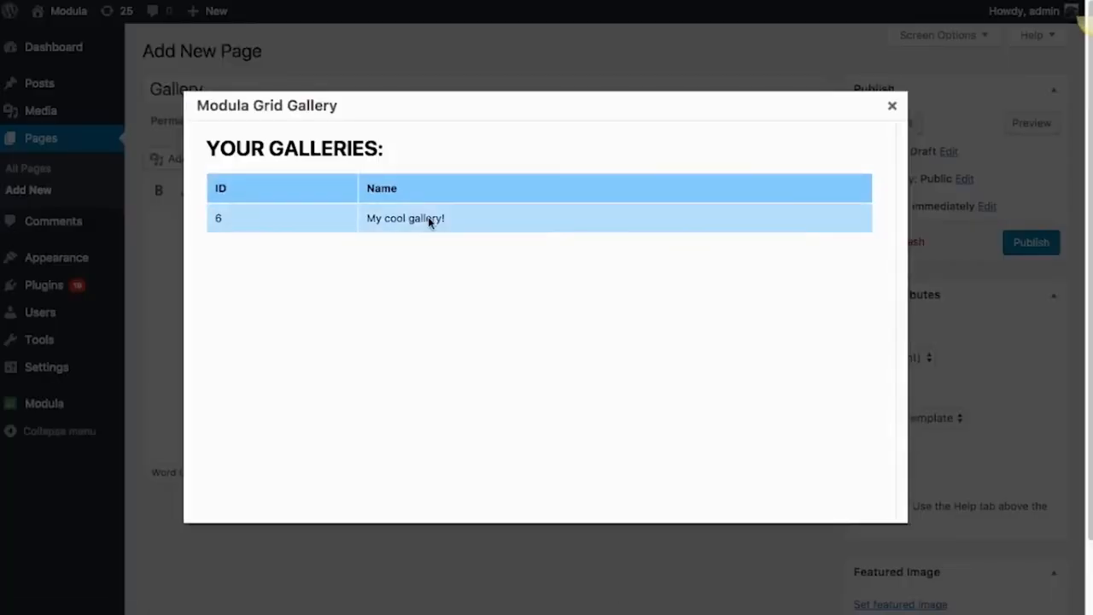
pyautogui.click(406, 217)
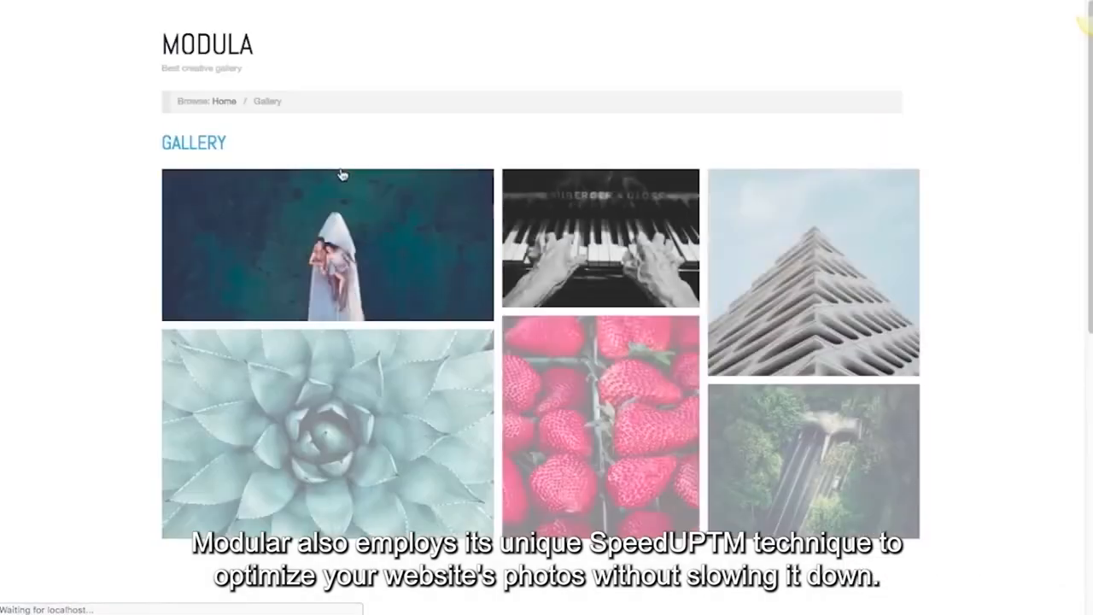
pyautogui.moveTo(345, 444)
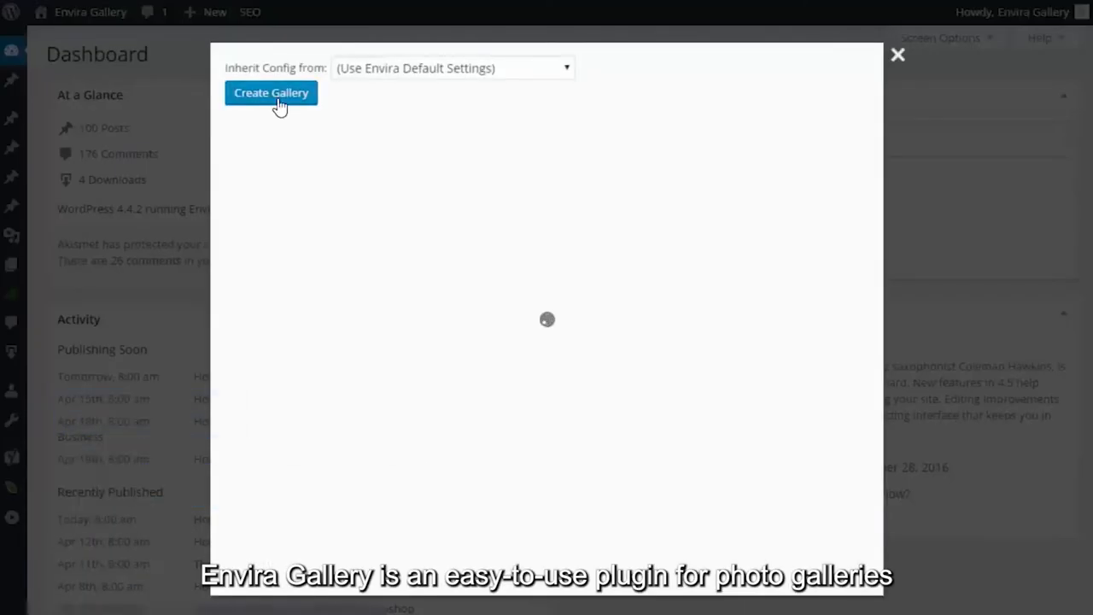
# - Create a new Envira gallery titled Portfolio with the san francisco, italy and beach photos from the Media Library
pyautogui.click(270, 92)
pyautogui.write('Portfol')
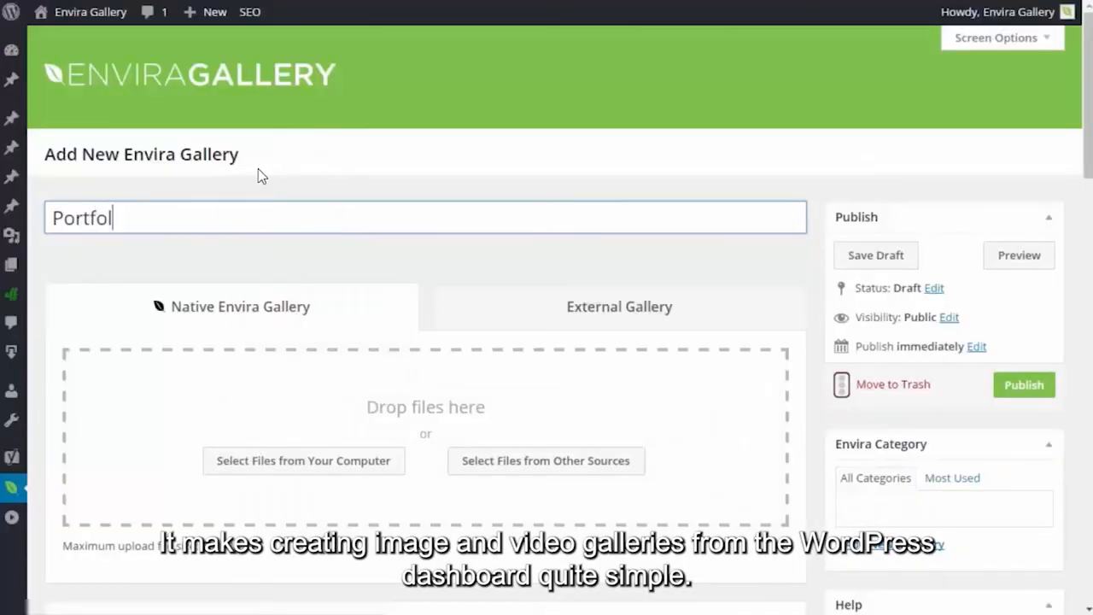
pyautogui.write('io')
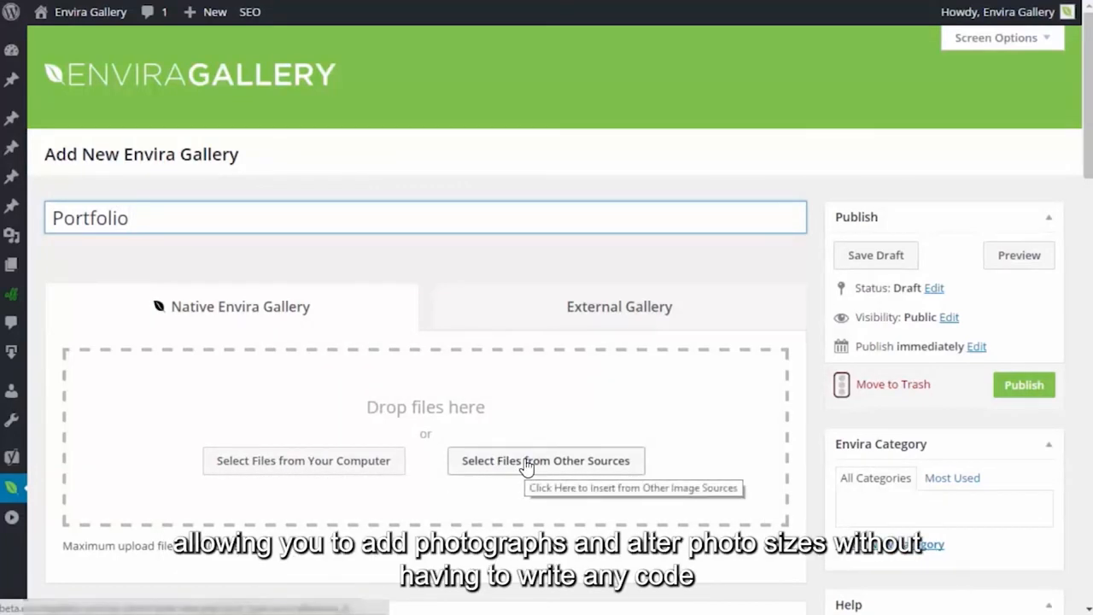
pyautogui.click(545, 460)
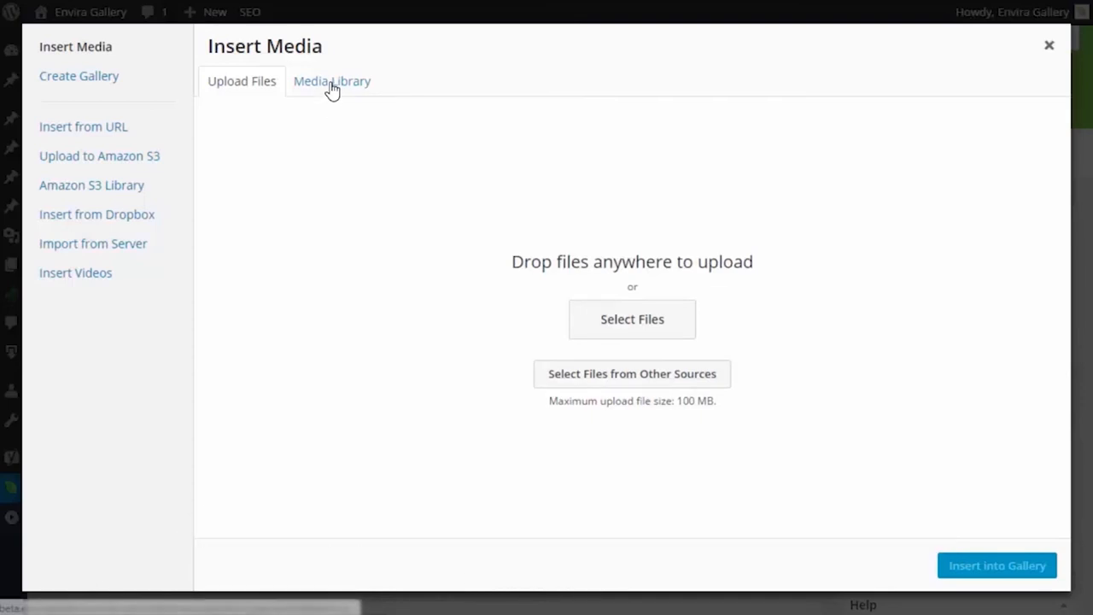
pyautogui.click(332, 81)
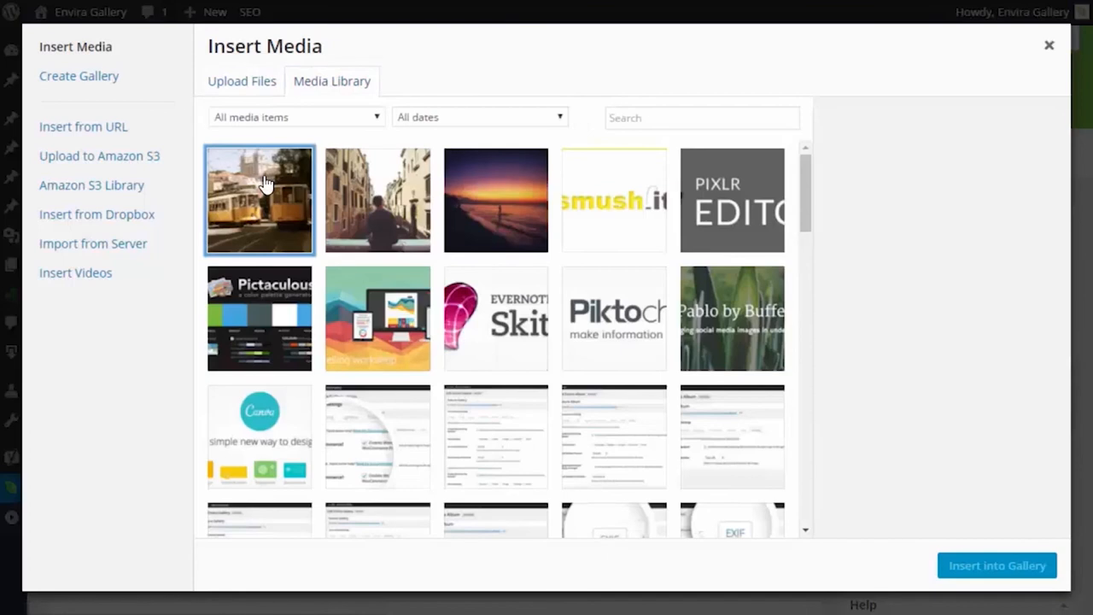
pyautogui.click(259, 199)
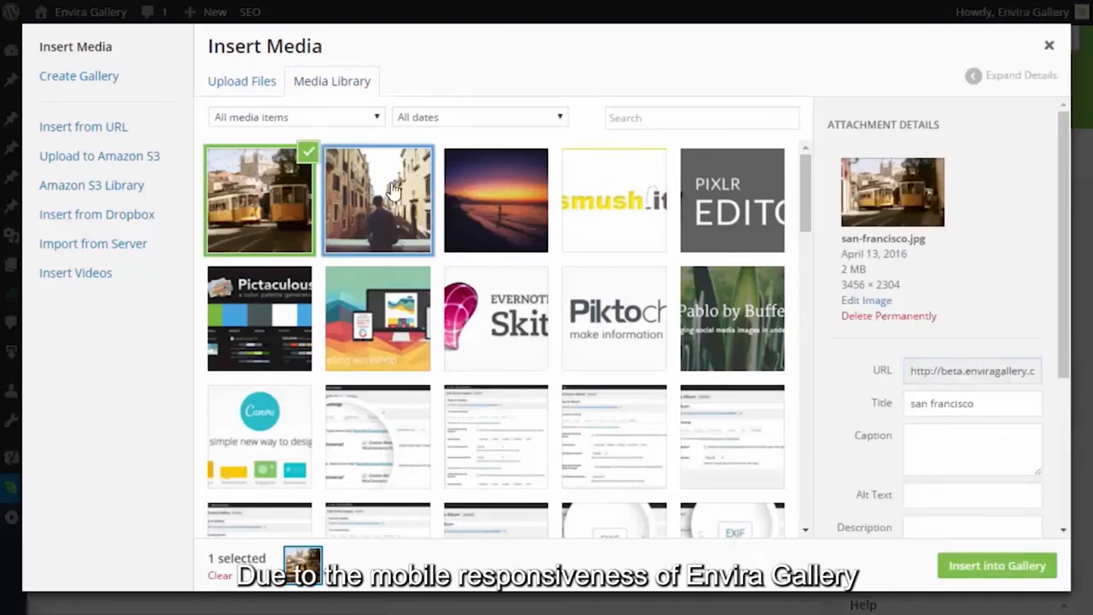
pyautogui.click(495, 200)
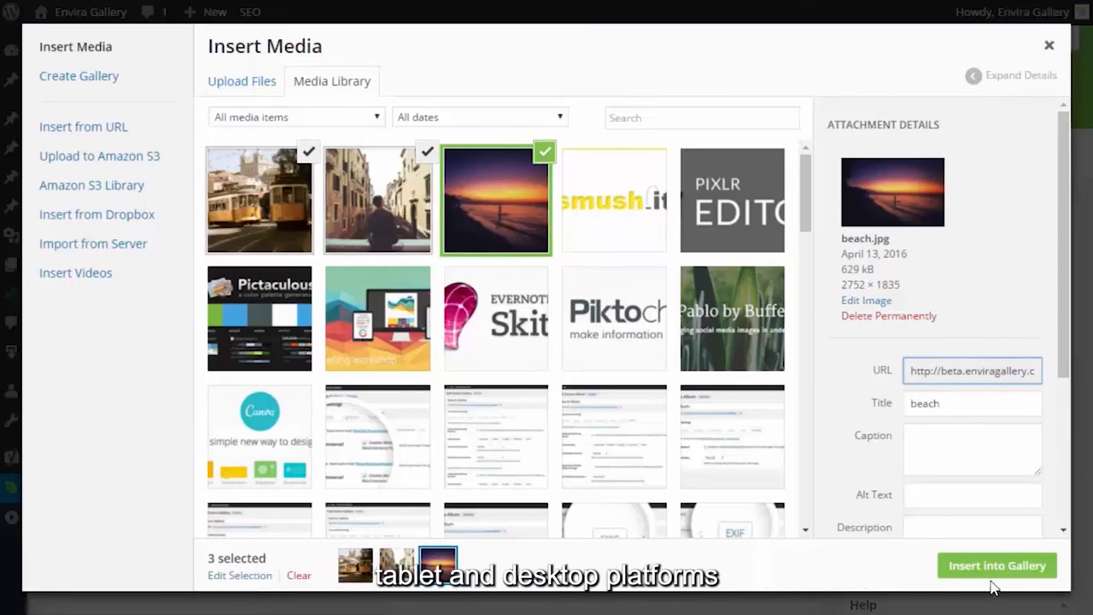
pyautogui.click(996, 565)
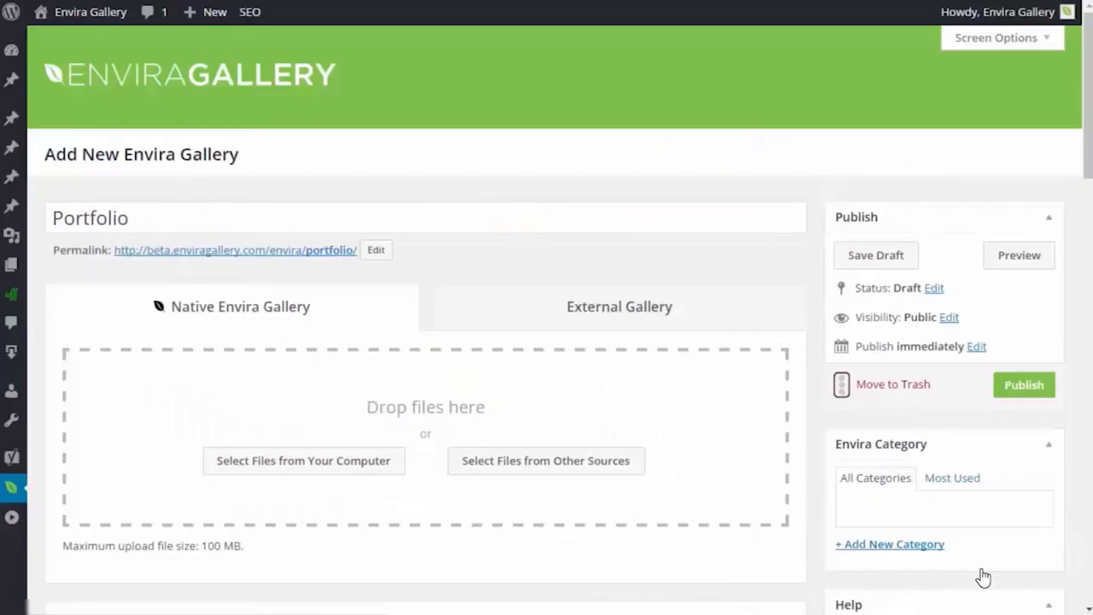
# - Reorder the gallery so san francisco comes last, after beach and italy
pyautogui.scroll(-3)
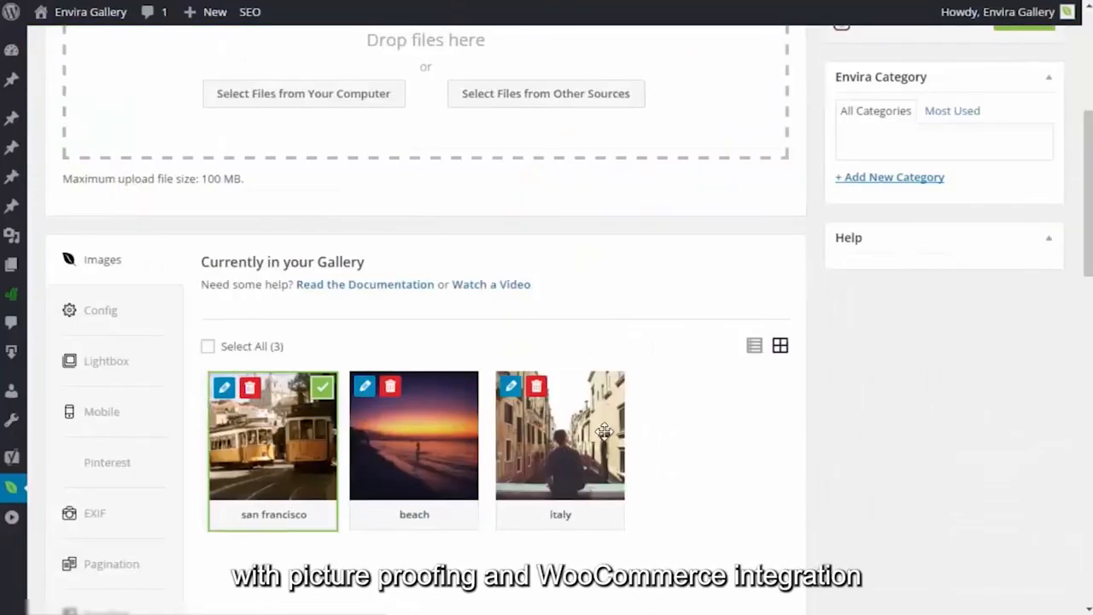
pyautogui.moveTo(273, 435); pyautogui.dragTo(560, 435)
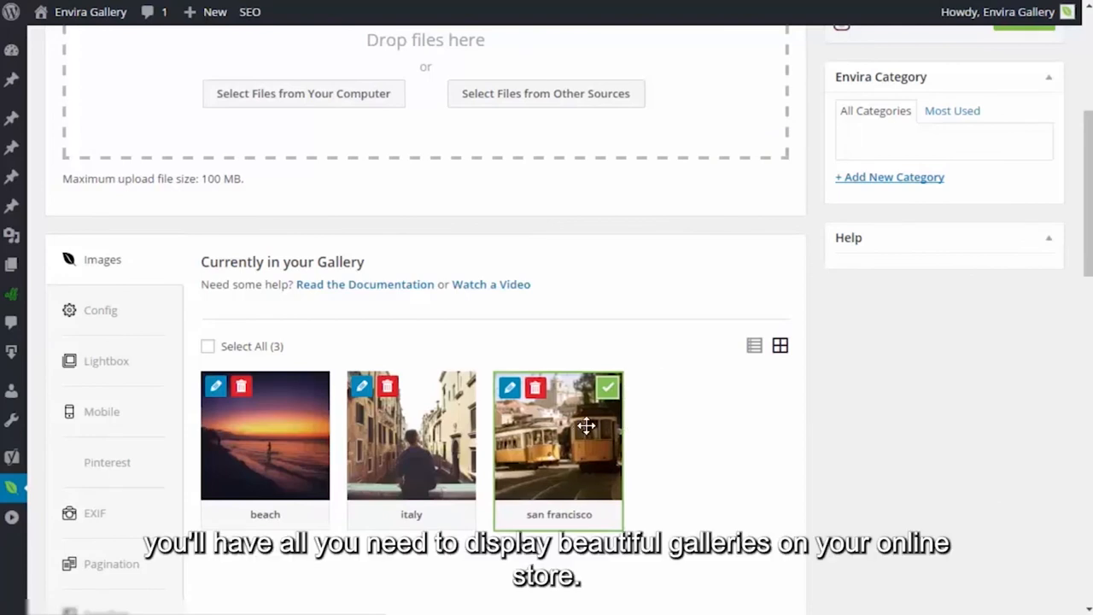
pyautogui.moveTo(511, 388)
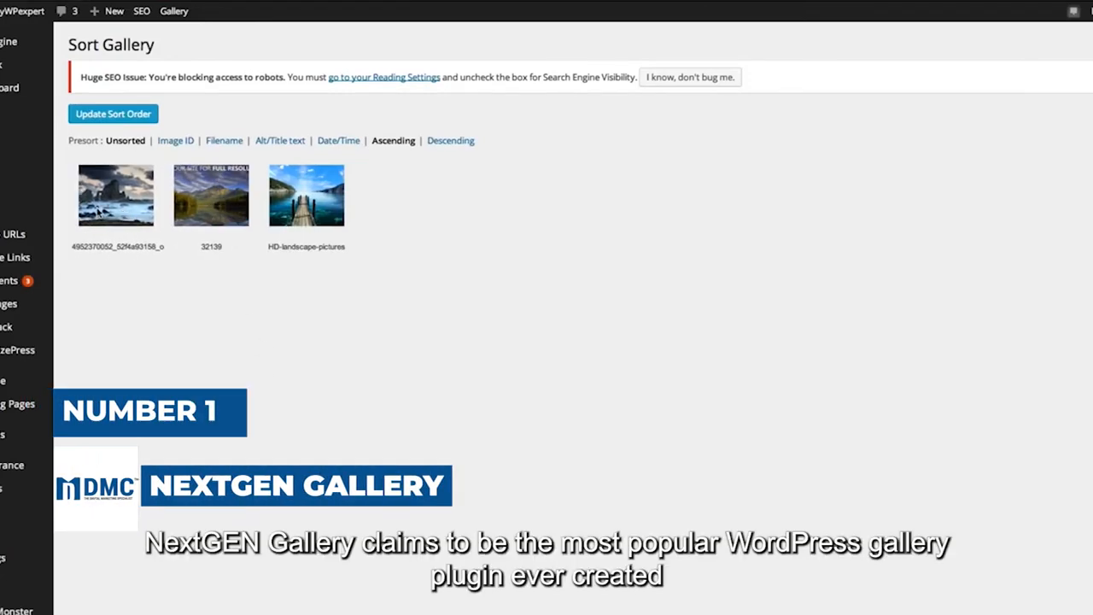
# - Save the NextGEN gallery's updated image sort order
pyautogui.click(112, 114)
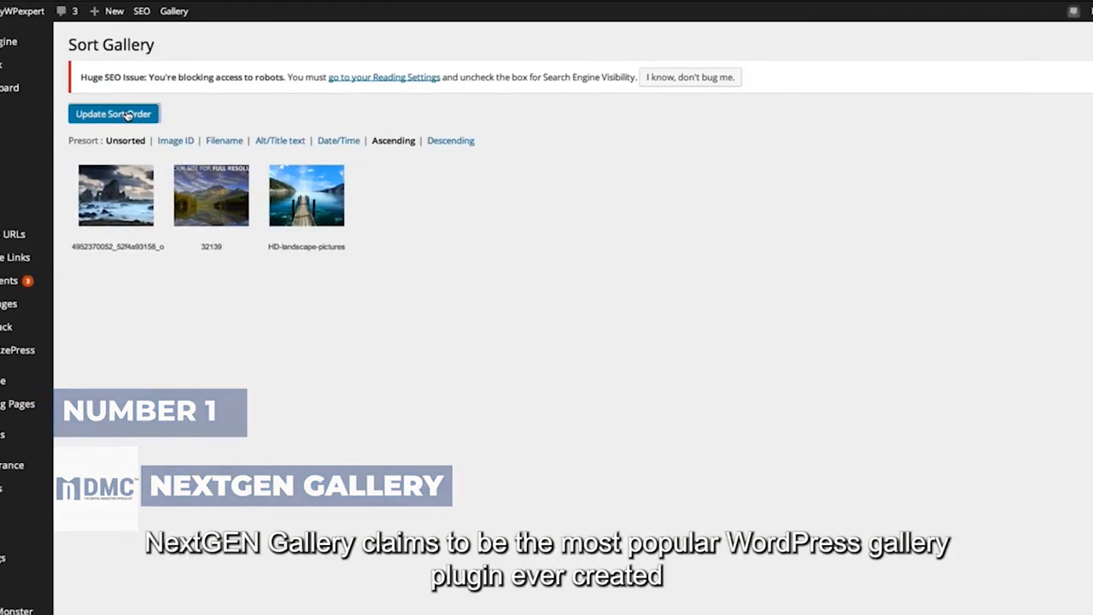
pyautogui.click(112, 113)
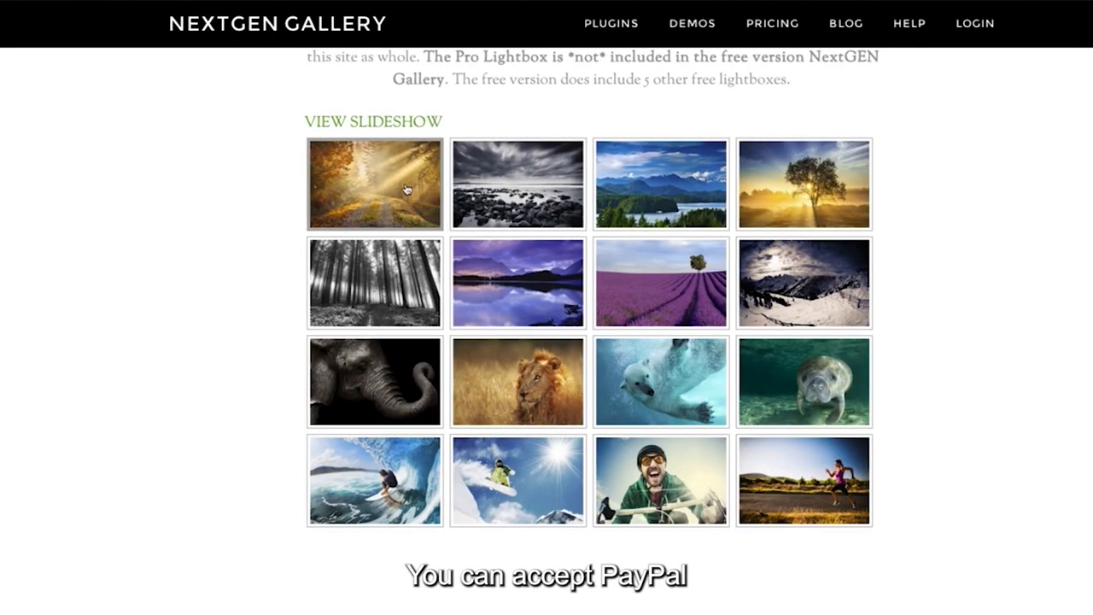
pyautogui.moveTo(785, 205)
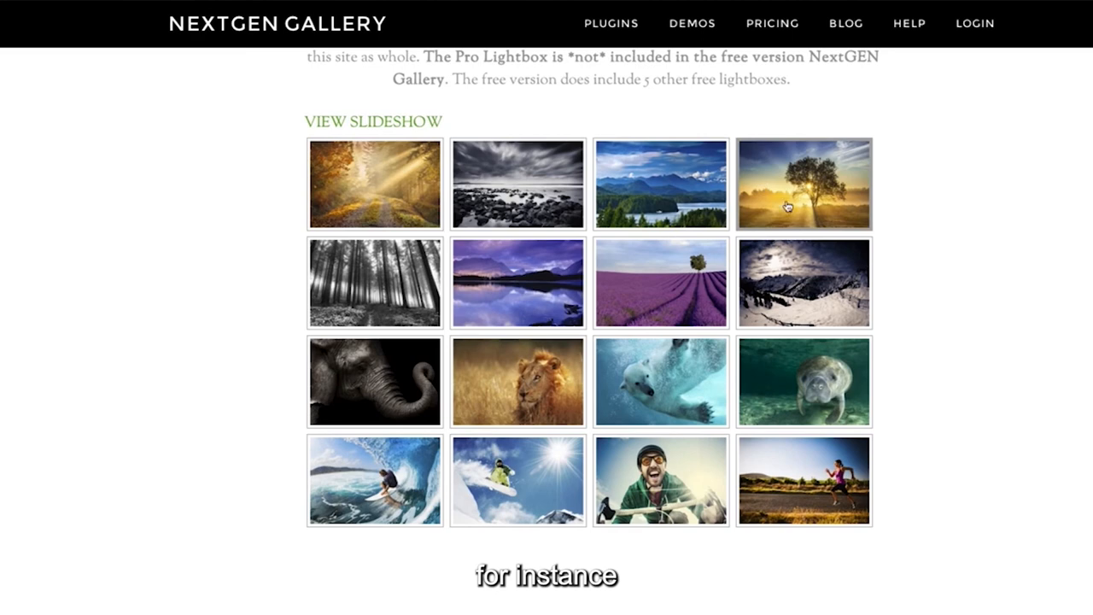
# - View a demo gallery photo at full size and advance to the elephant picture
pyautogui.click(373, 381)
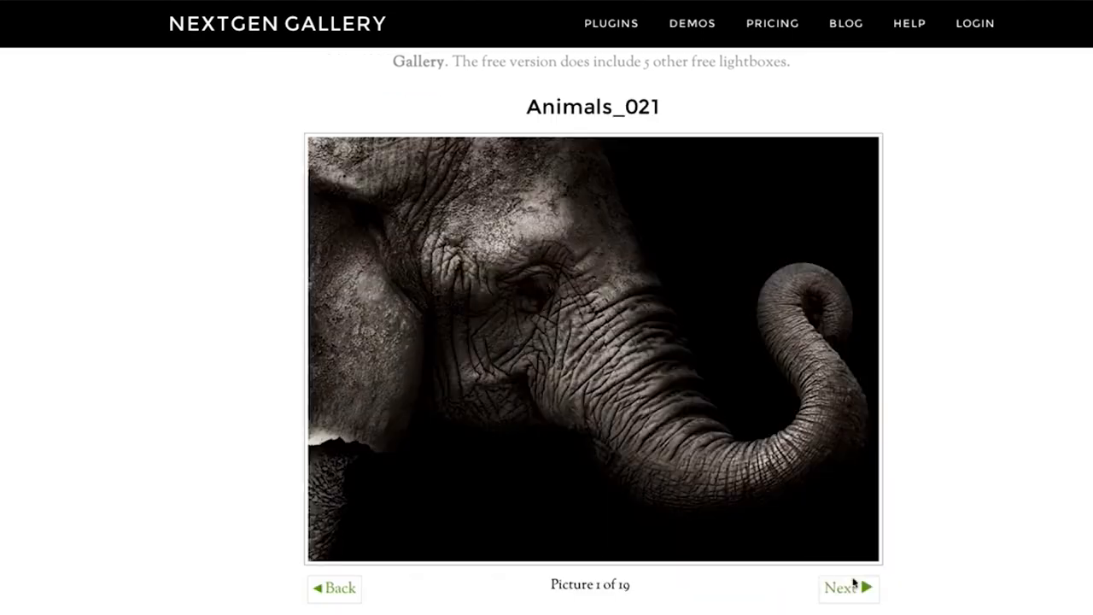
pyautogui.click(845, 588)
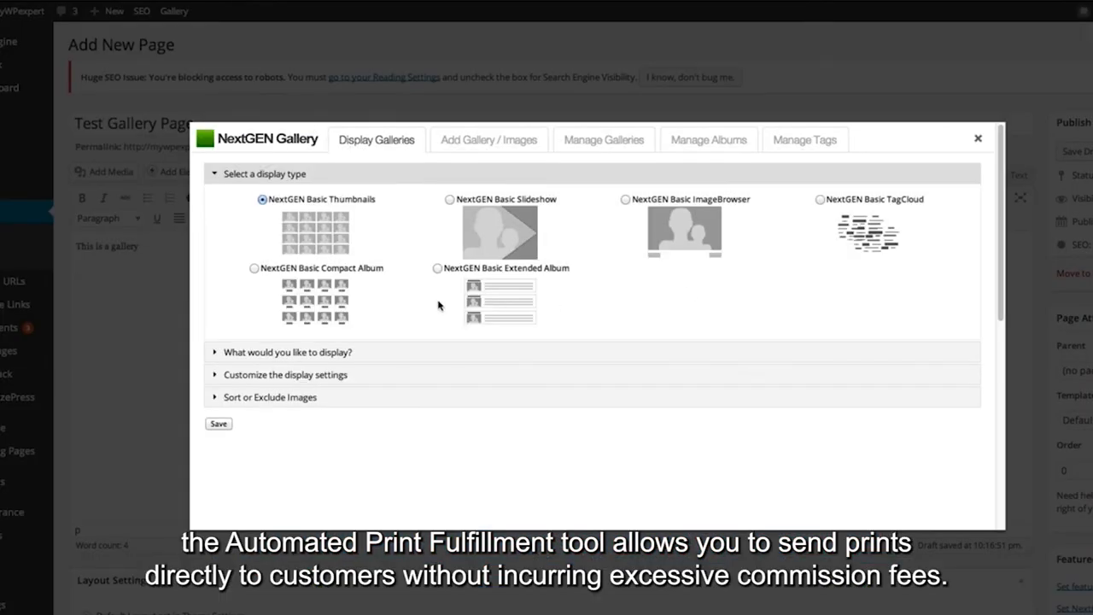
pyautogui.moveTo(762, 294)
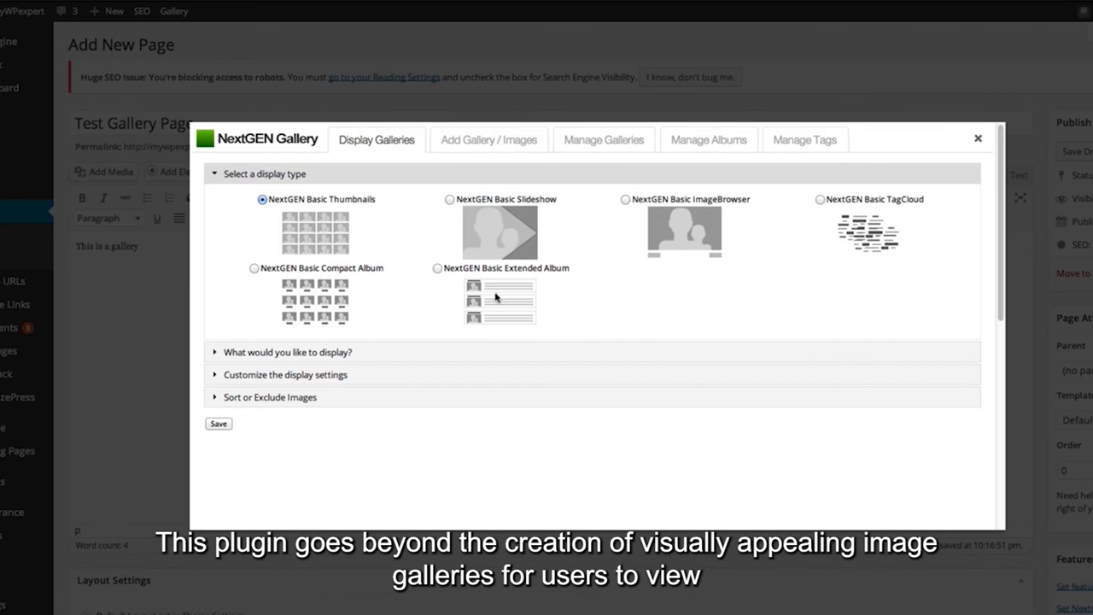
pyautogui.moveTo(401, 210)
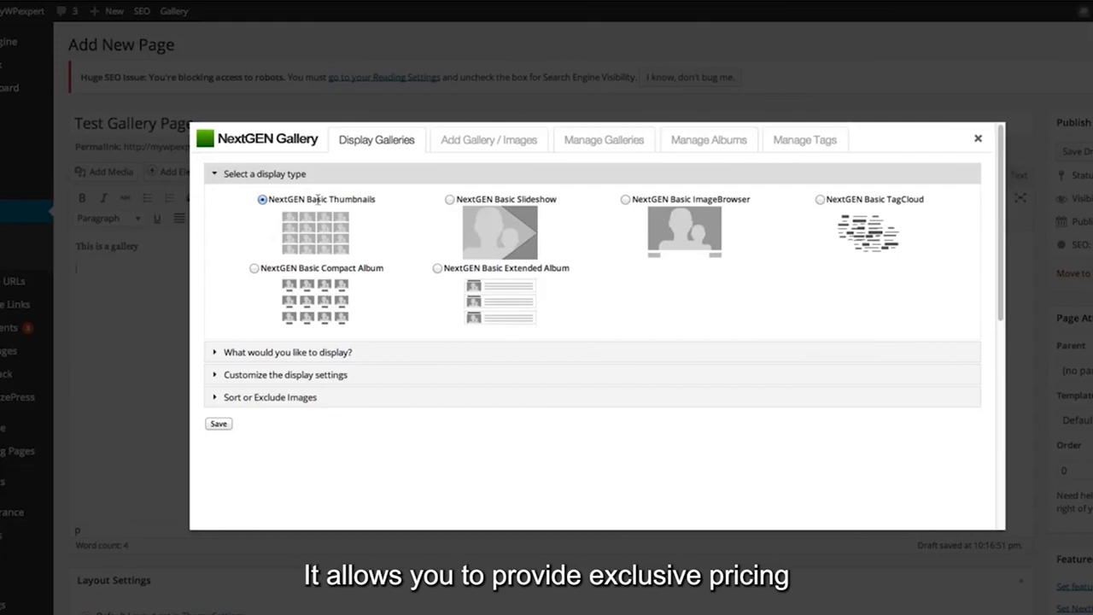
# - Choose NextGEN Basic Thumbnails as the display type and list the available content sources
pyautogui.click(287, 352)
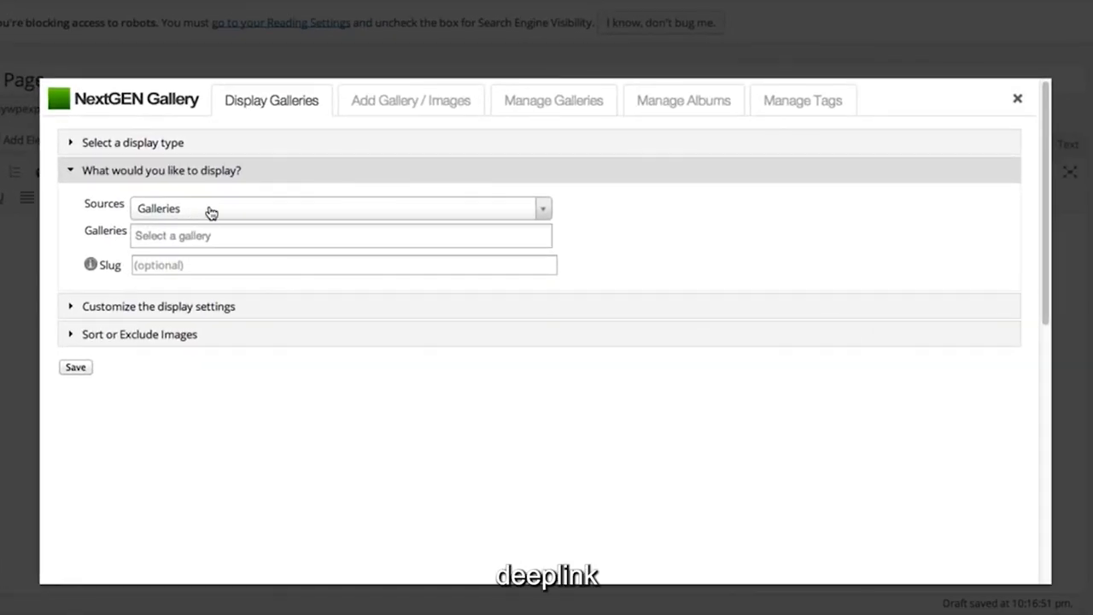
pyautogui.click(336, 208)
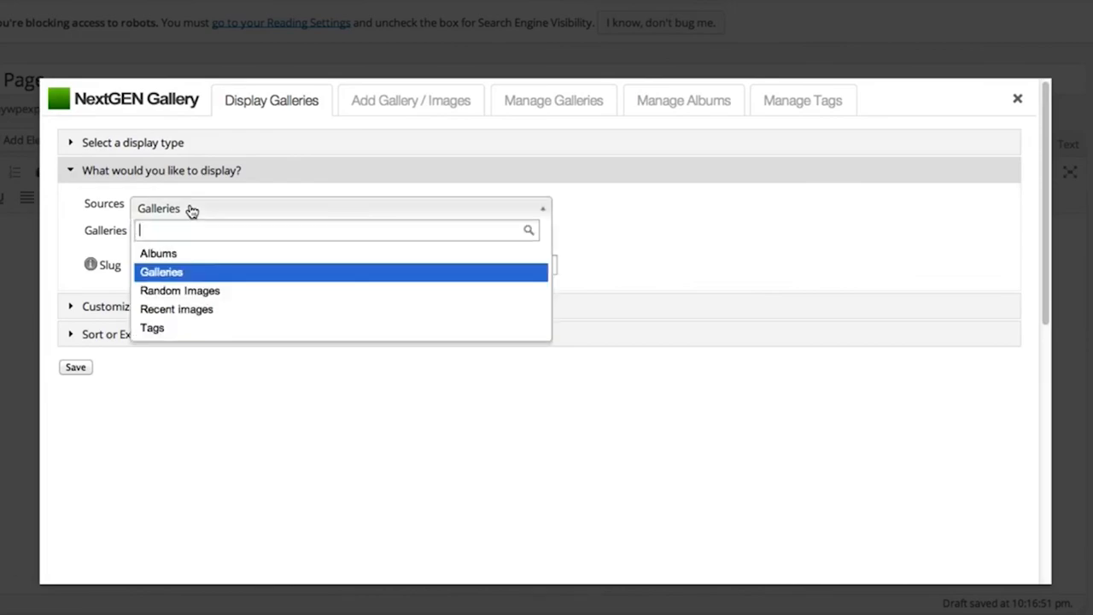